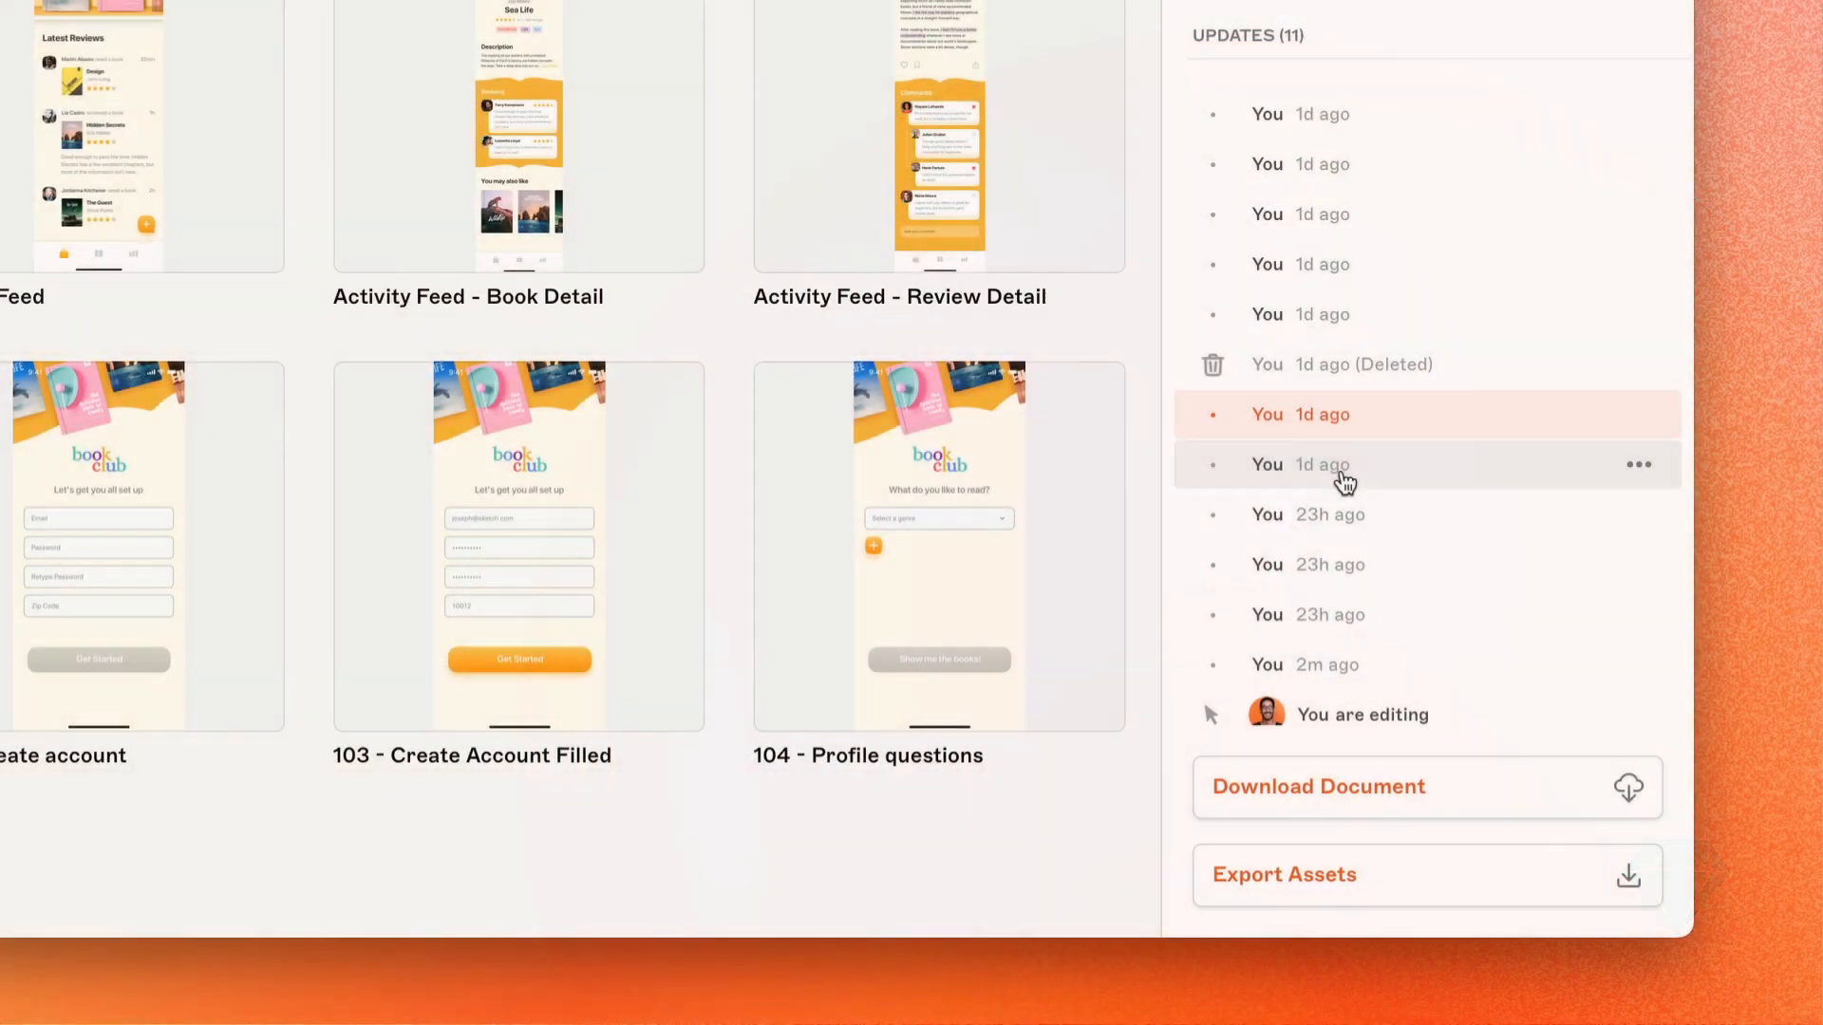
- Star the earlier update with the description "Prototype links added."
click(1216, 477)
text(Pr)
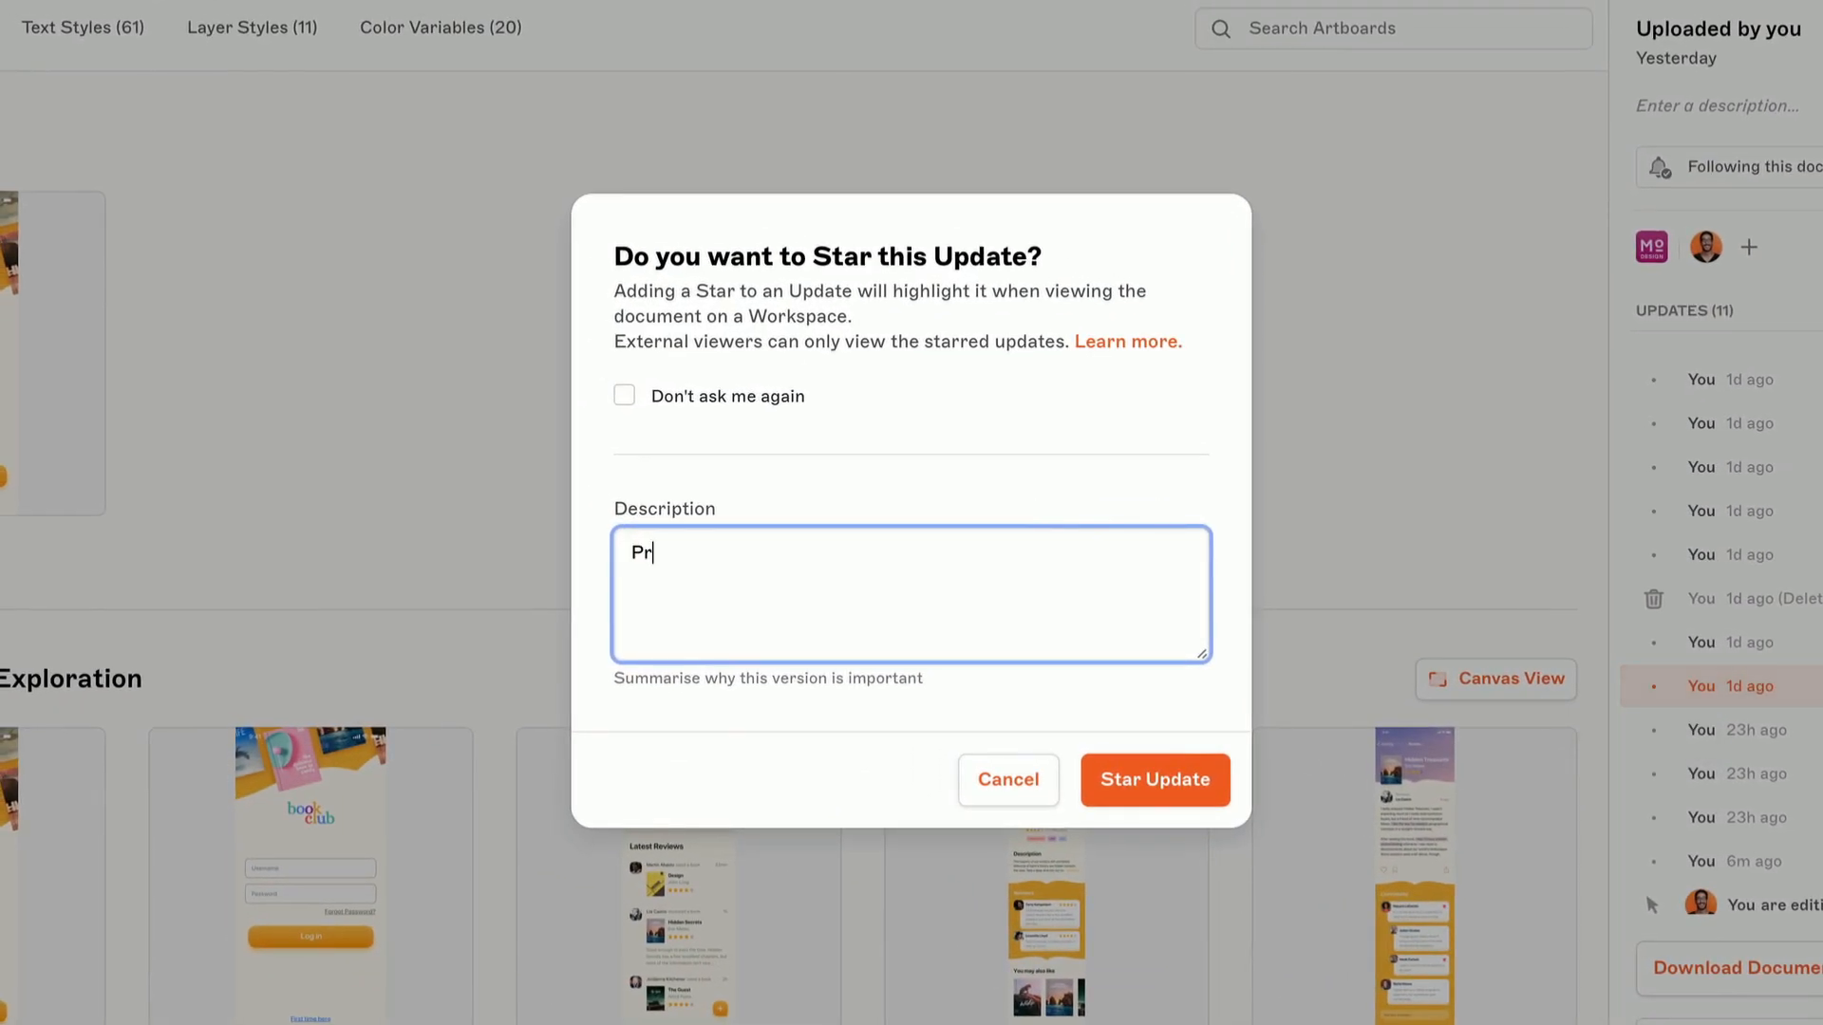
text(ototype Ii)
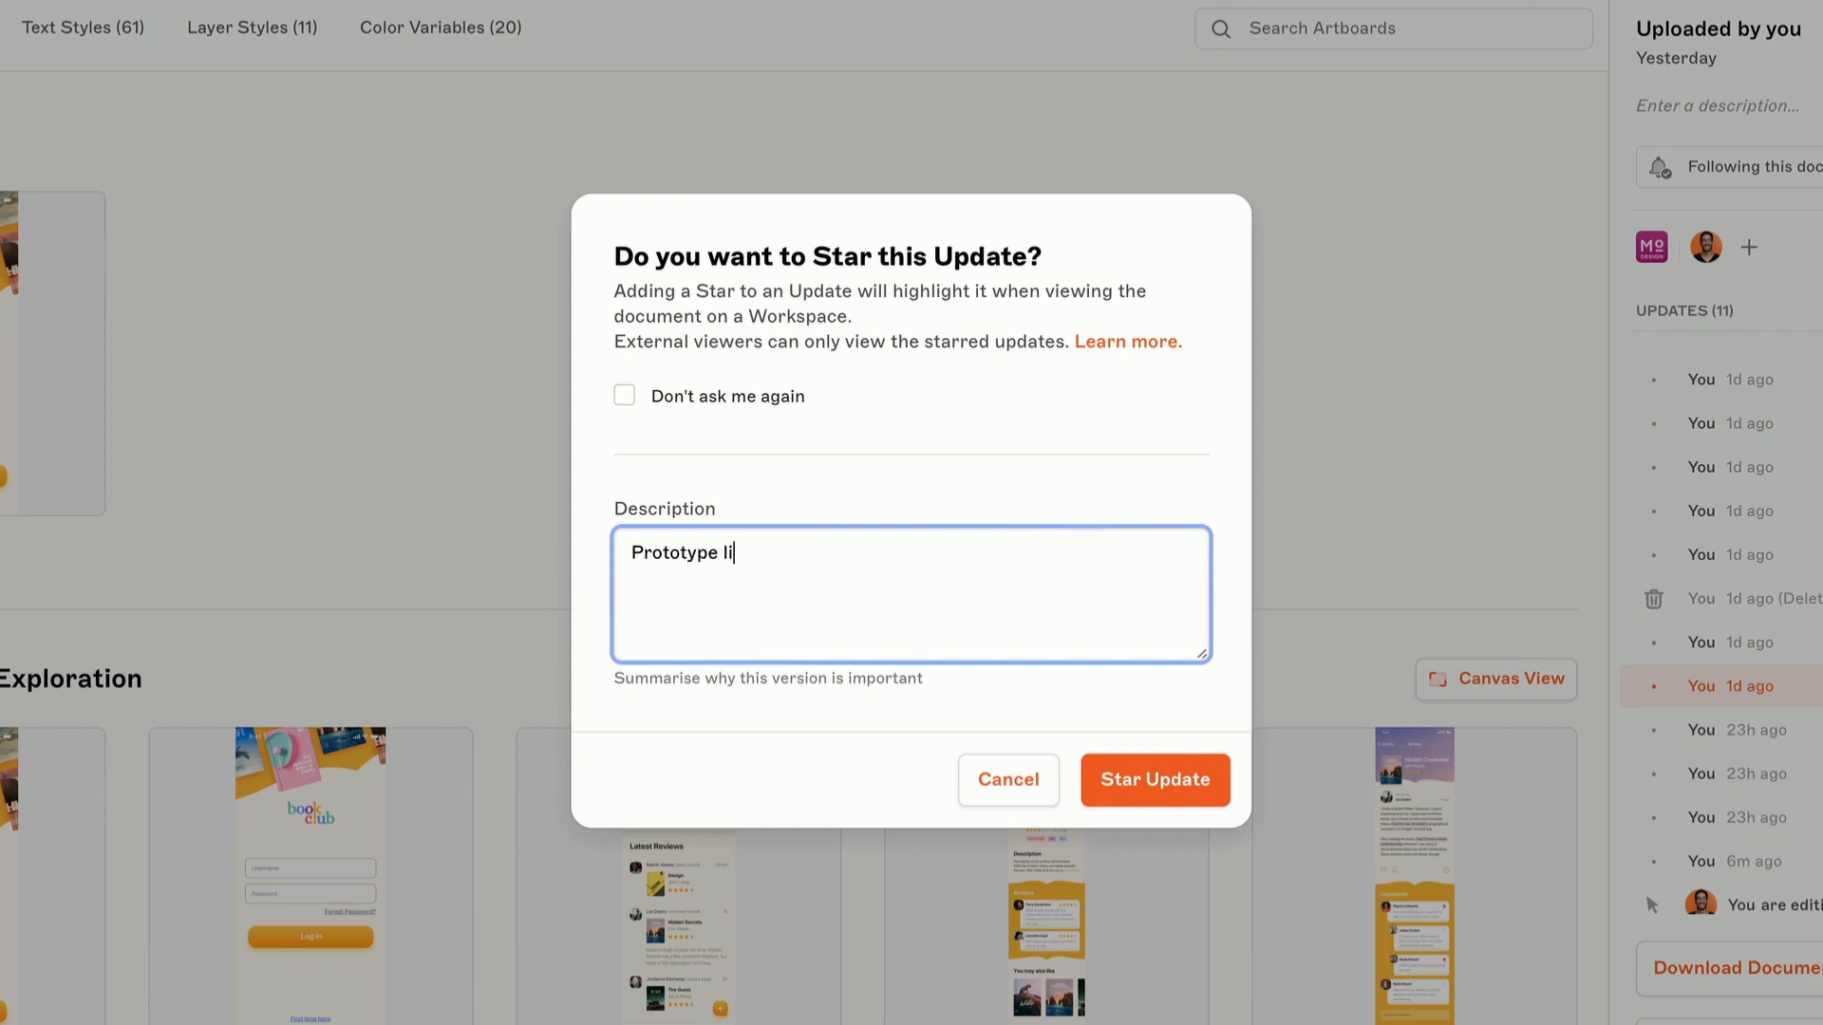
text(nks adde)
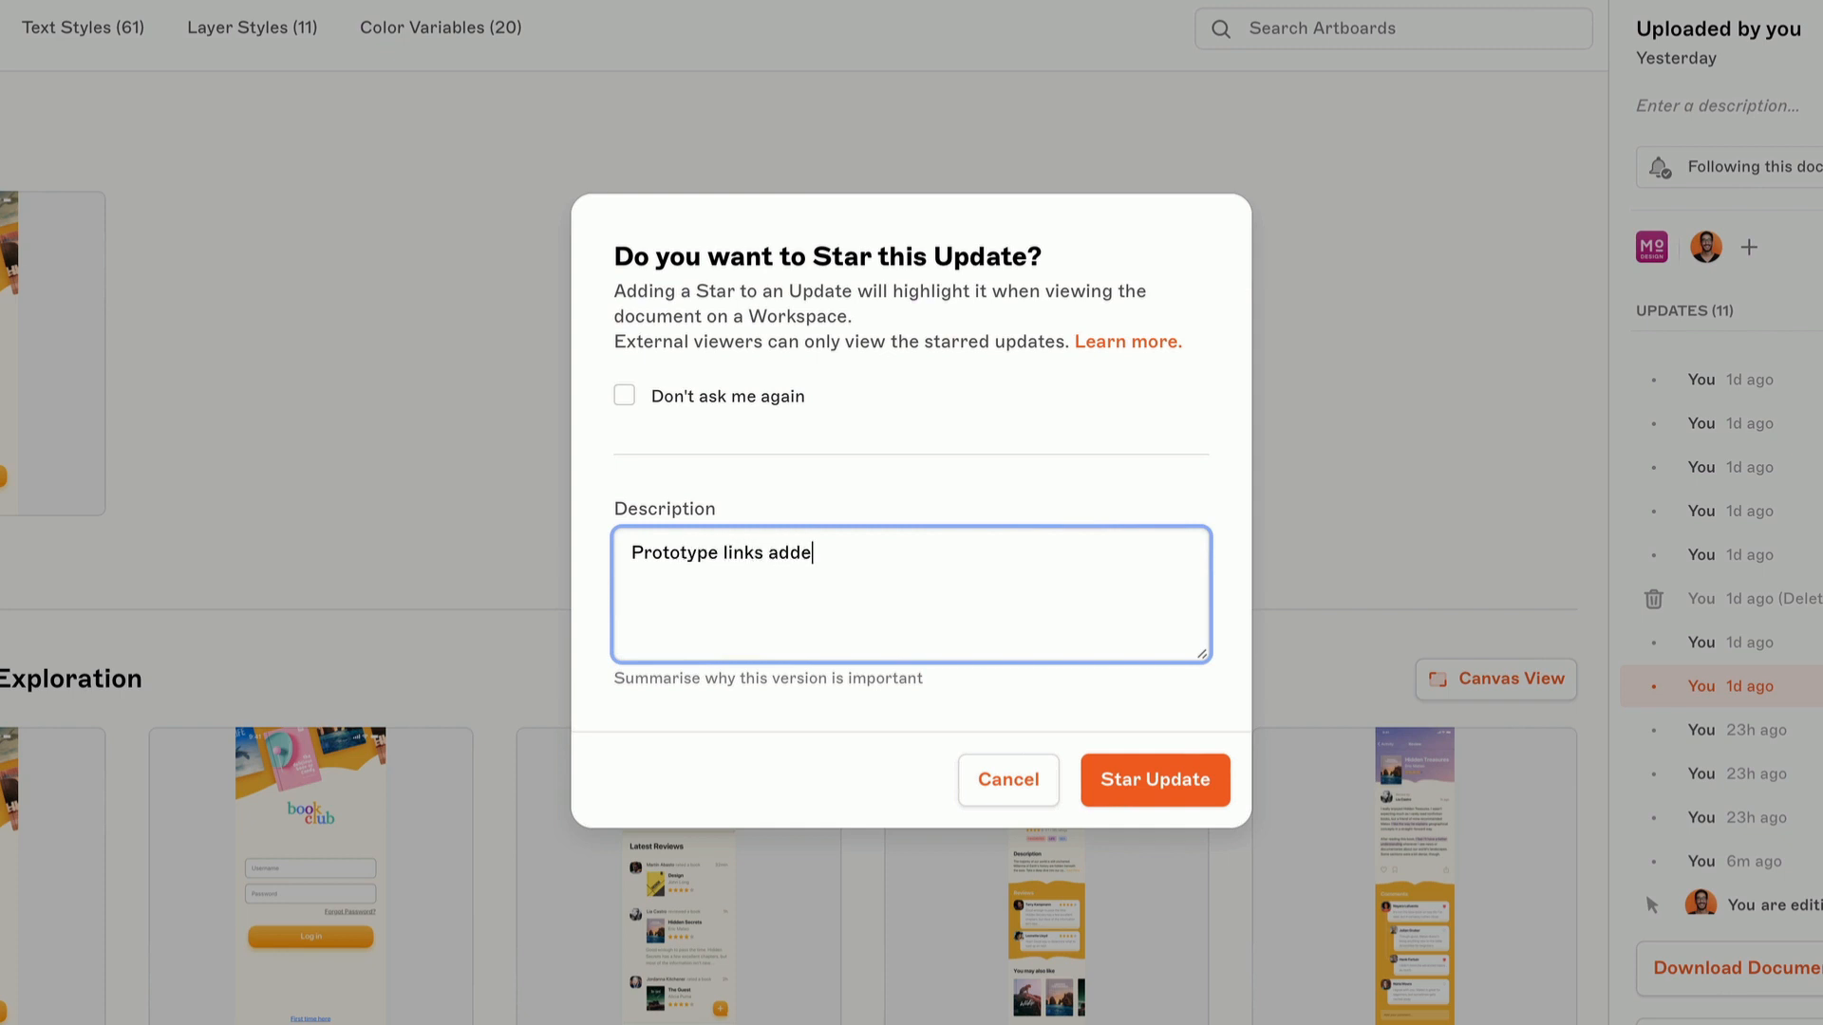
text(d.)
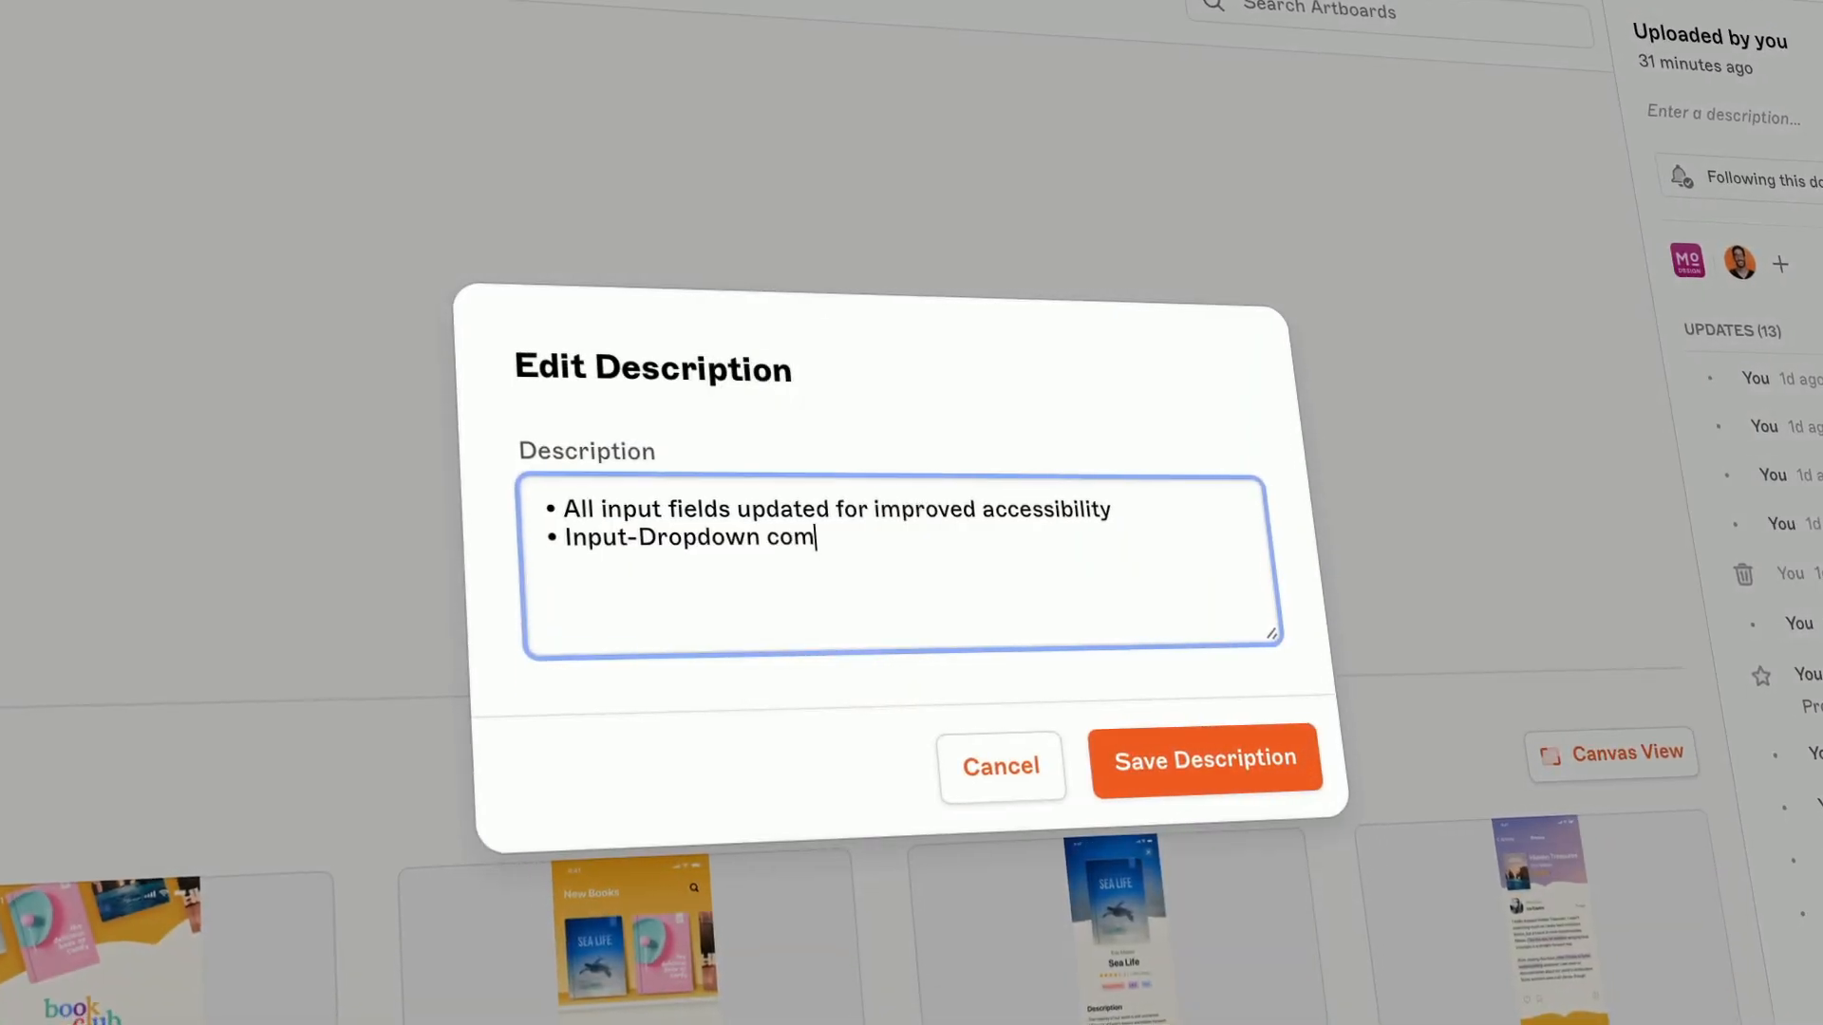
- Save the latest update's description noting the accessibility and Input-Dropdown component changes
text(ponent adde)
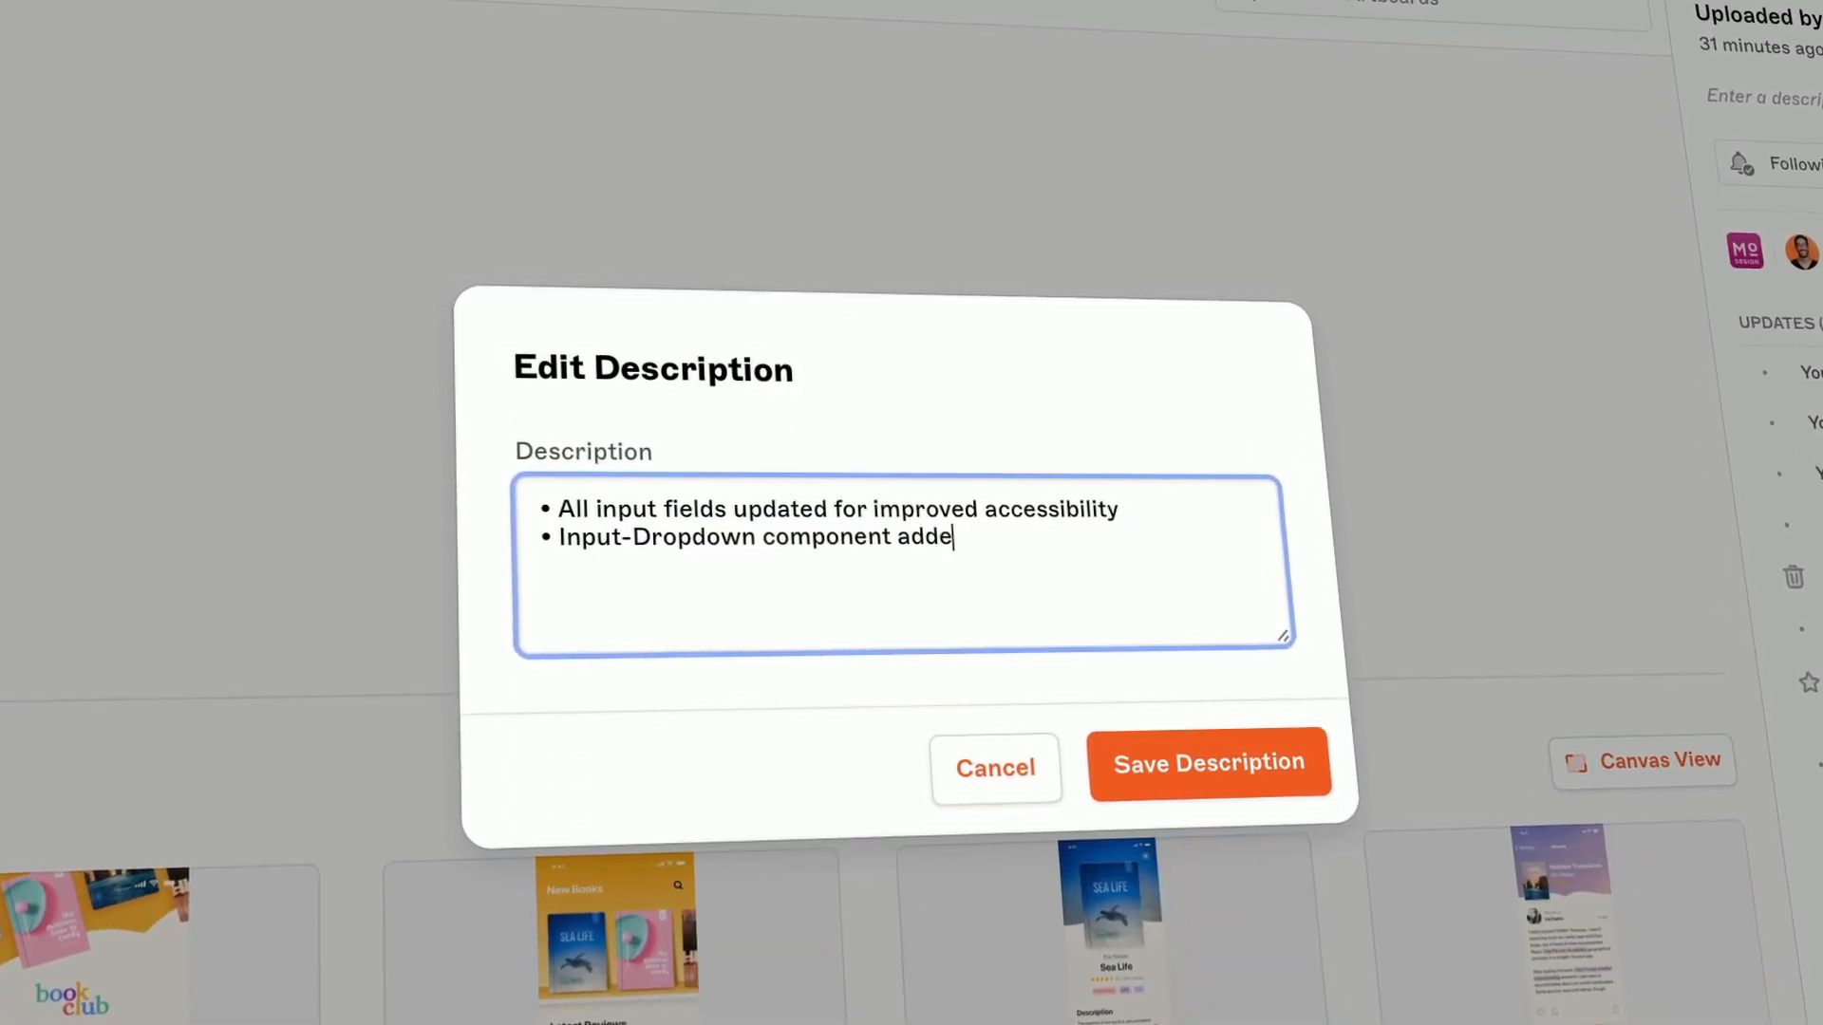
text(d)
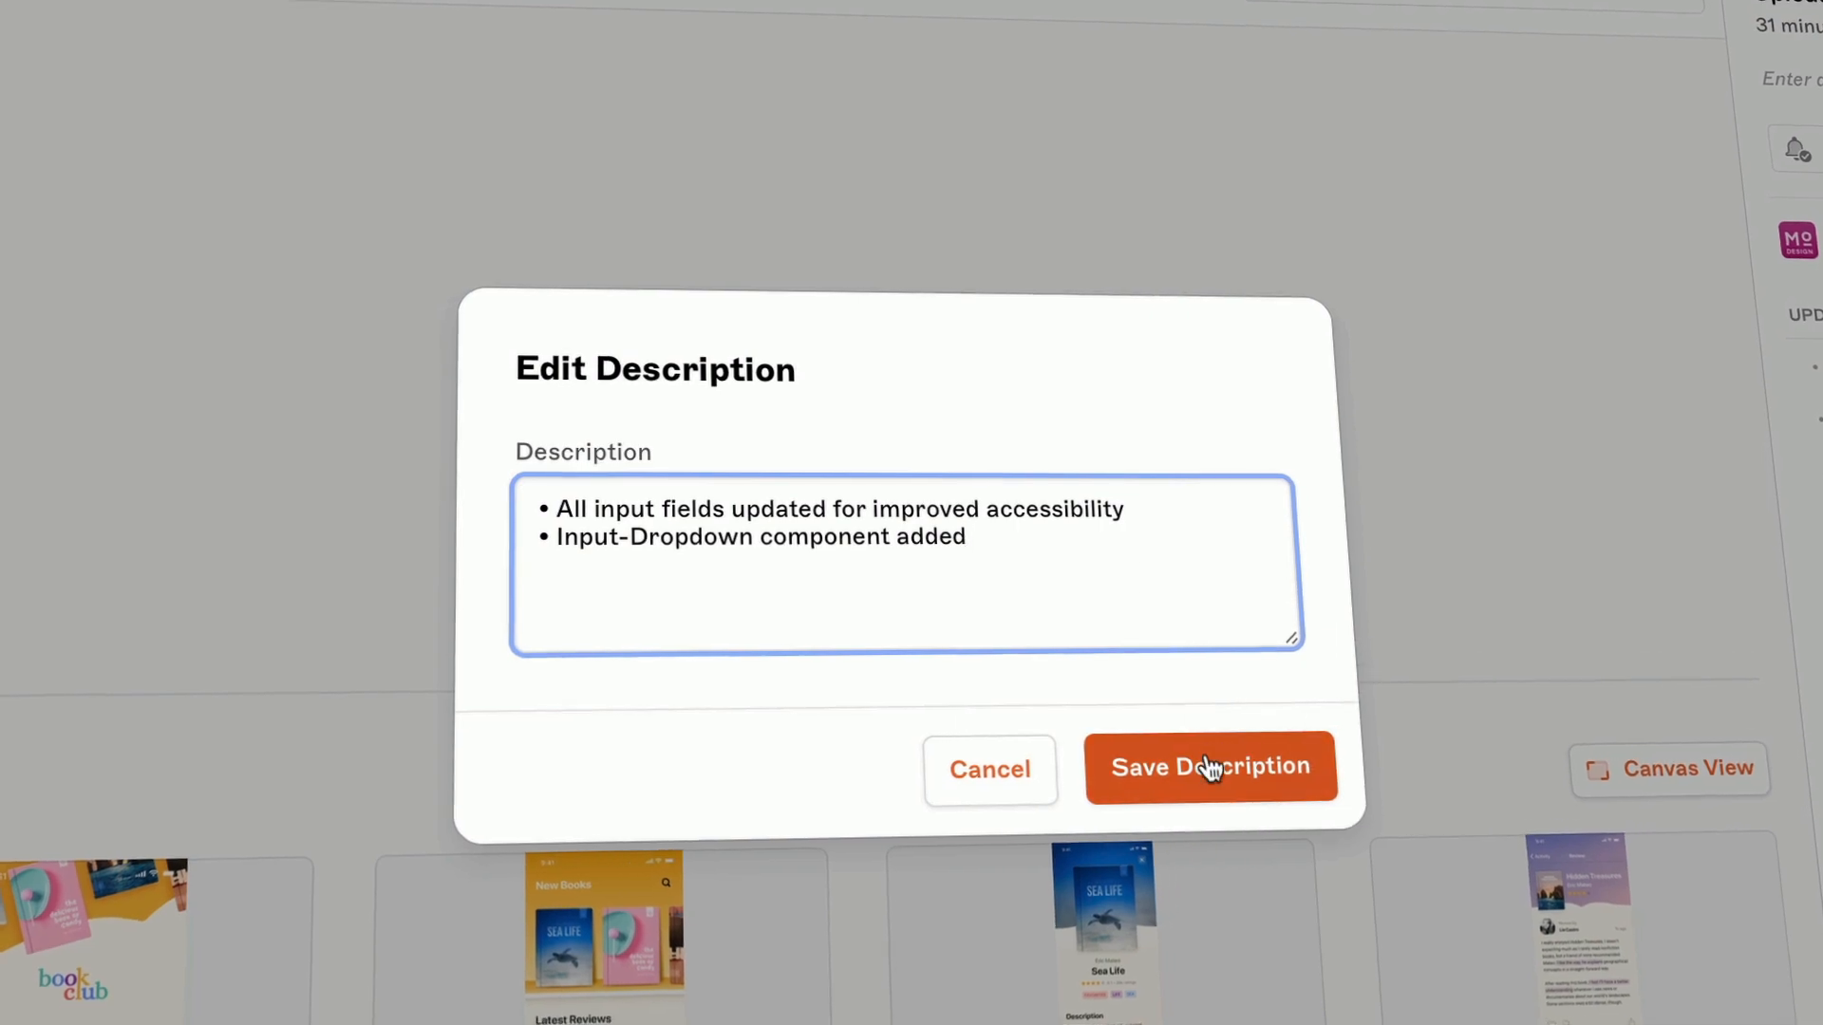
click(1209, 766)
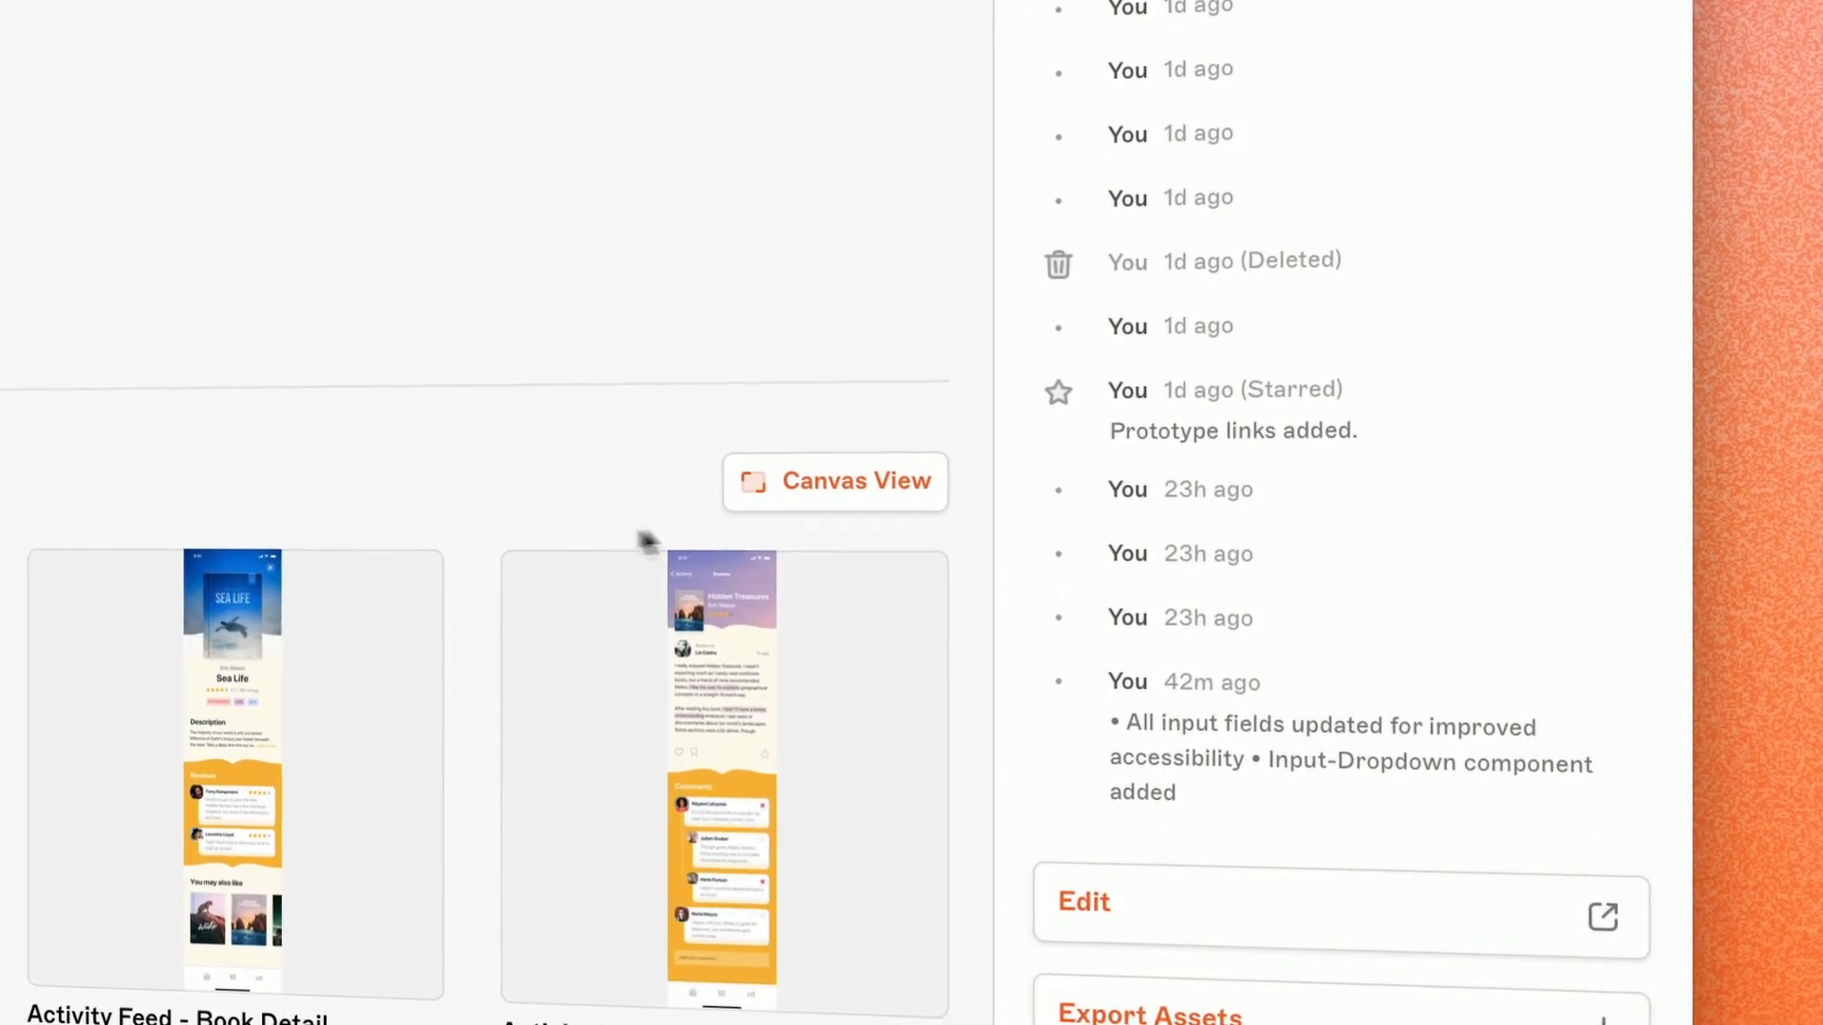
mouse_move(861, 504)
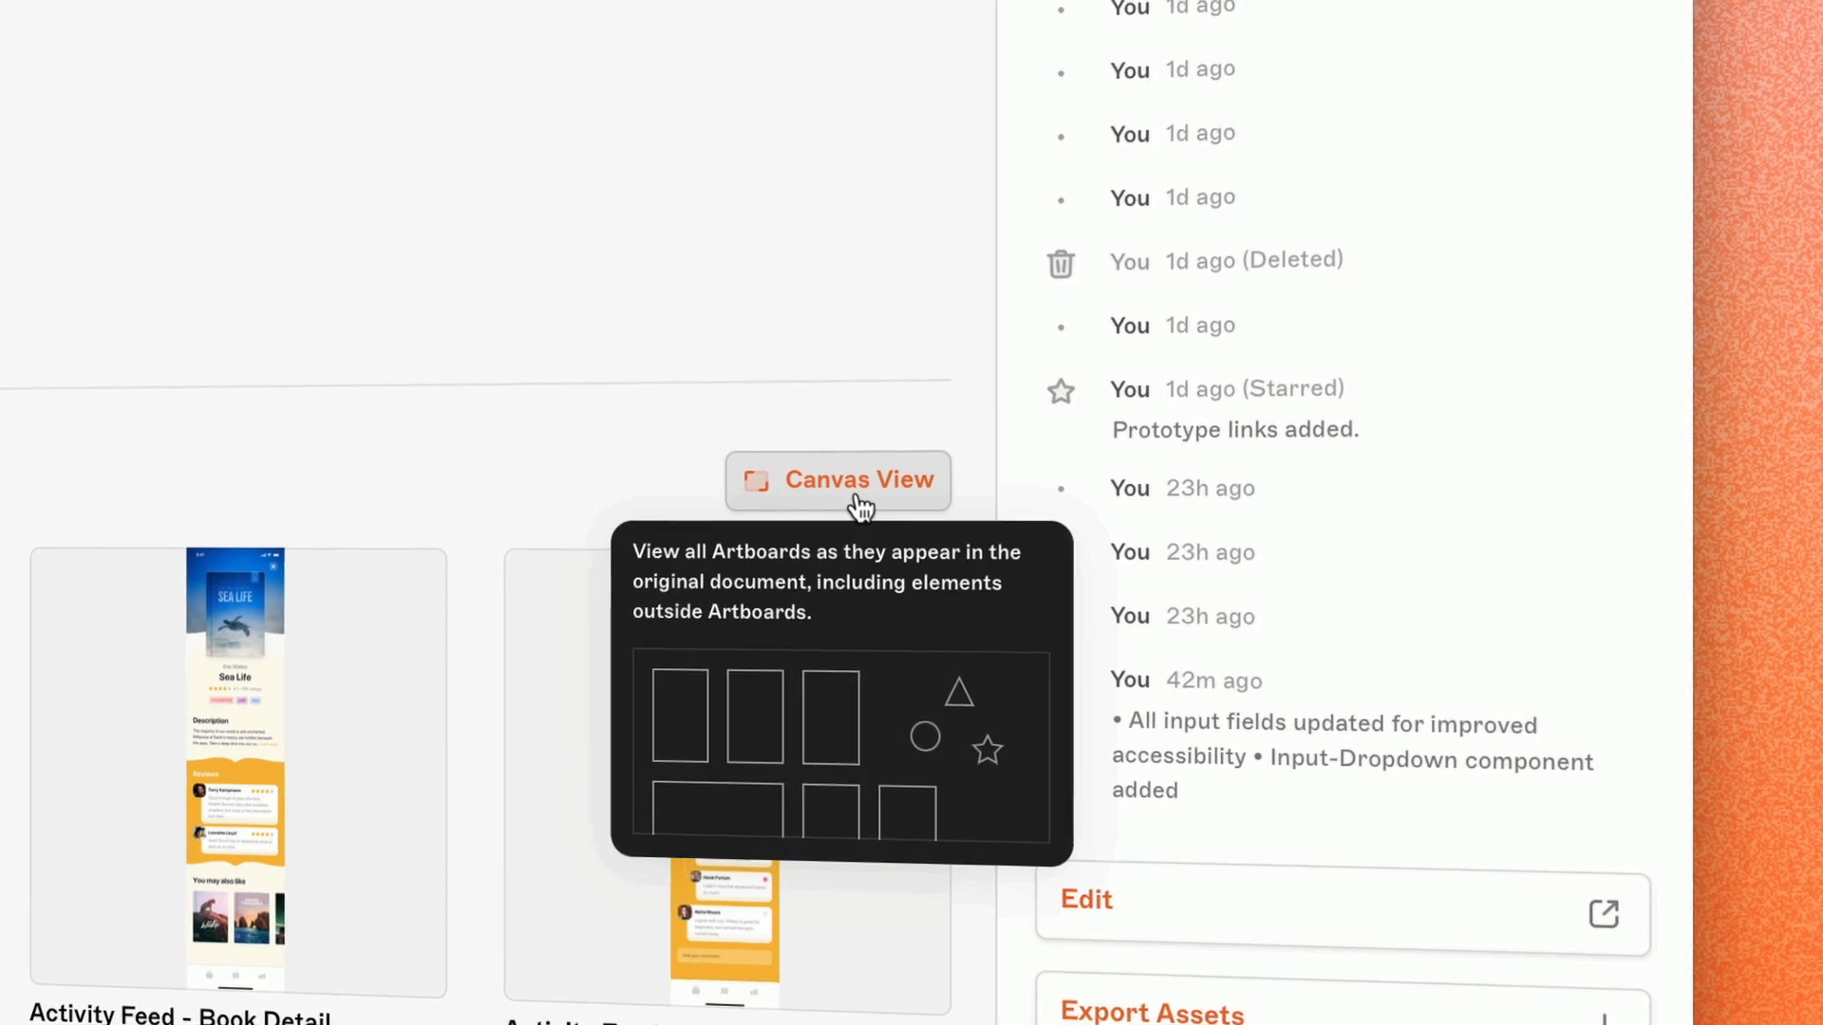
- Switch to Canvas View and zoom into the Activity Feed, Latest Reviews and Sea Life artboards
click(837, 478)
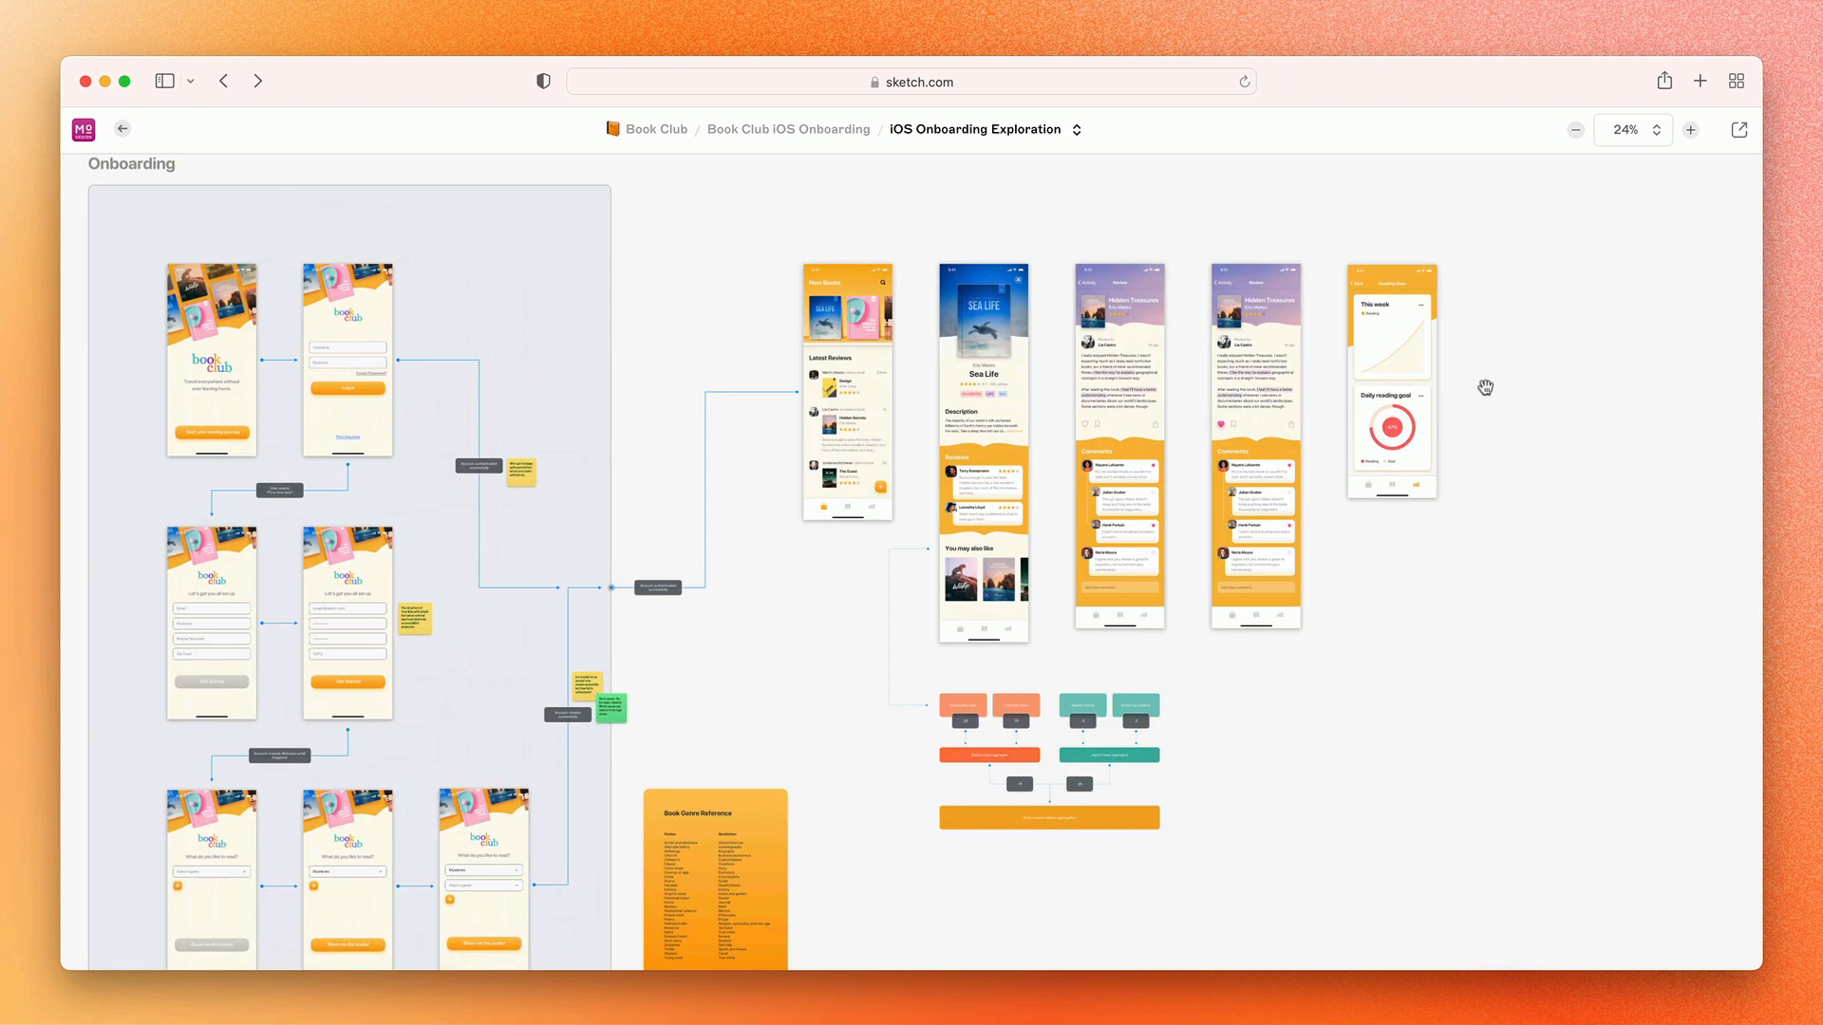
click(1690, 129)
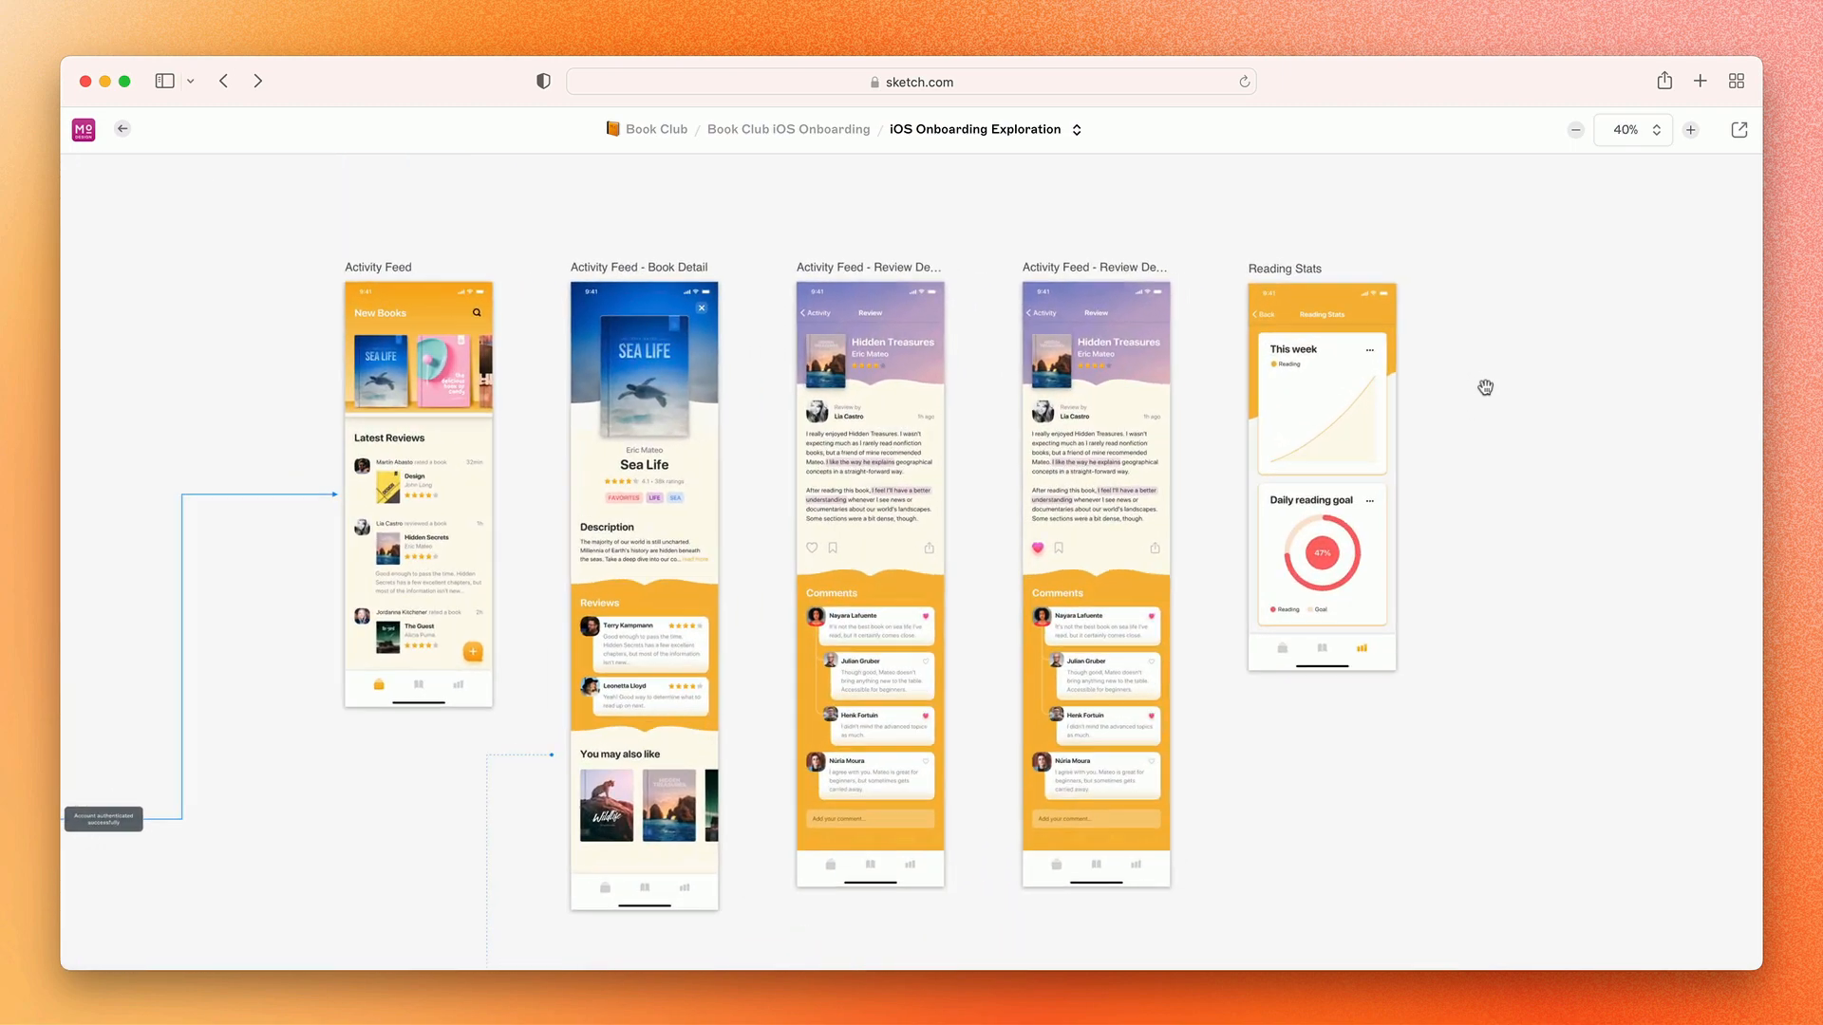
click(1690, 129)
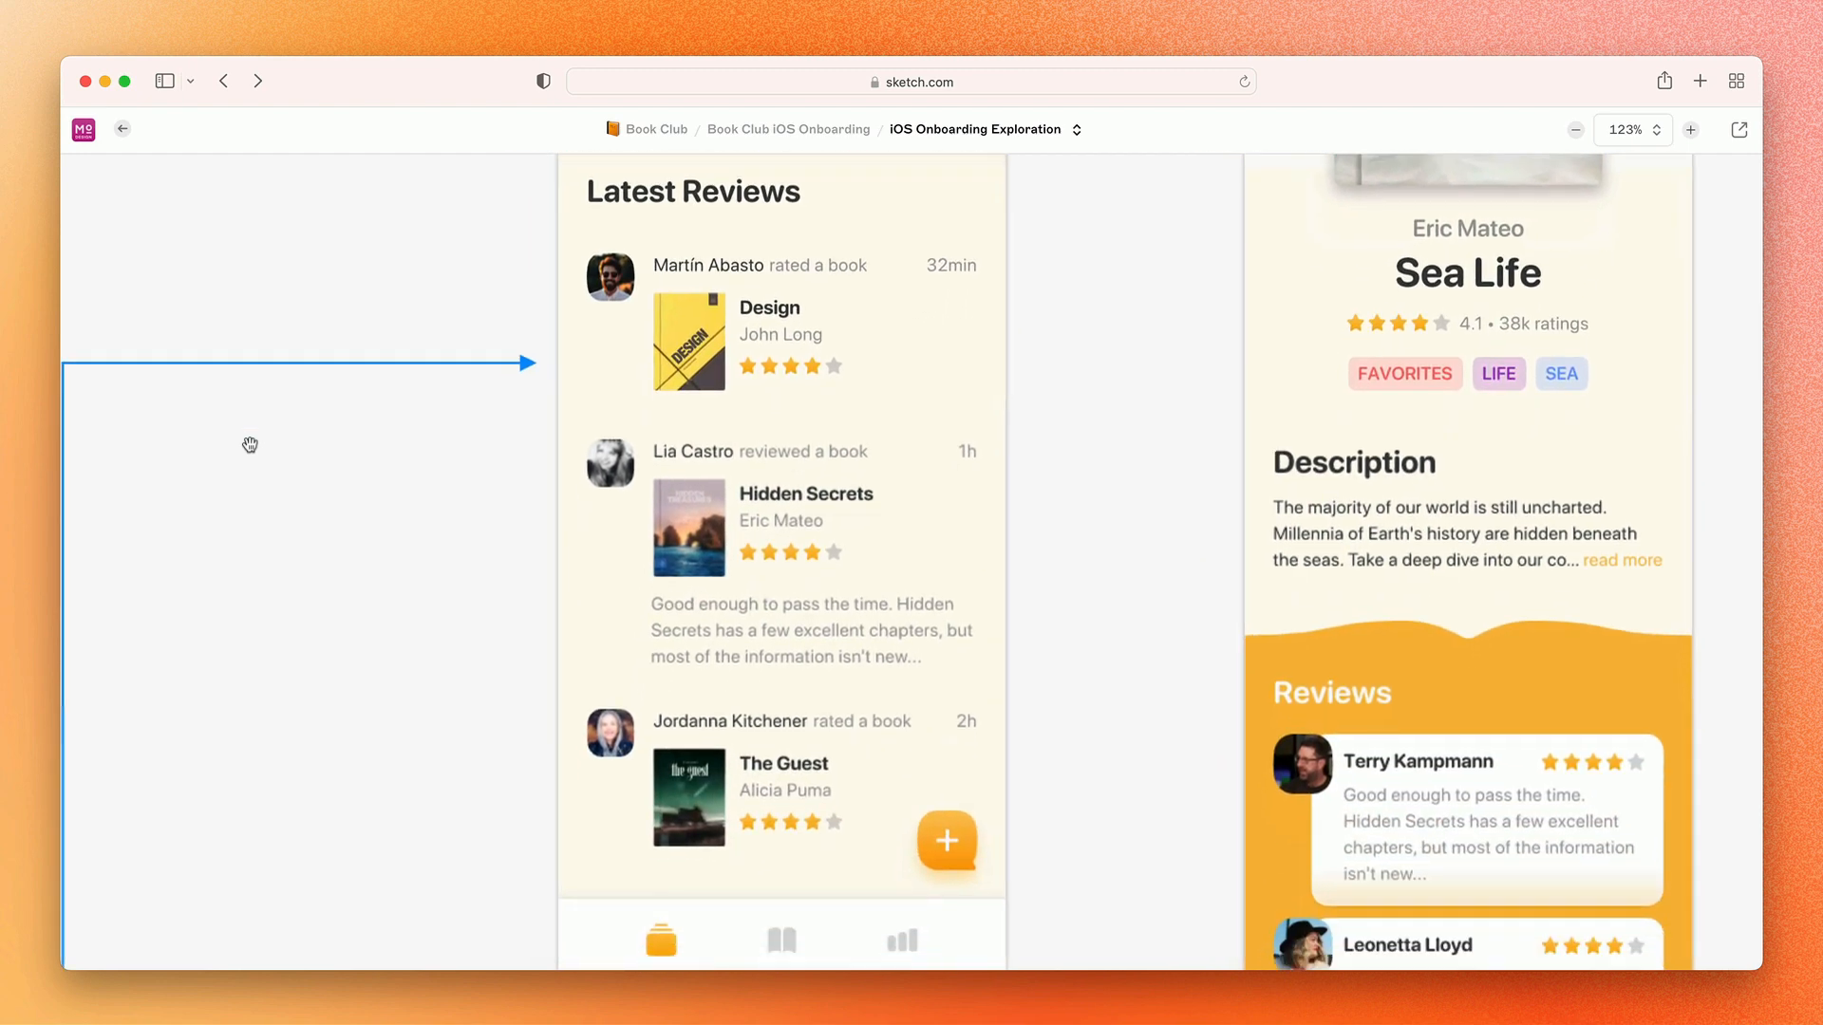
scroll(down, 3)
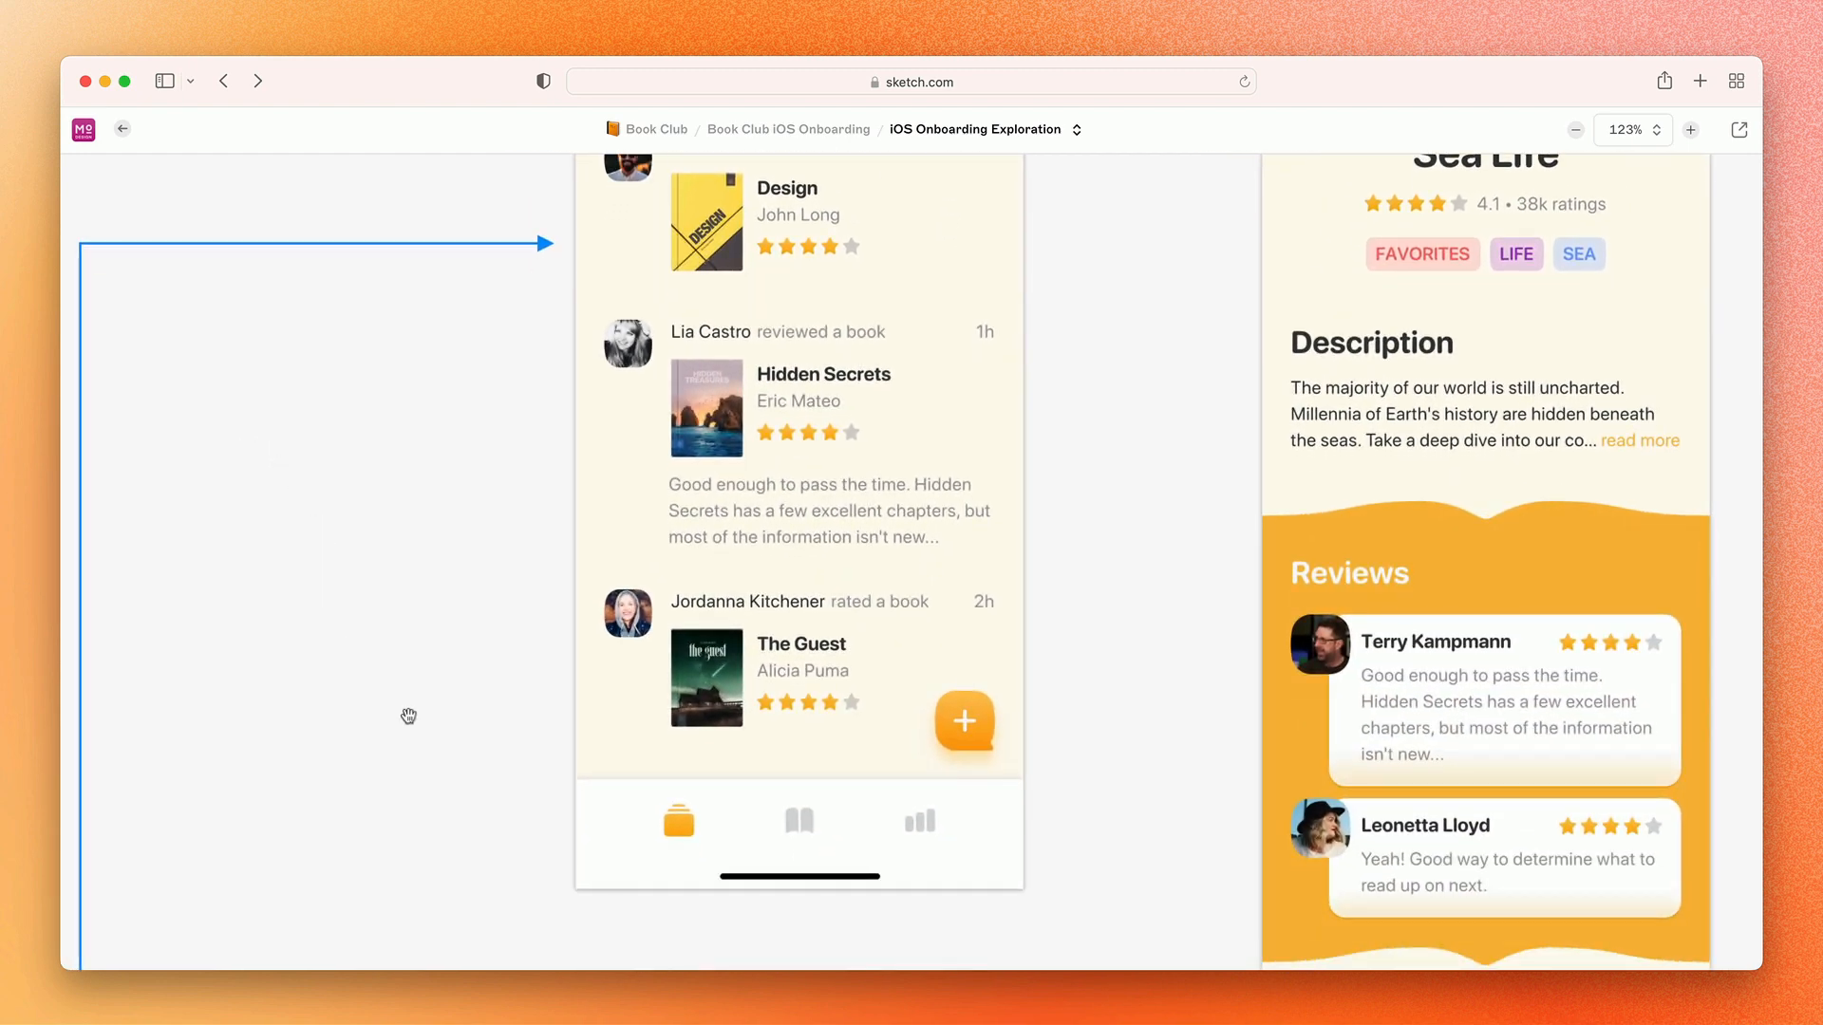
click(1575, 130)
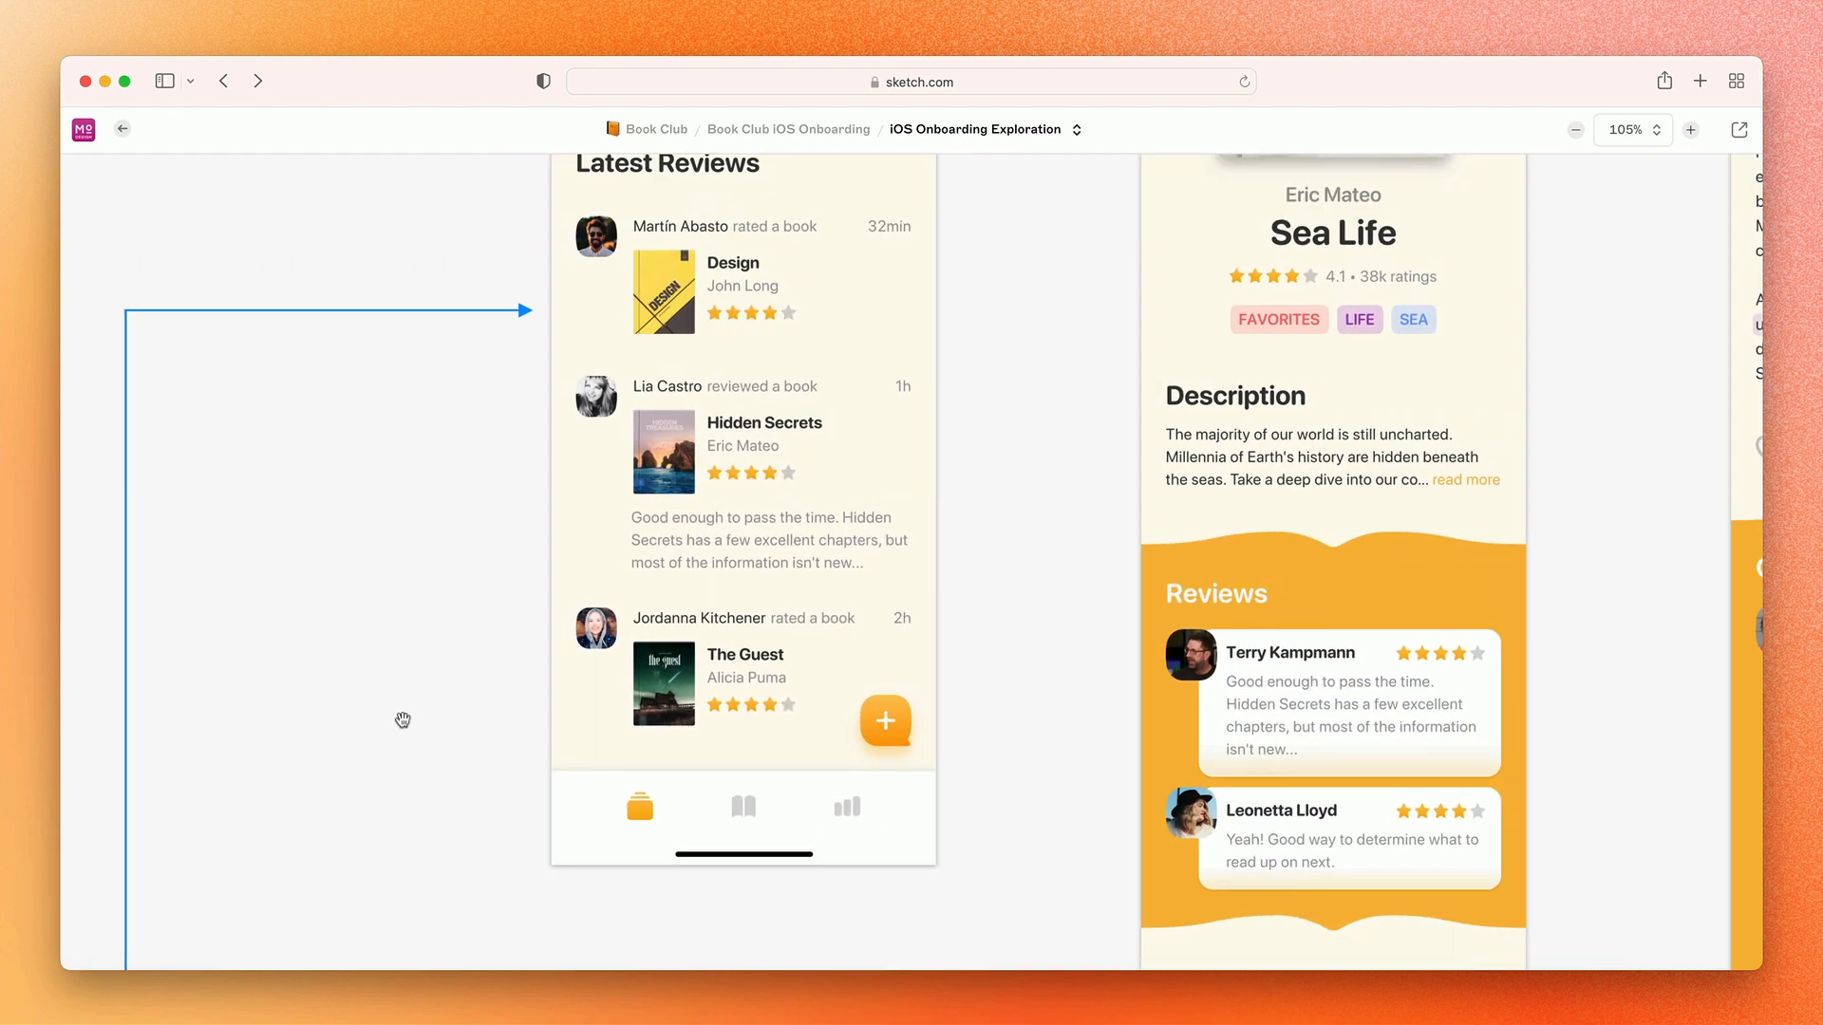
- Zoom out to the Onboarding section and inspect the account-creation sticky notes
click(1574, 129)
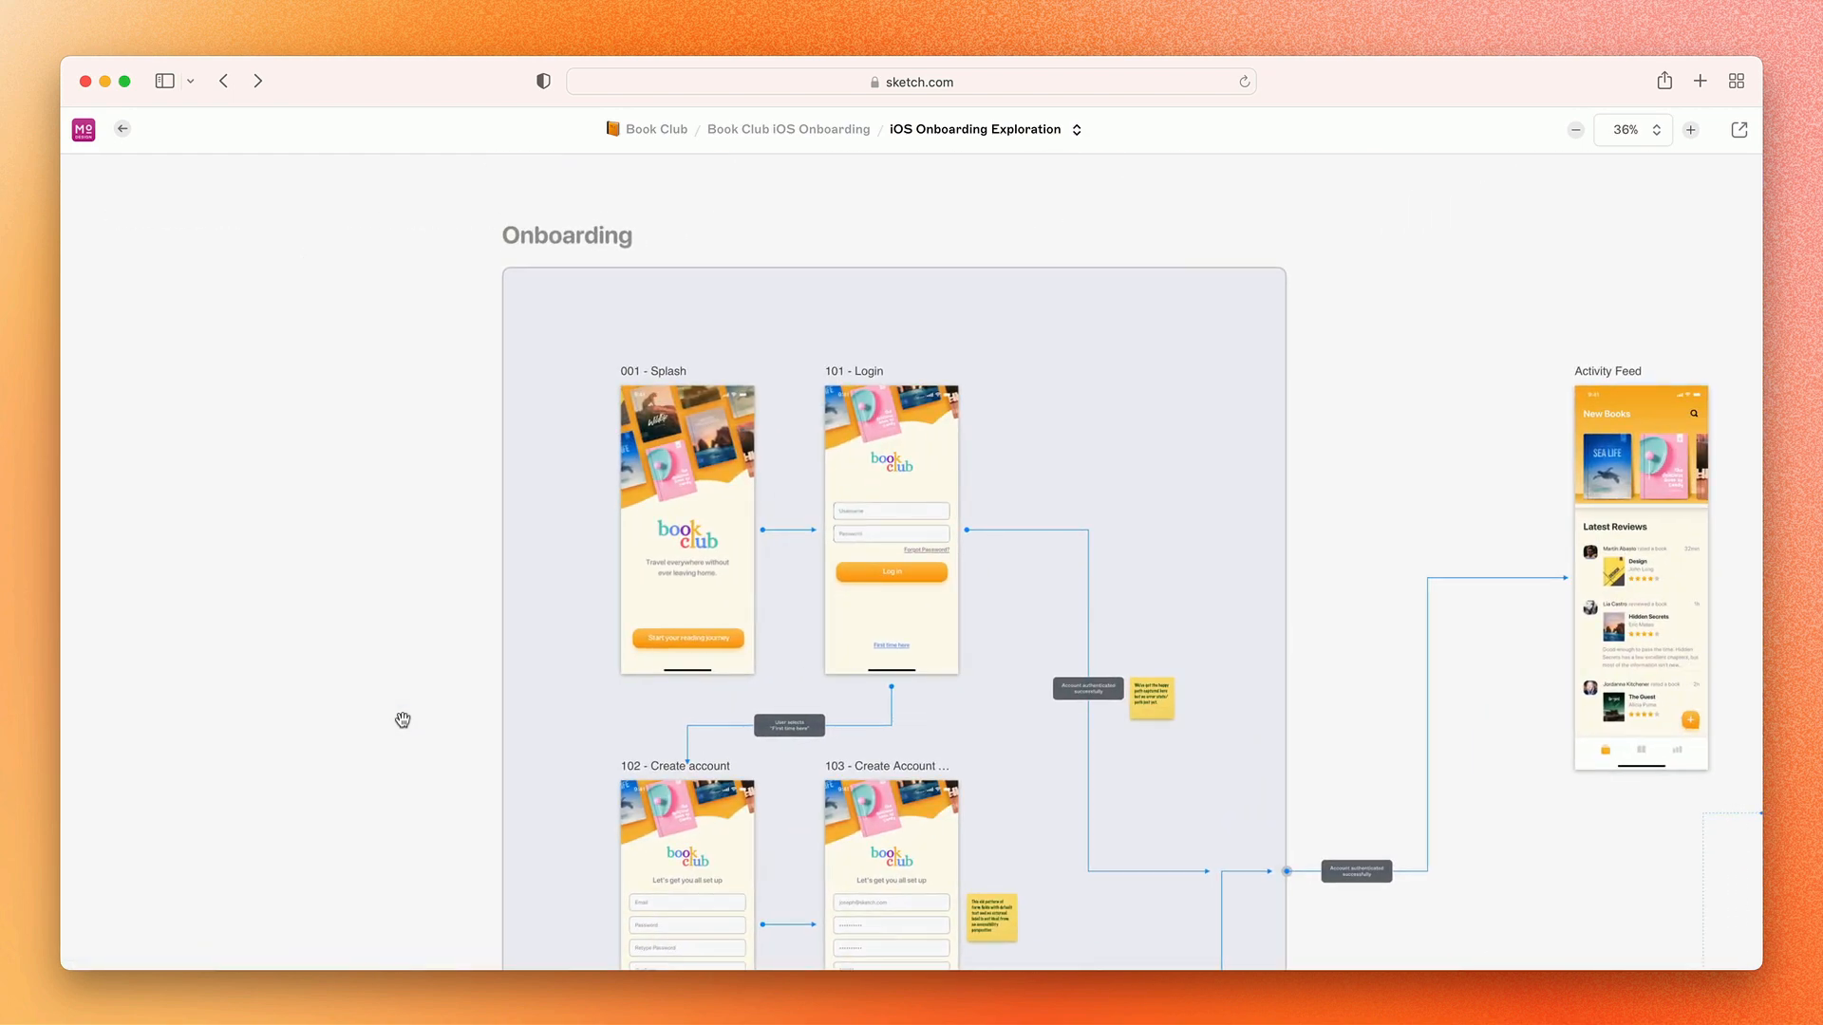
scroll(down, 3)
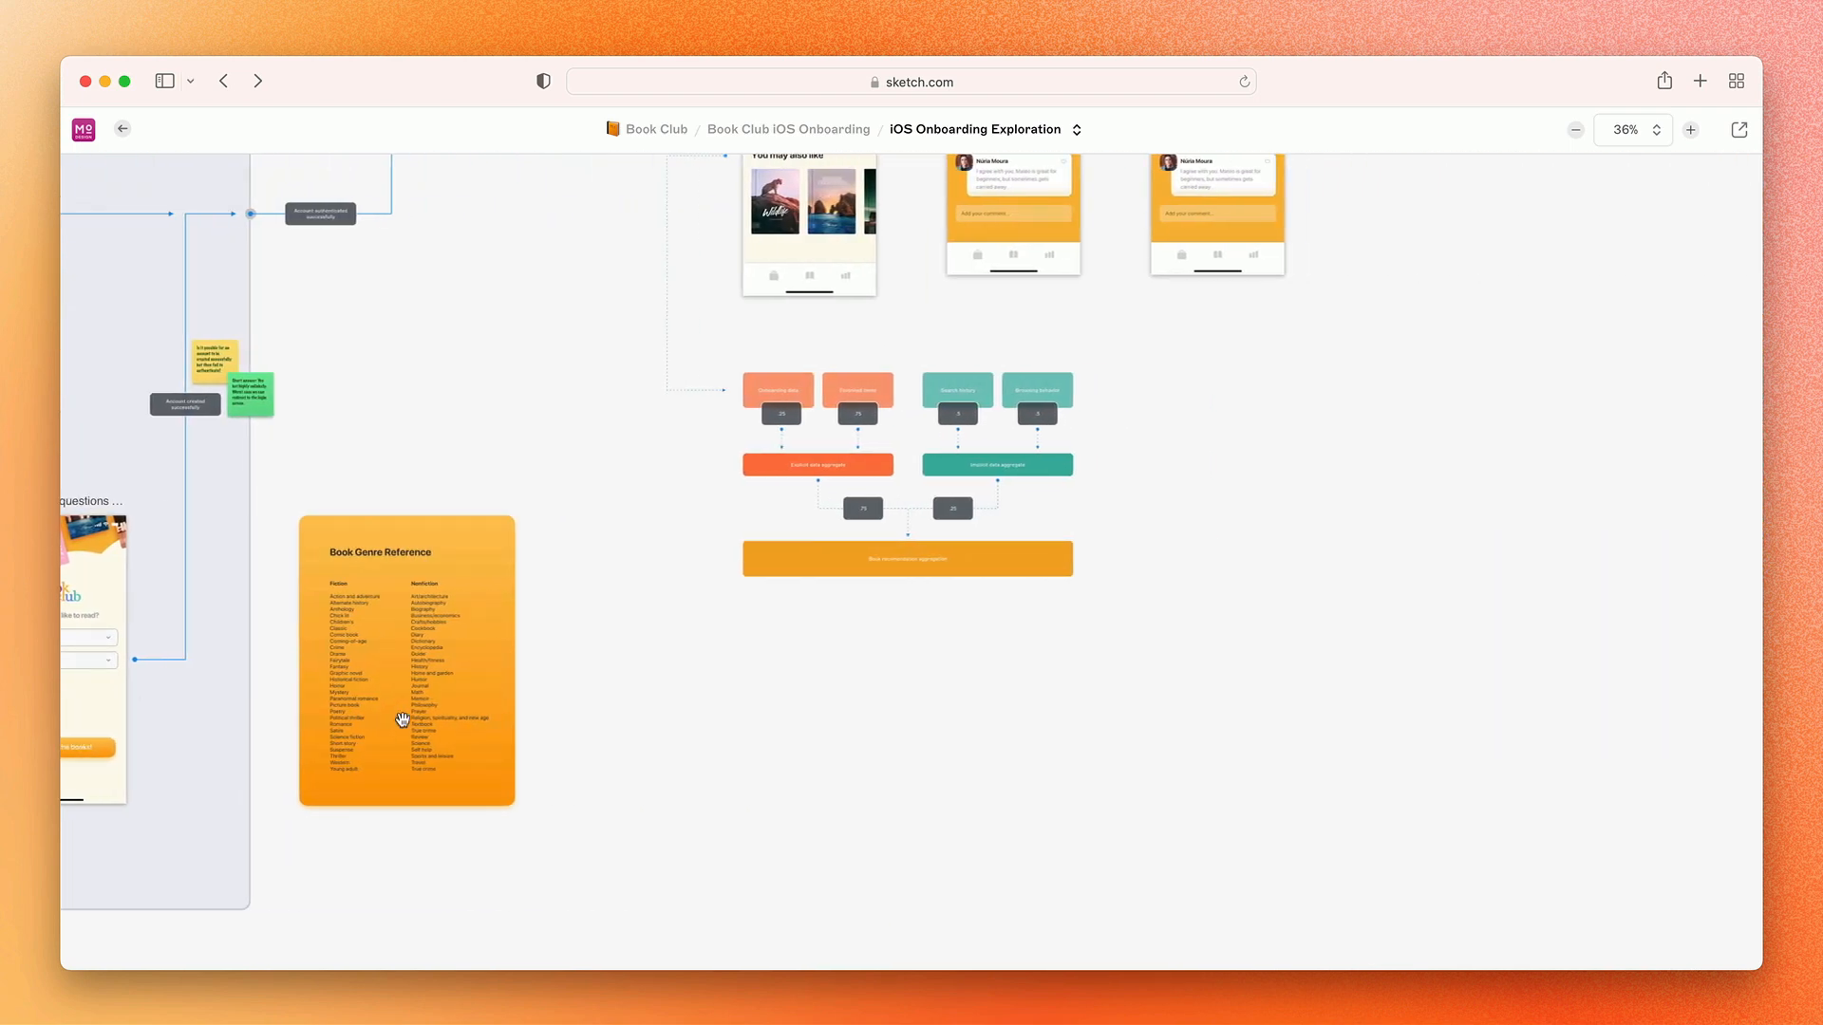
click(1689, 129)
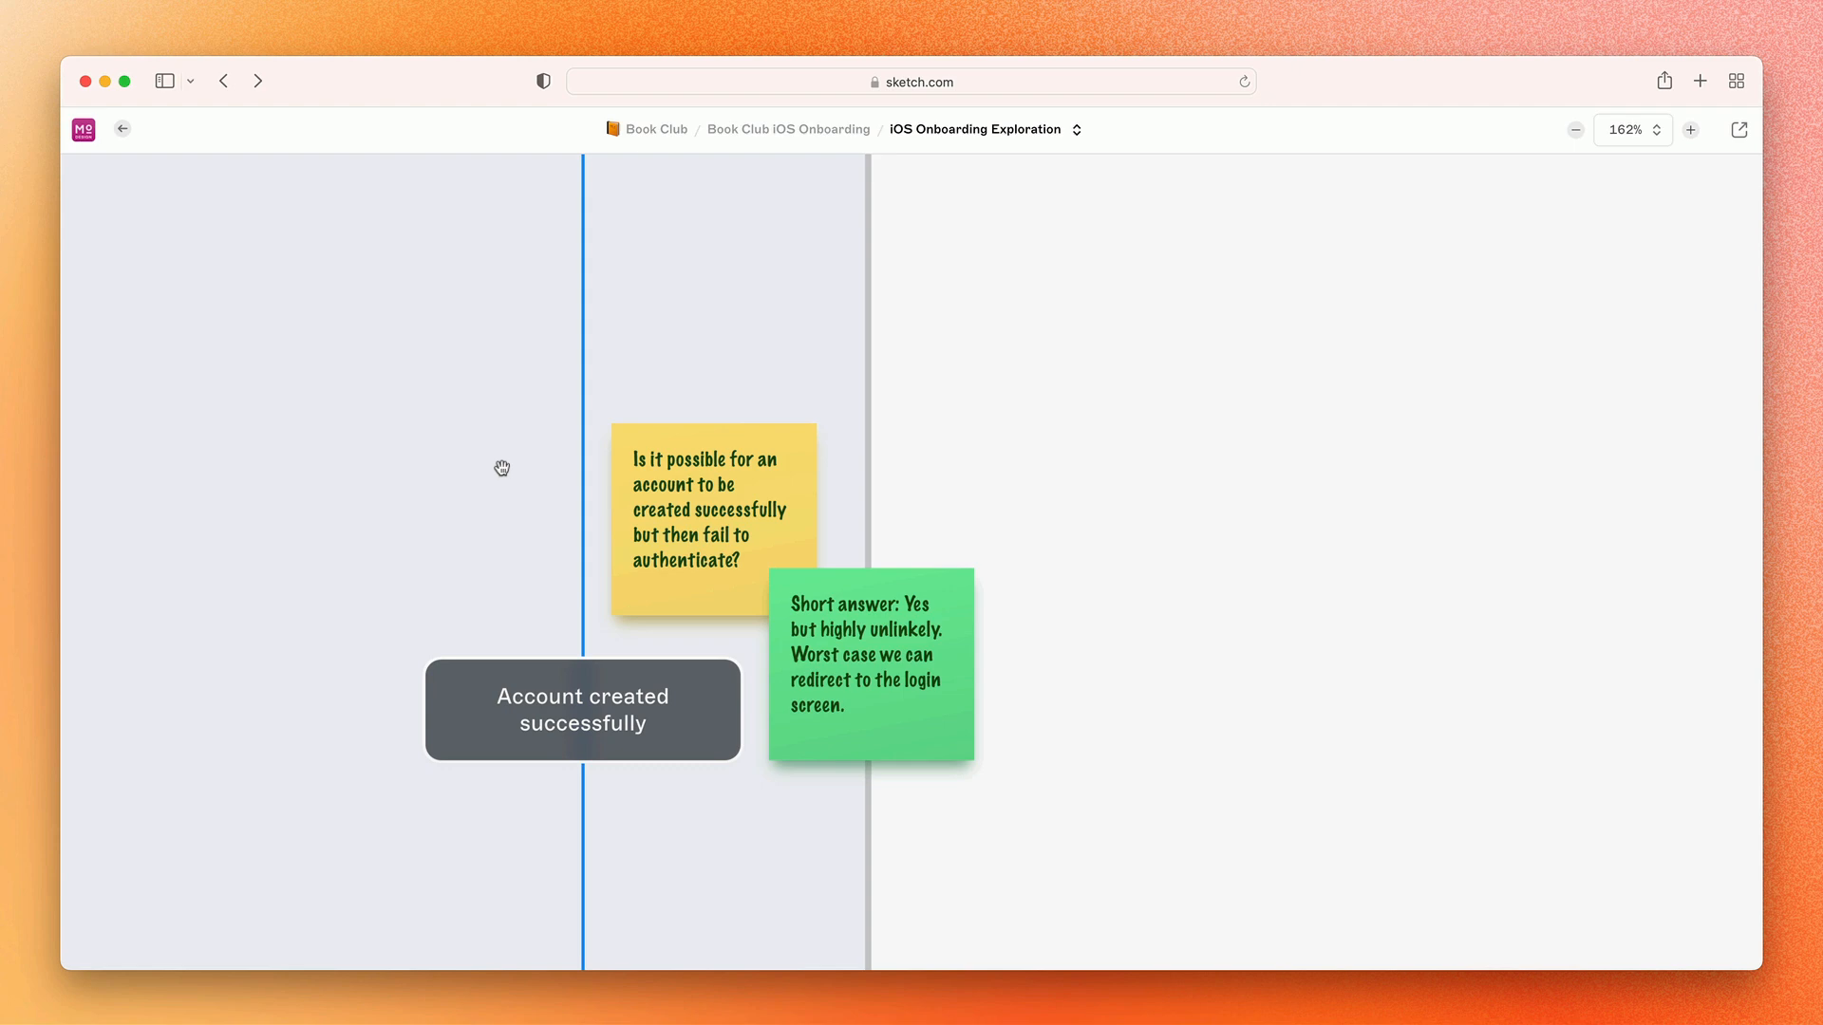
click(1574, 129)
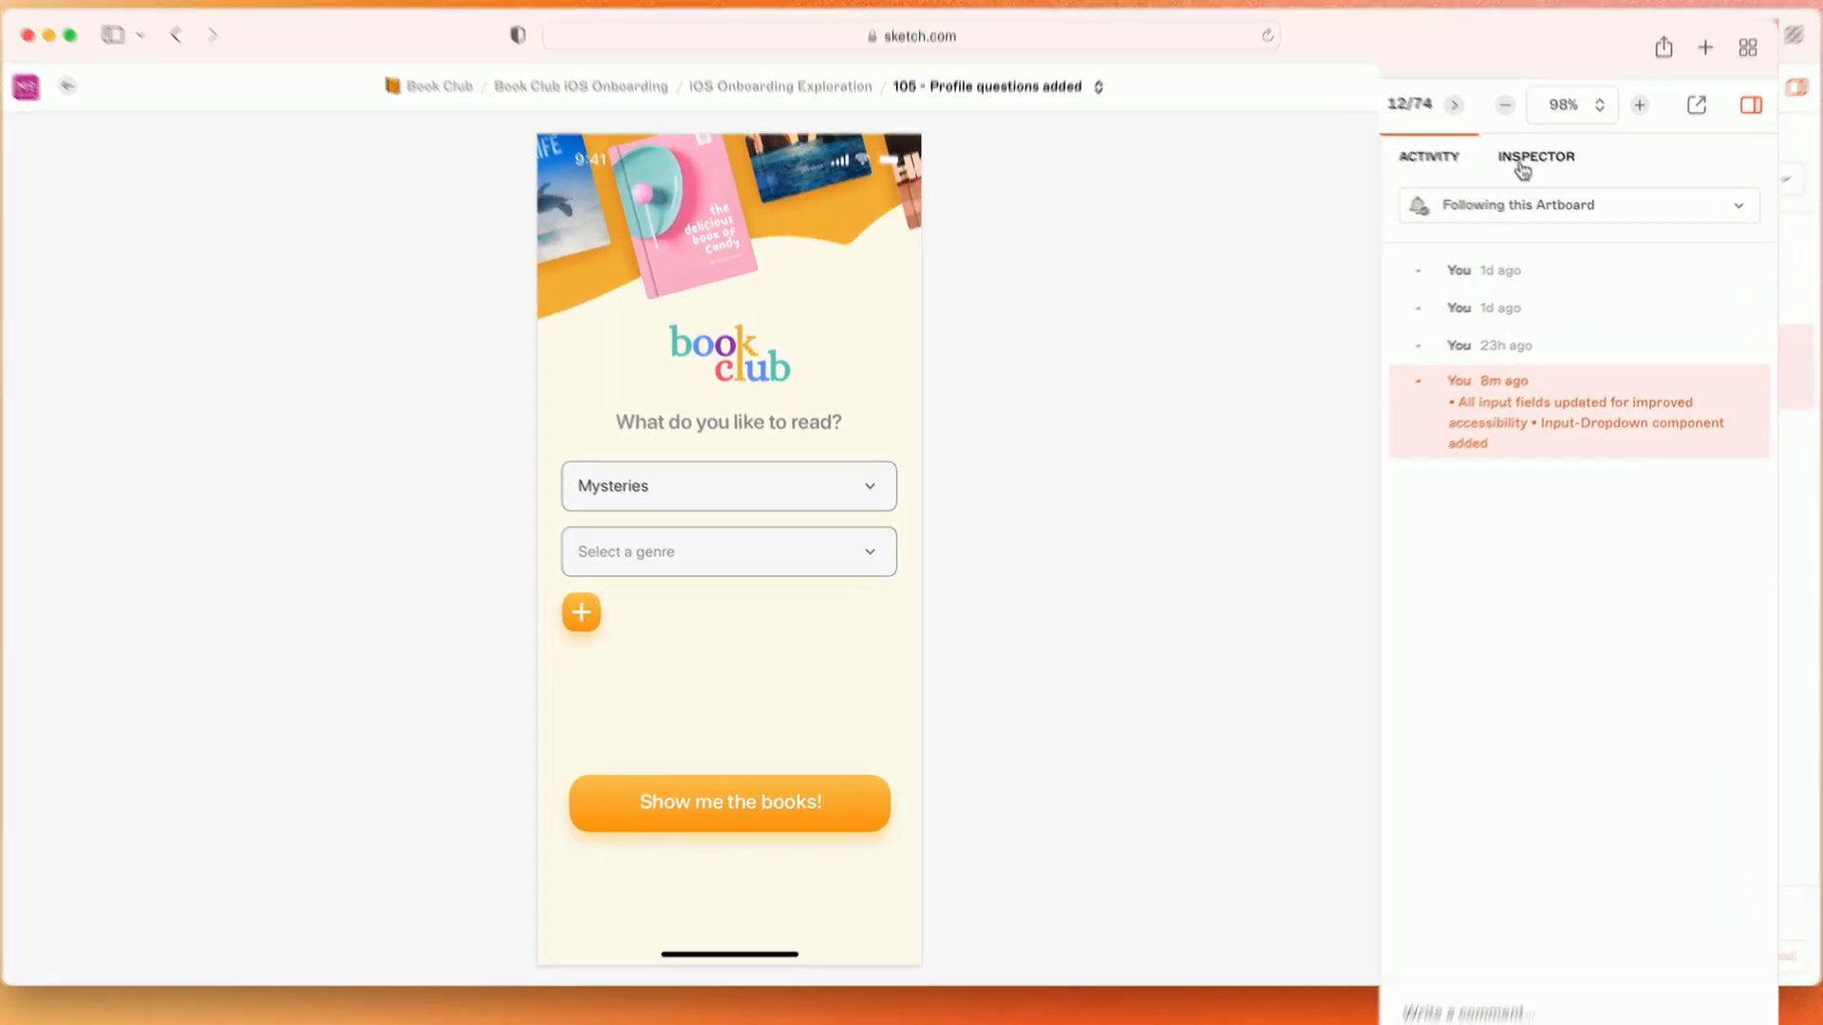
- Inspect the 'What do you like to read?' intro text's style, then open the Display/Input-Dropdown symbol artboard
click(1534, 157)
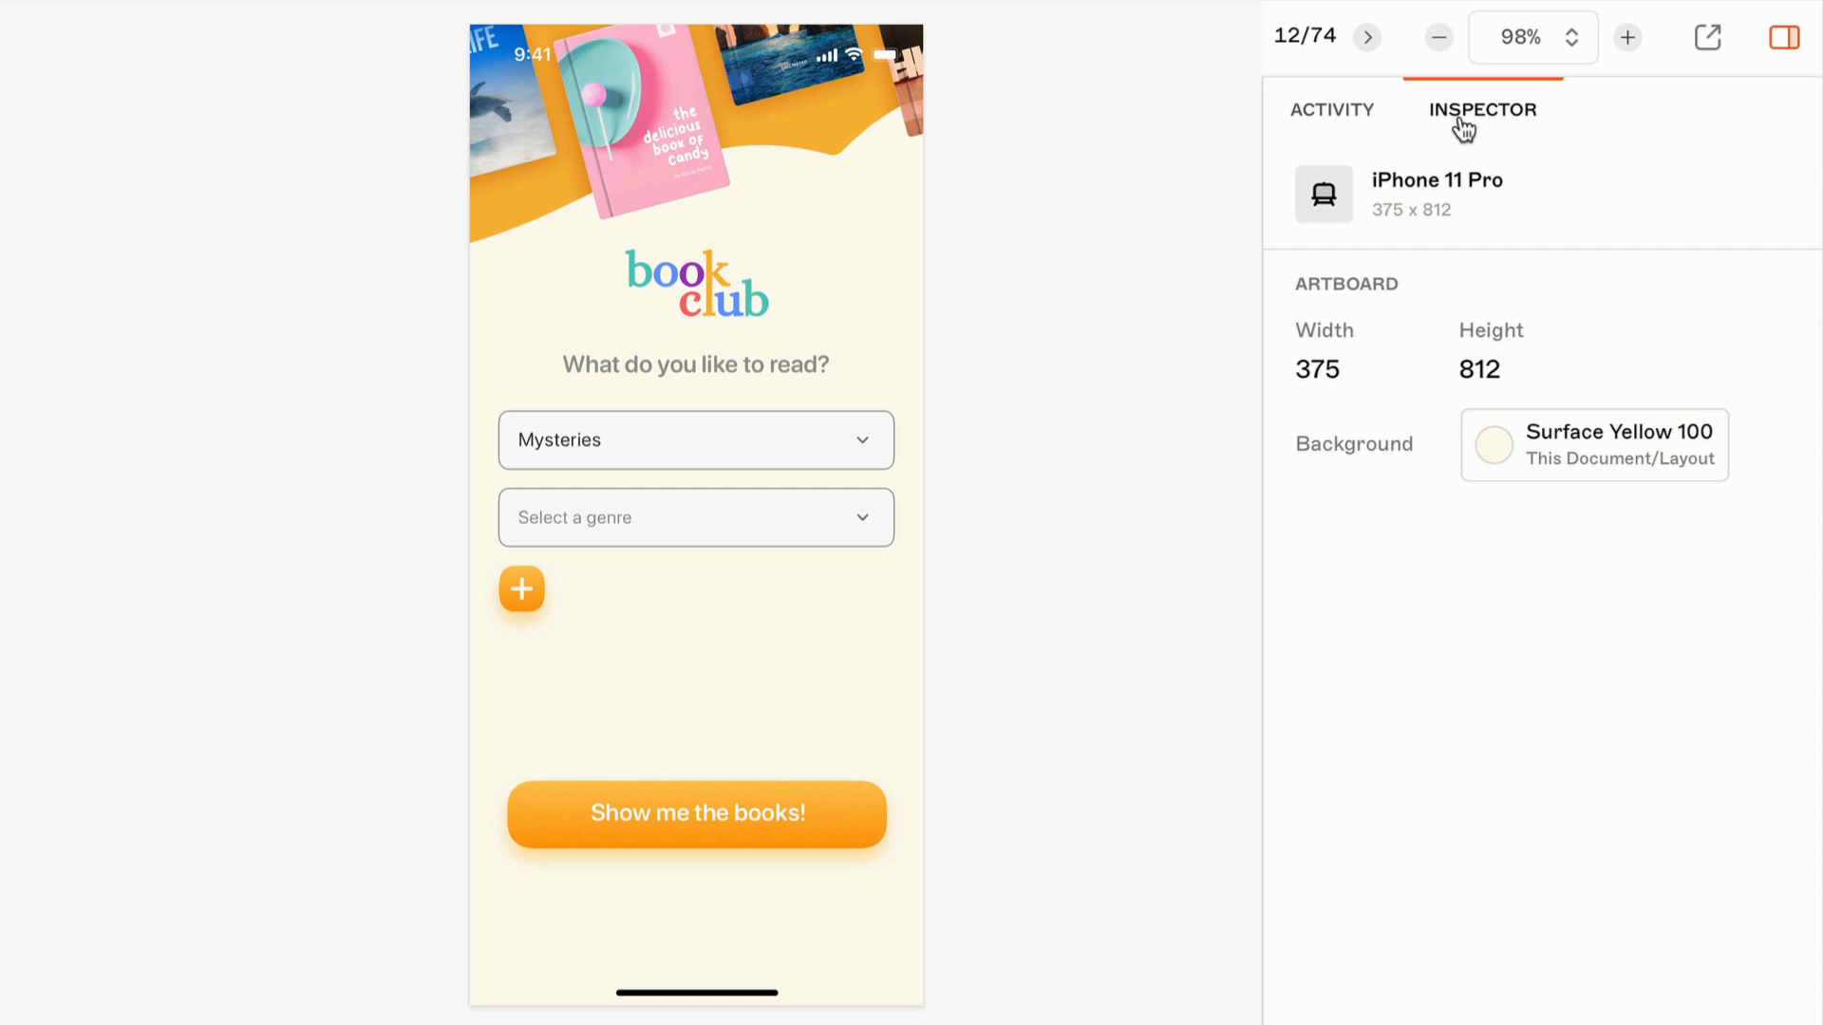
mouse_move(1067, 312)
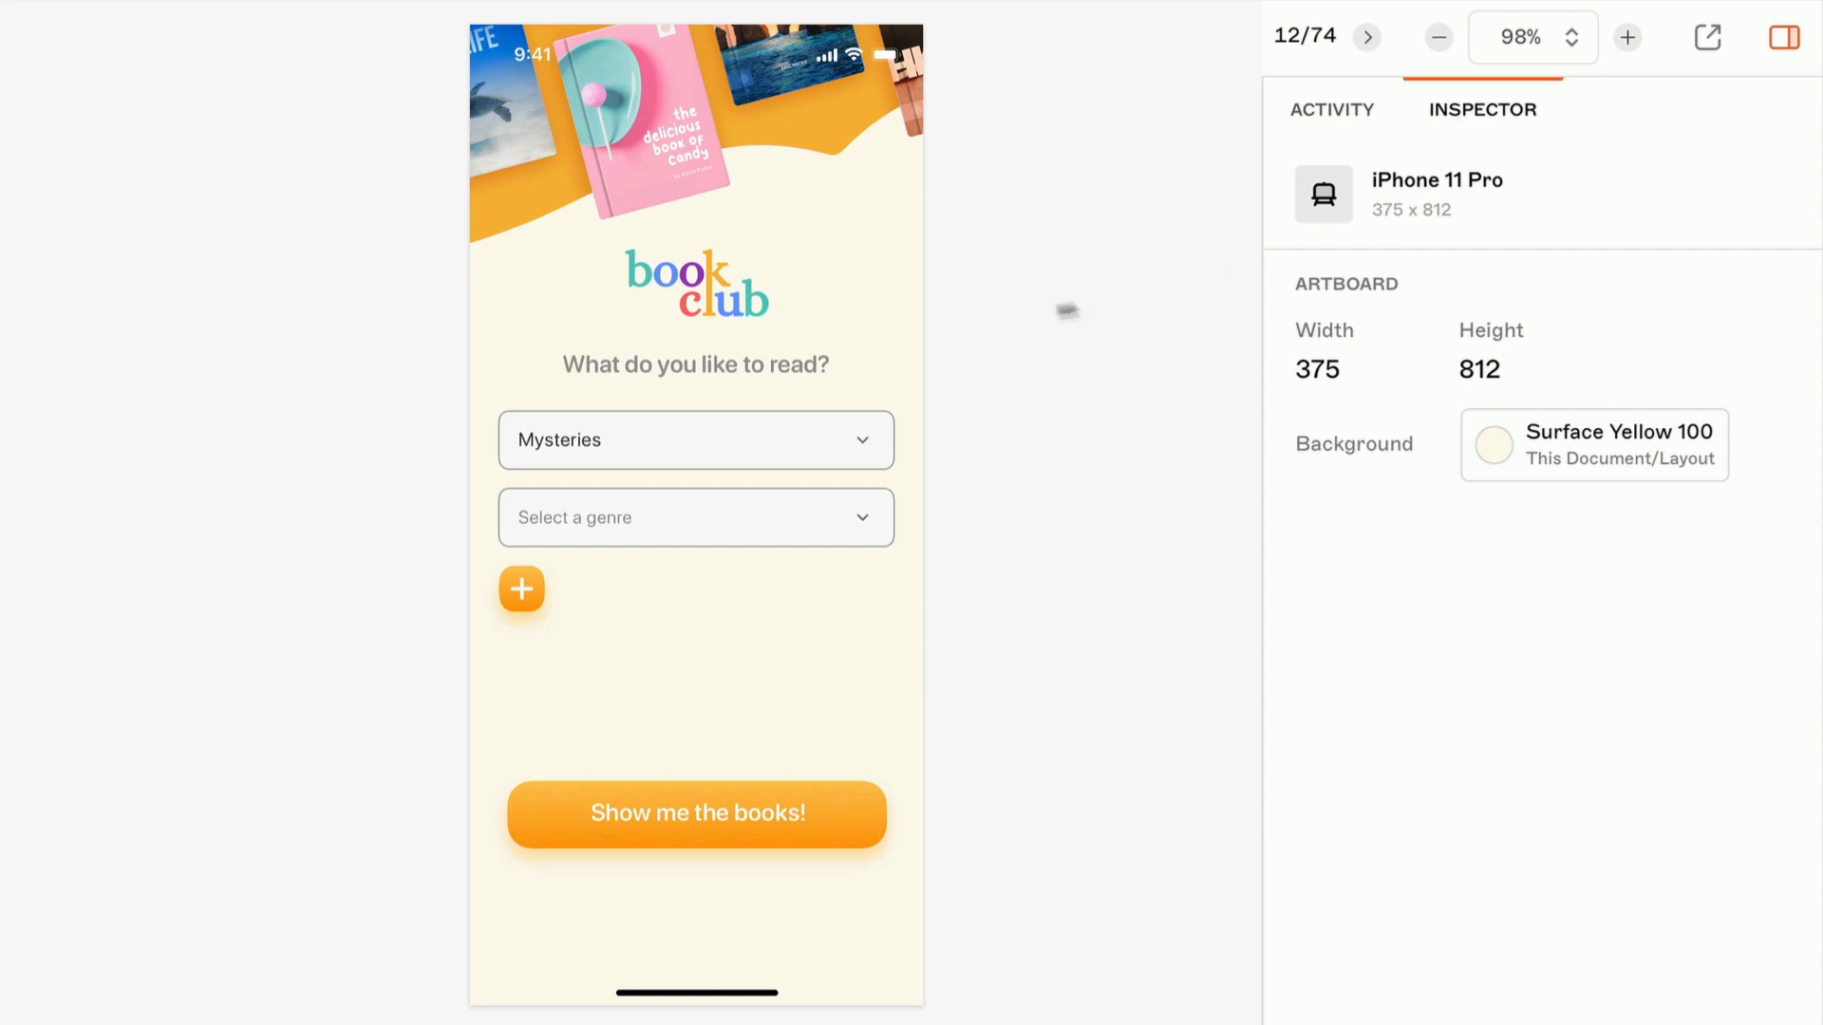
click(695, 365)
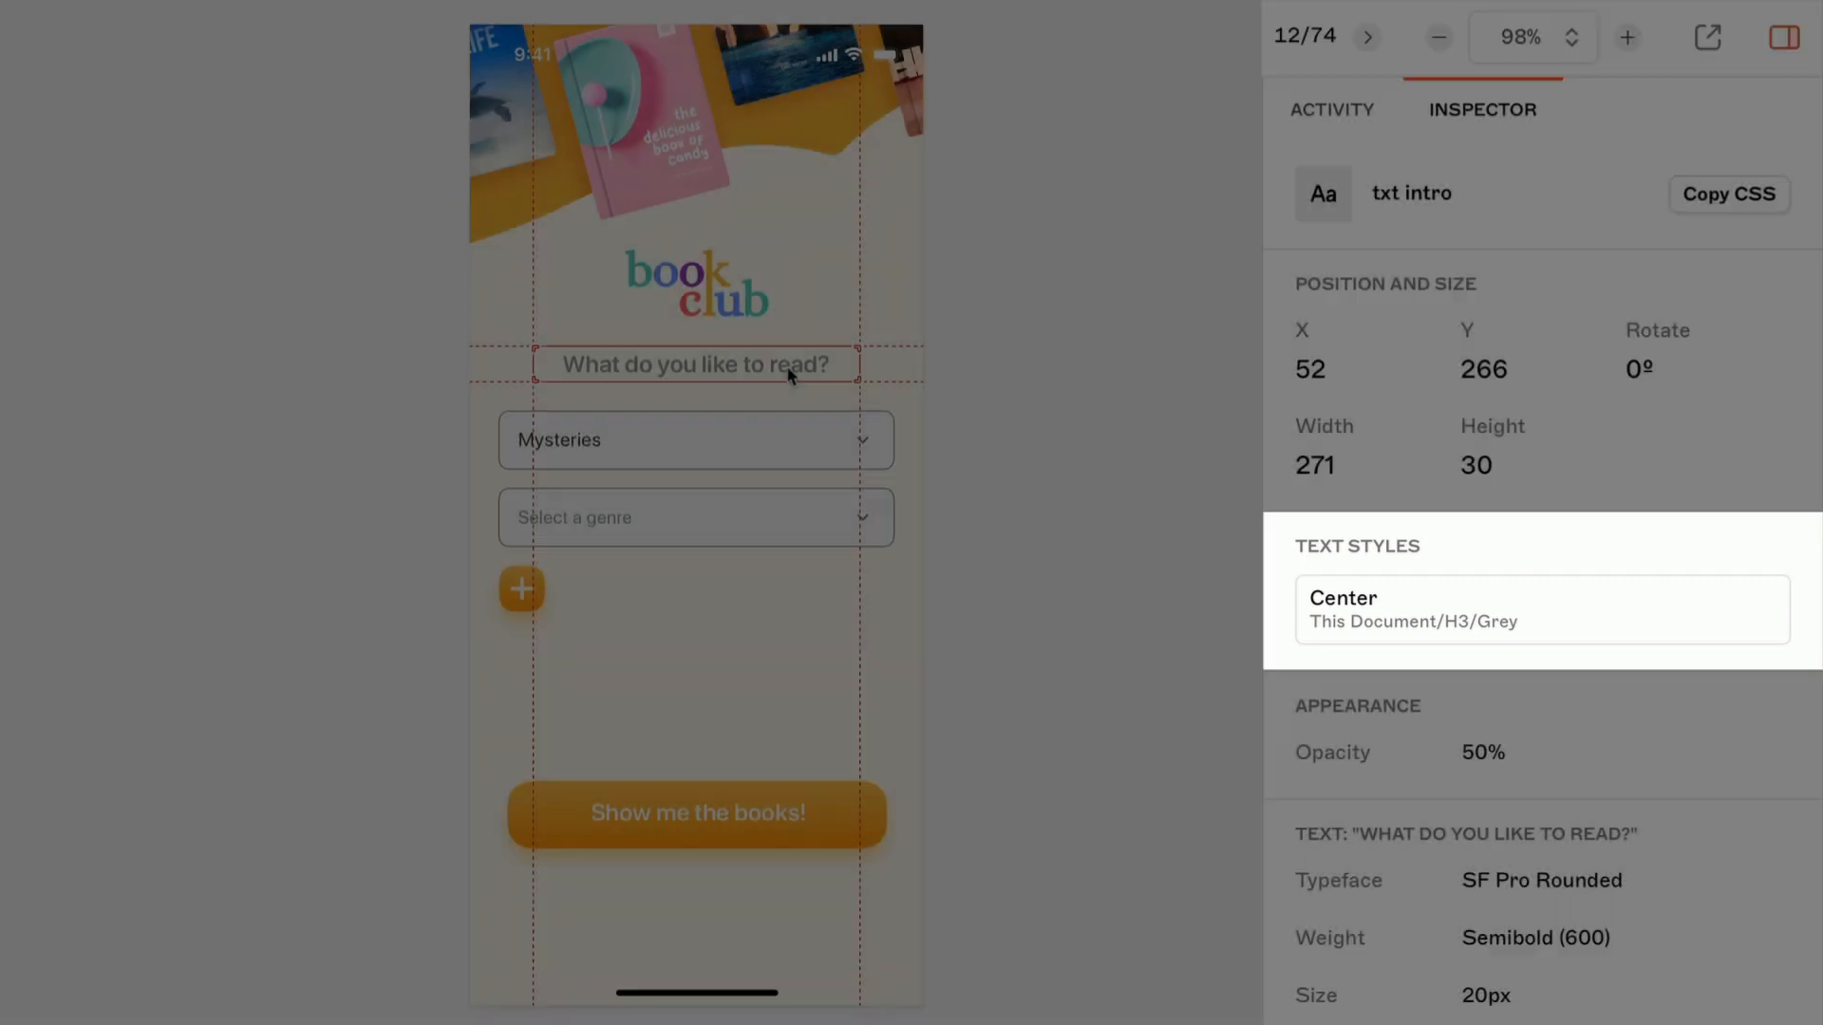
click(695, 439)
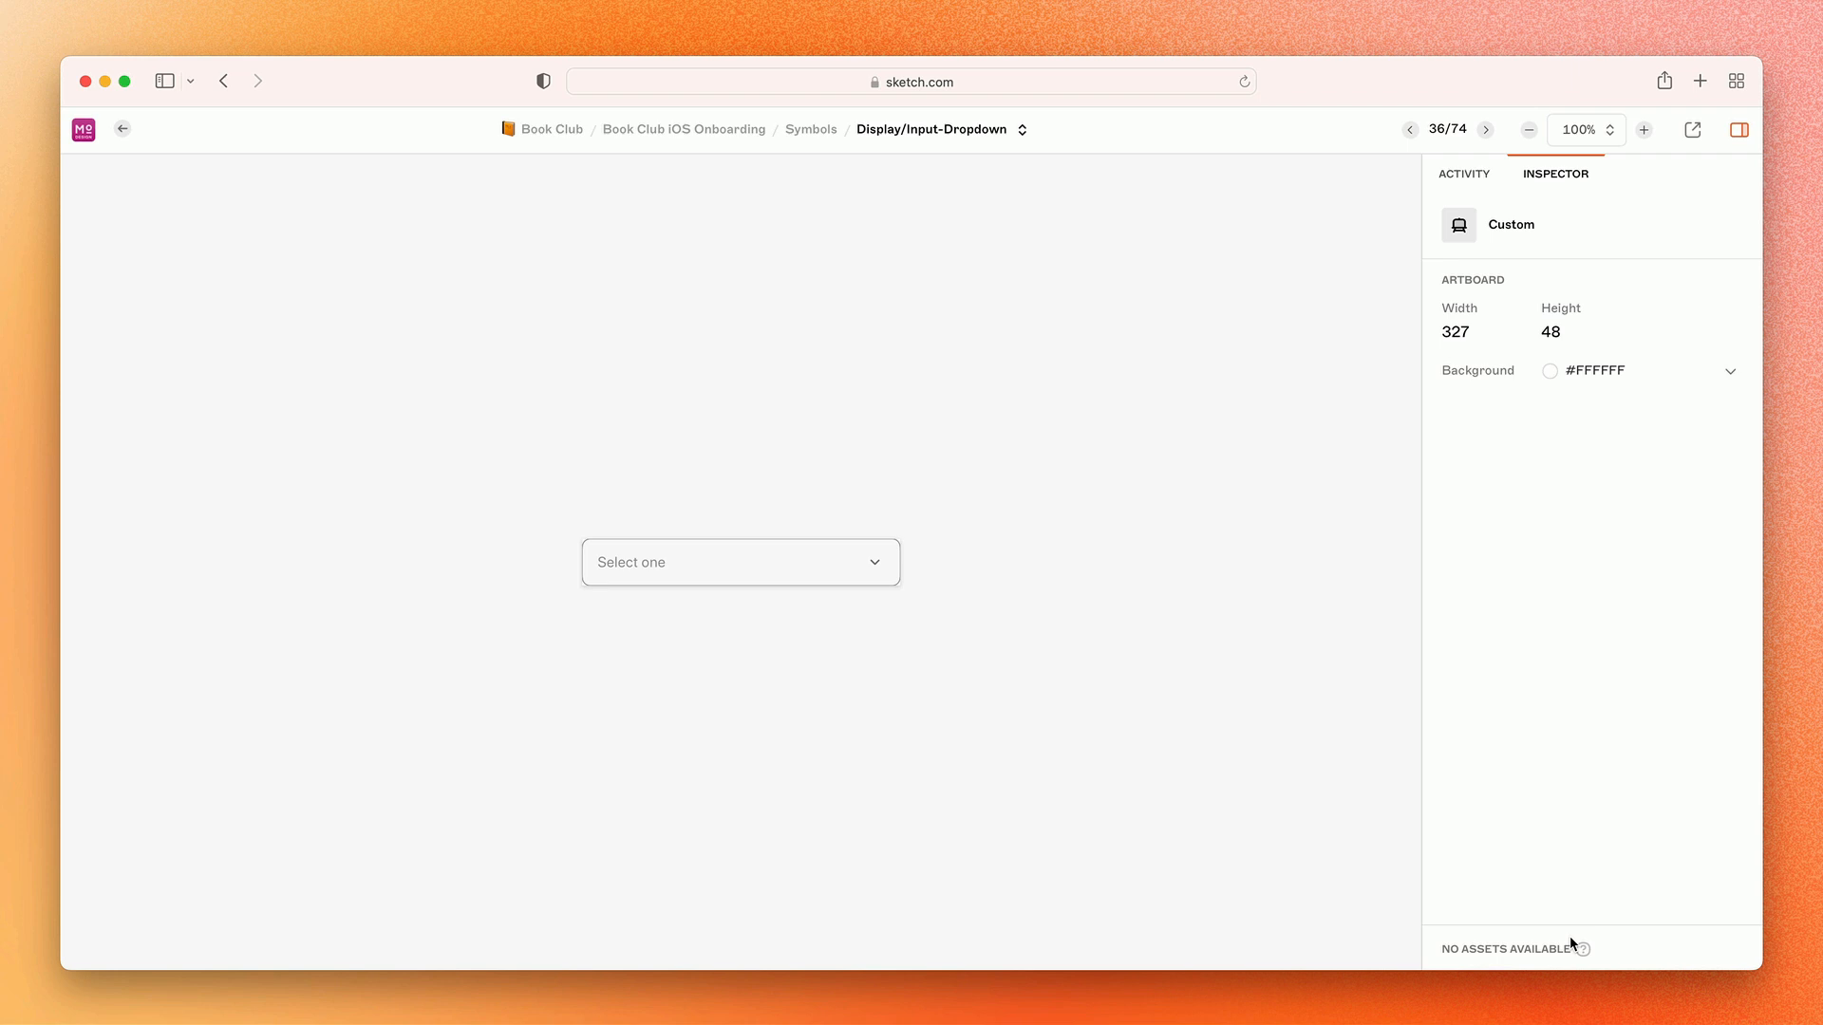
- Return to the Book Club iOS Onboarding overview and show its Symbols components
click(123, 129)
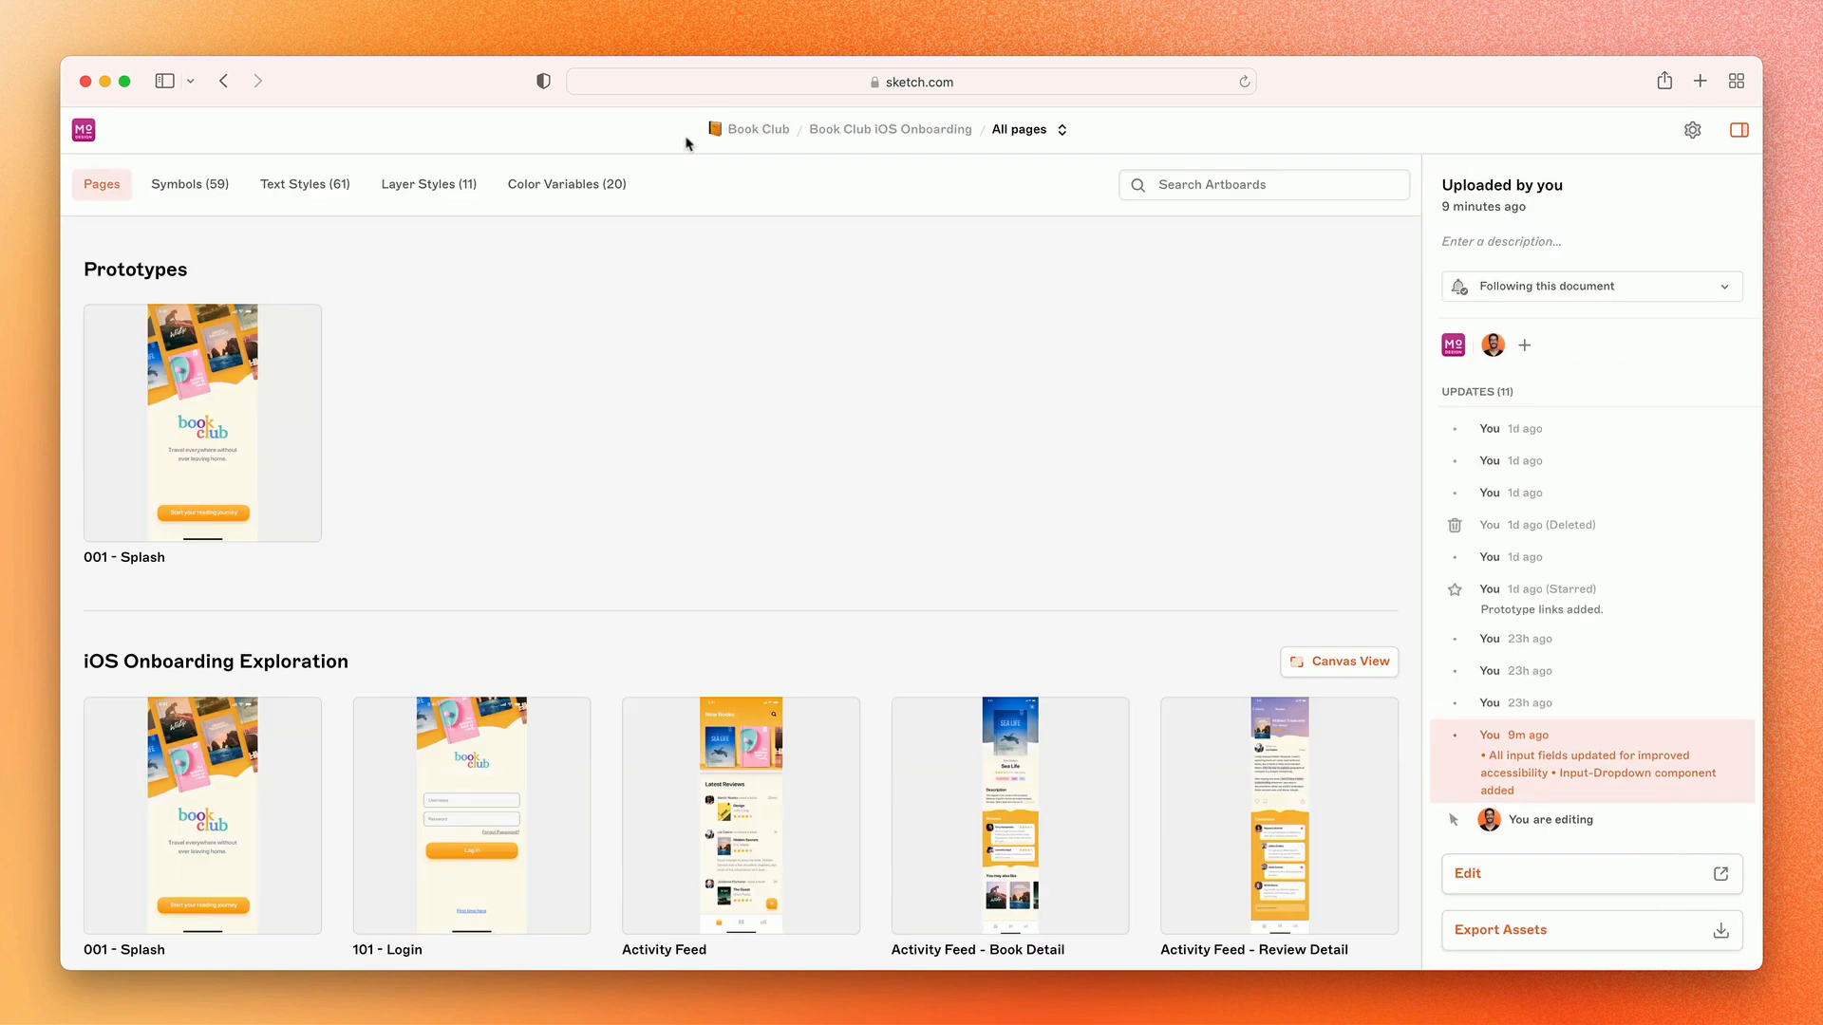
mouse_move(198, 200)
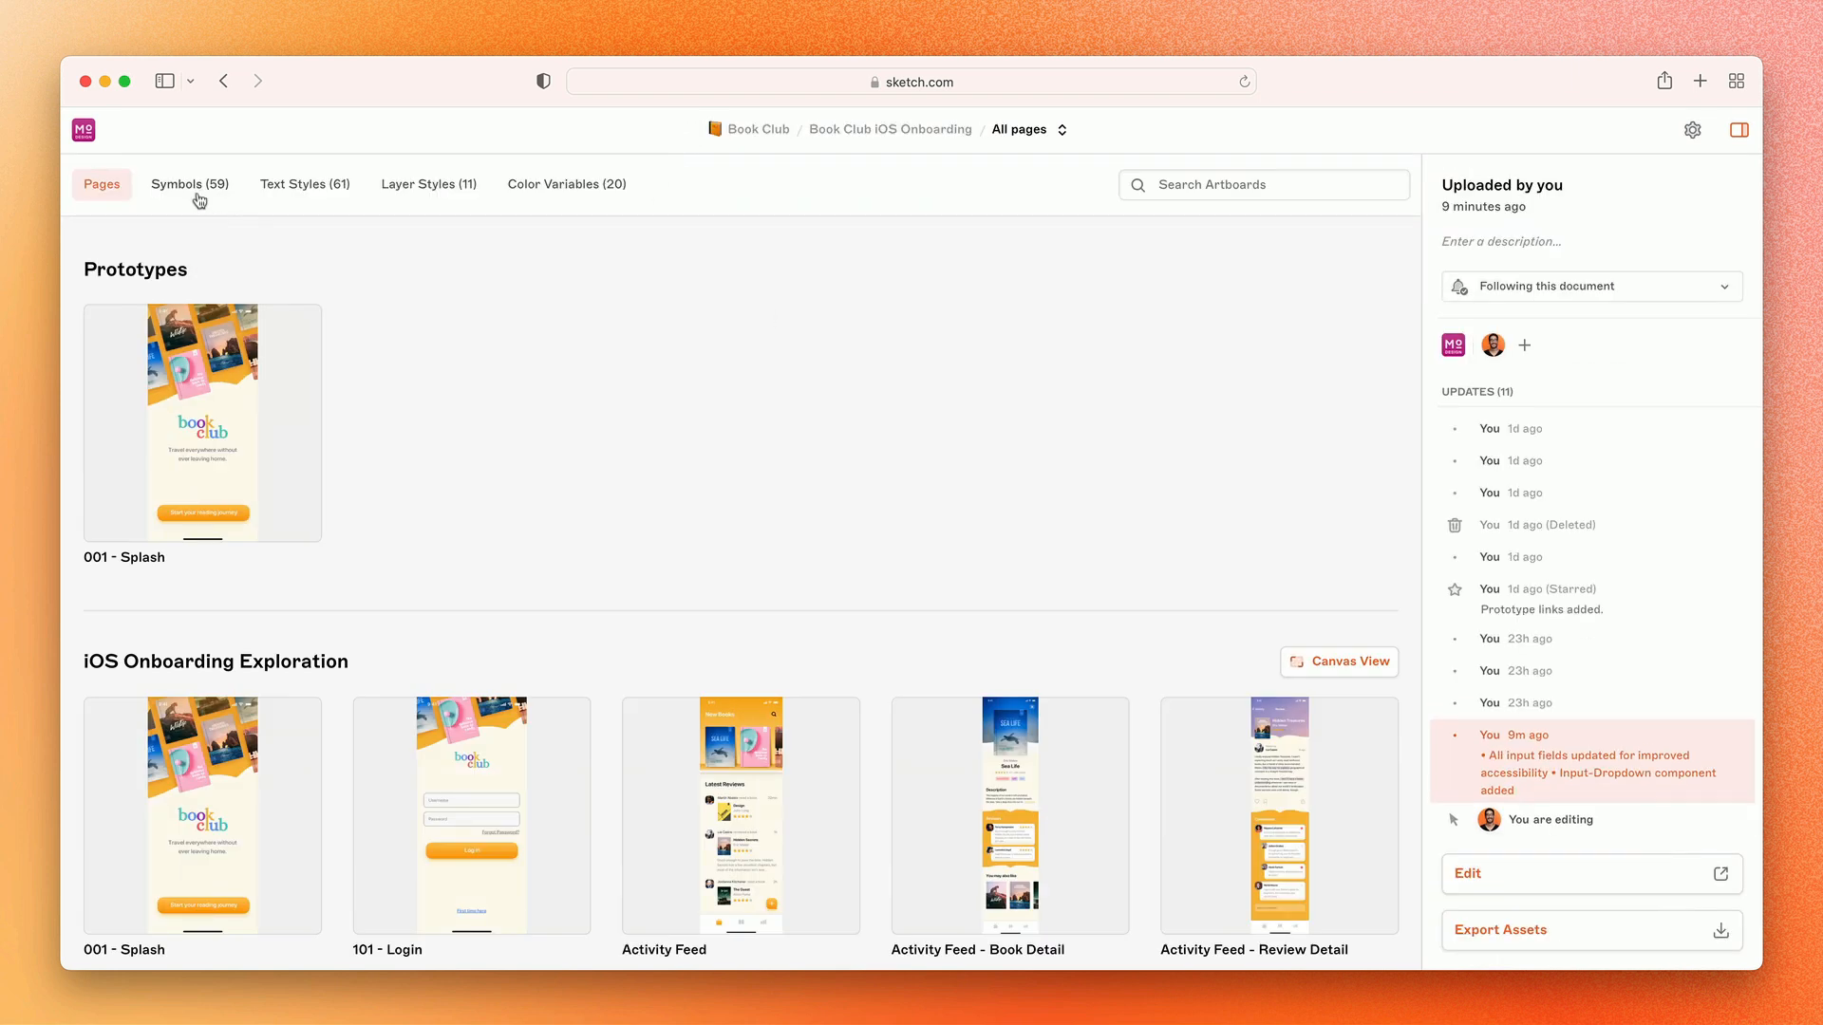
click(189, 184)
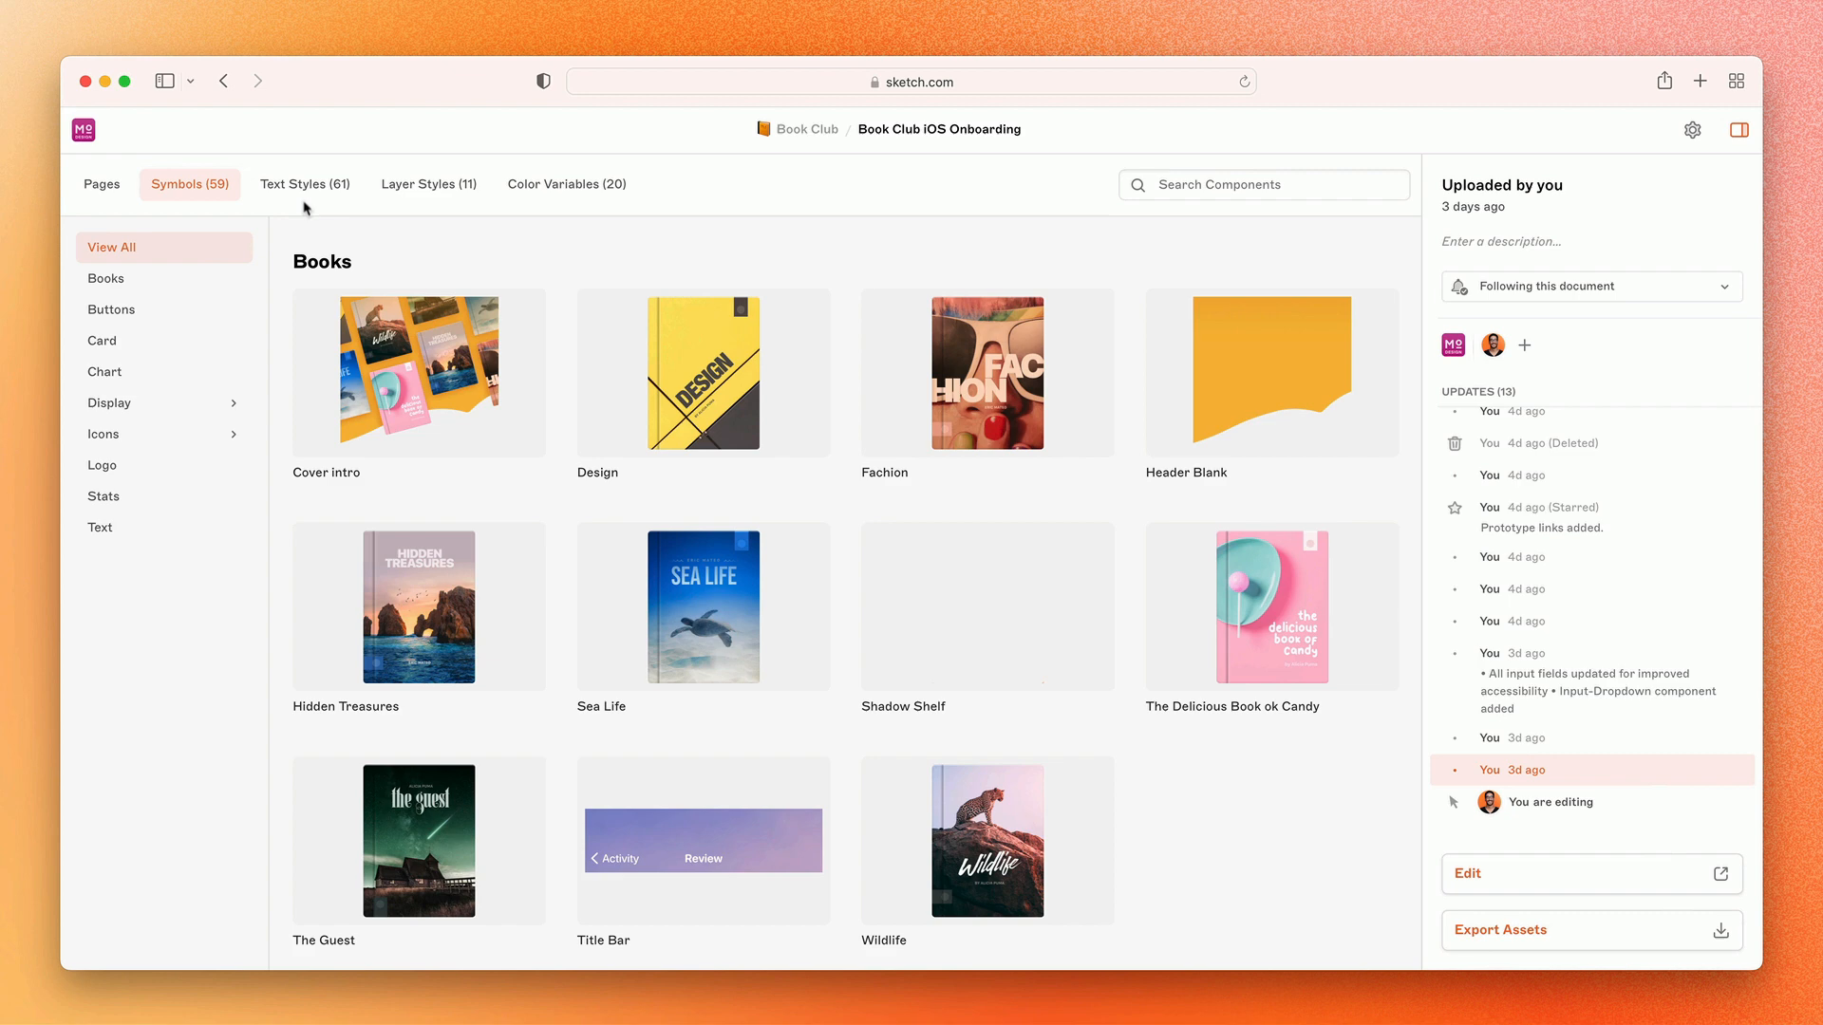
- Browse the Layer Styles and select the Fav style with its 180° gradient fill and pink shadow
click(428, 183)
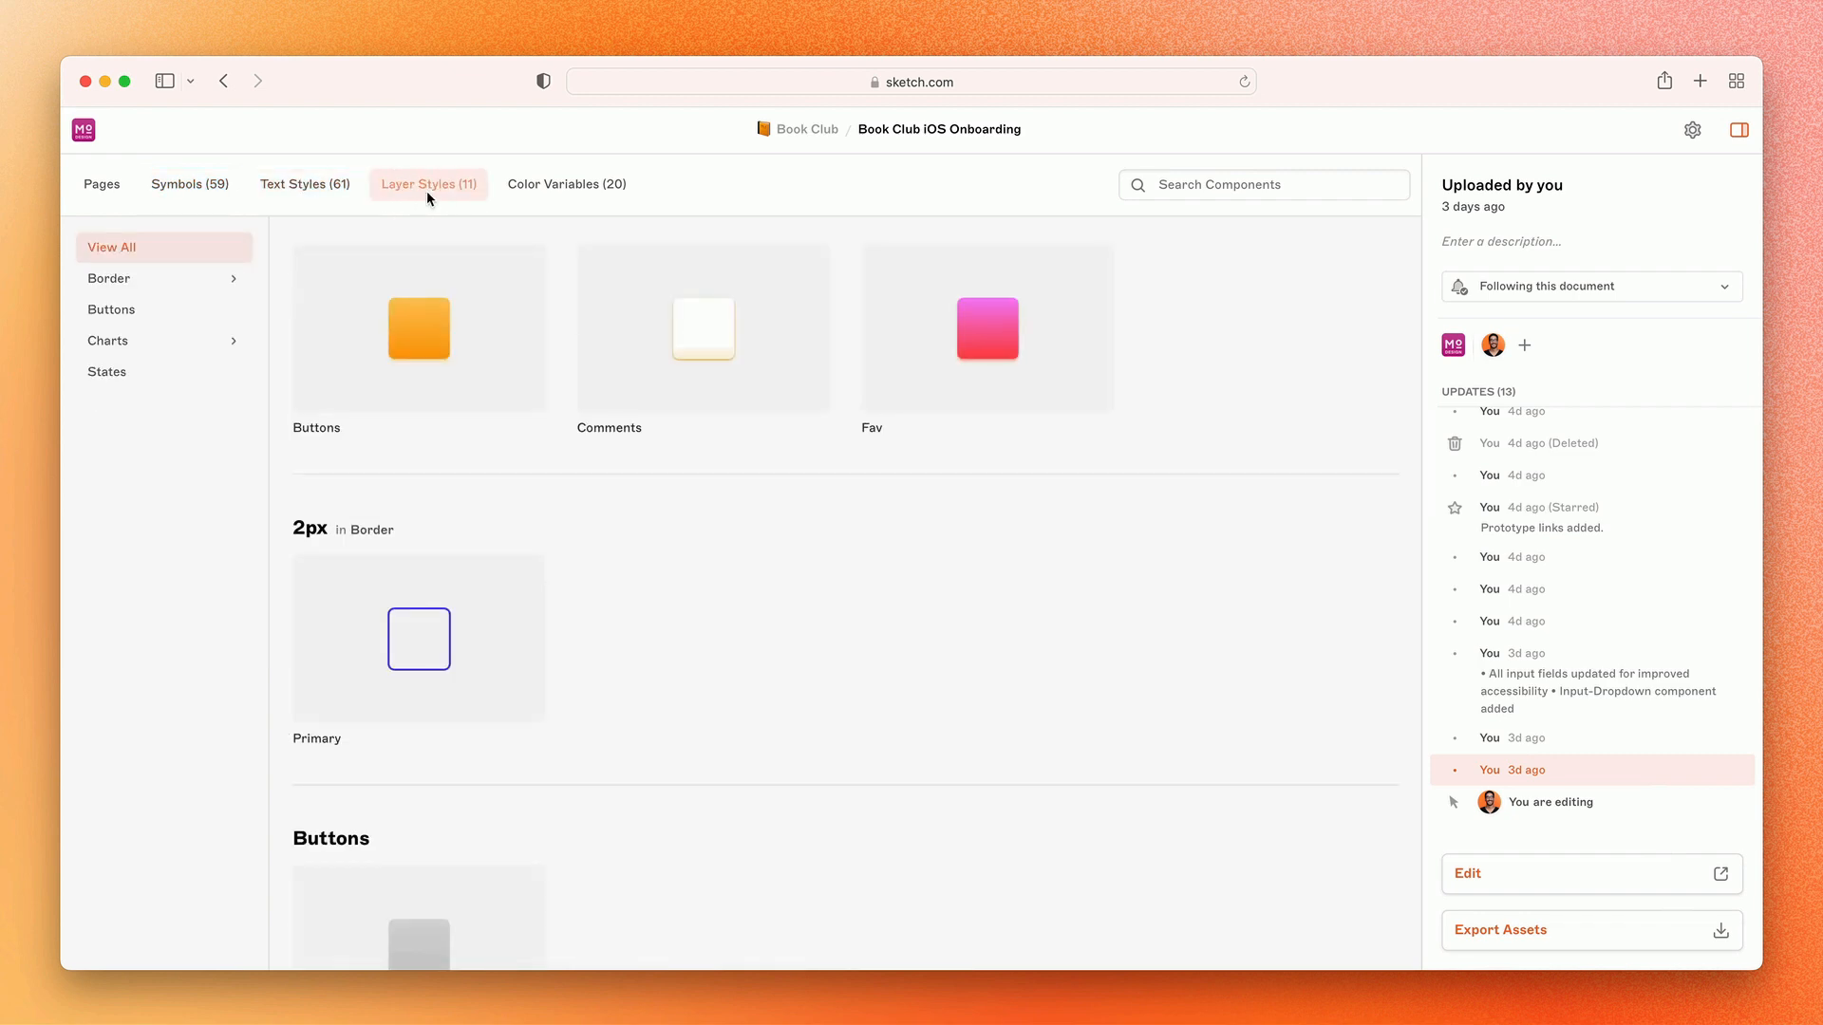
click(568, 184)
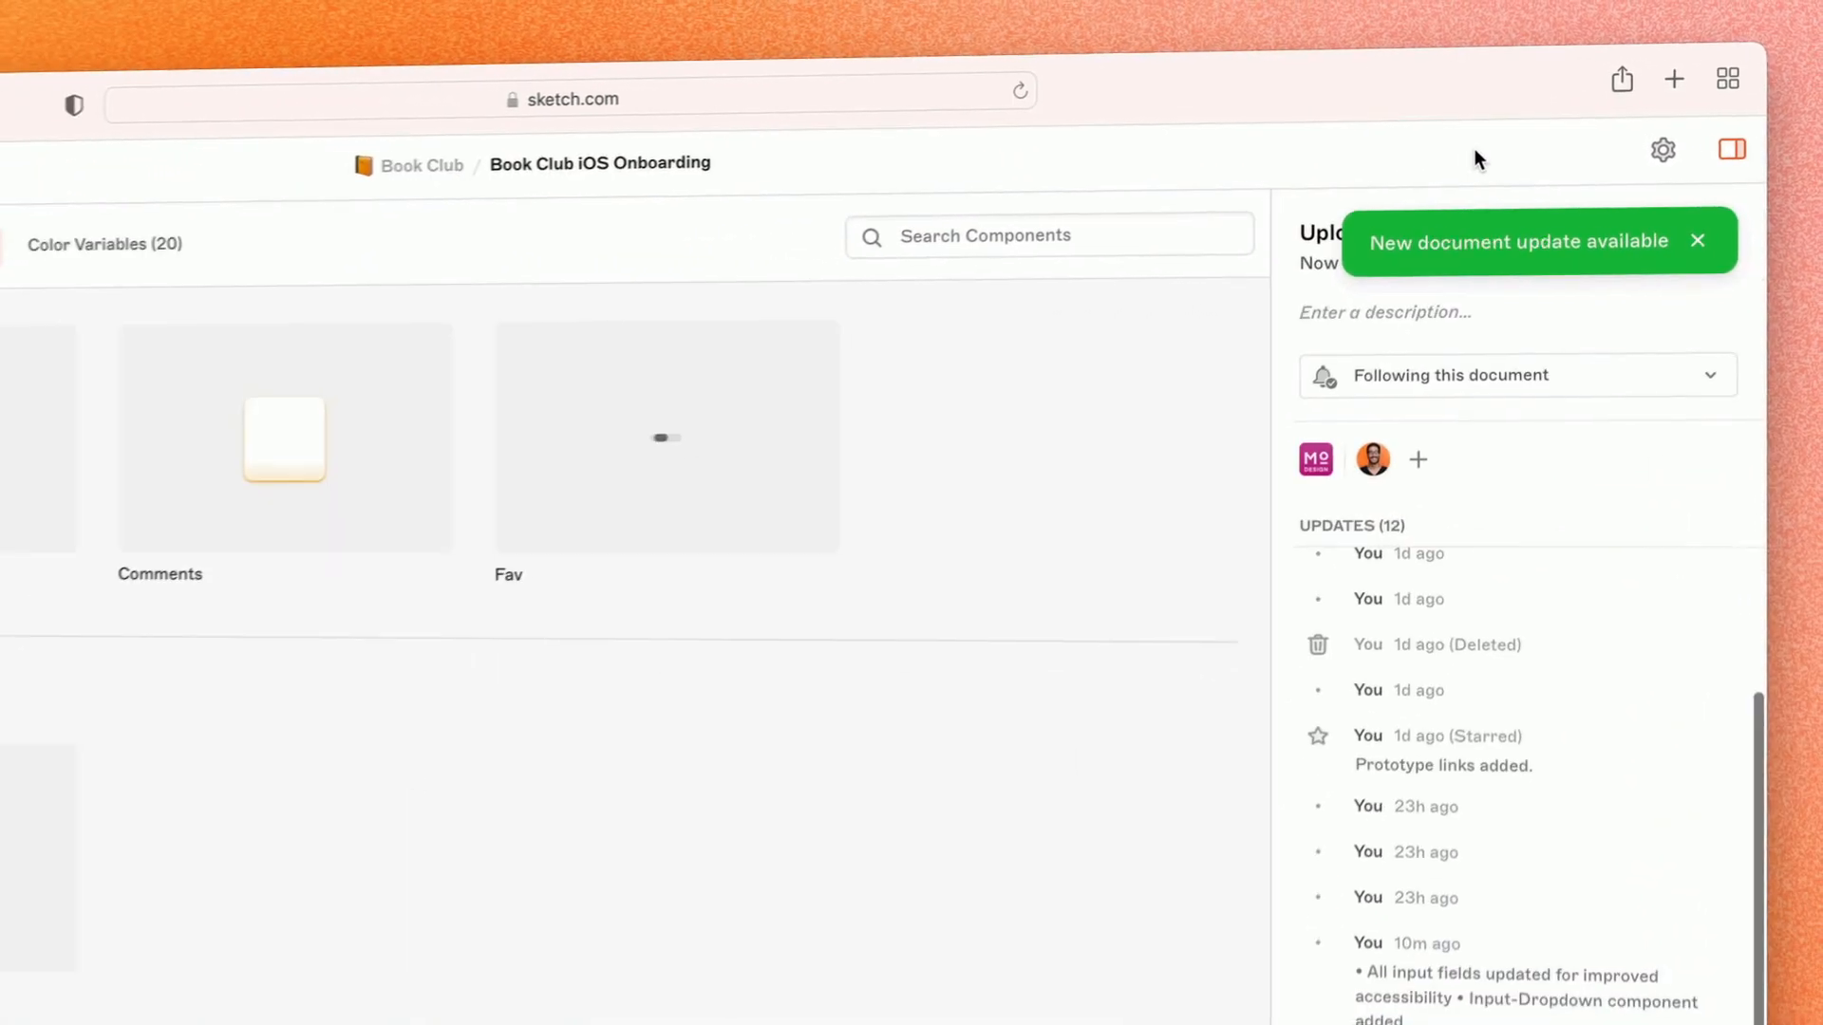
click(665, 439)
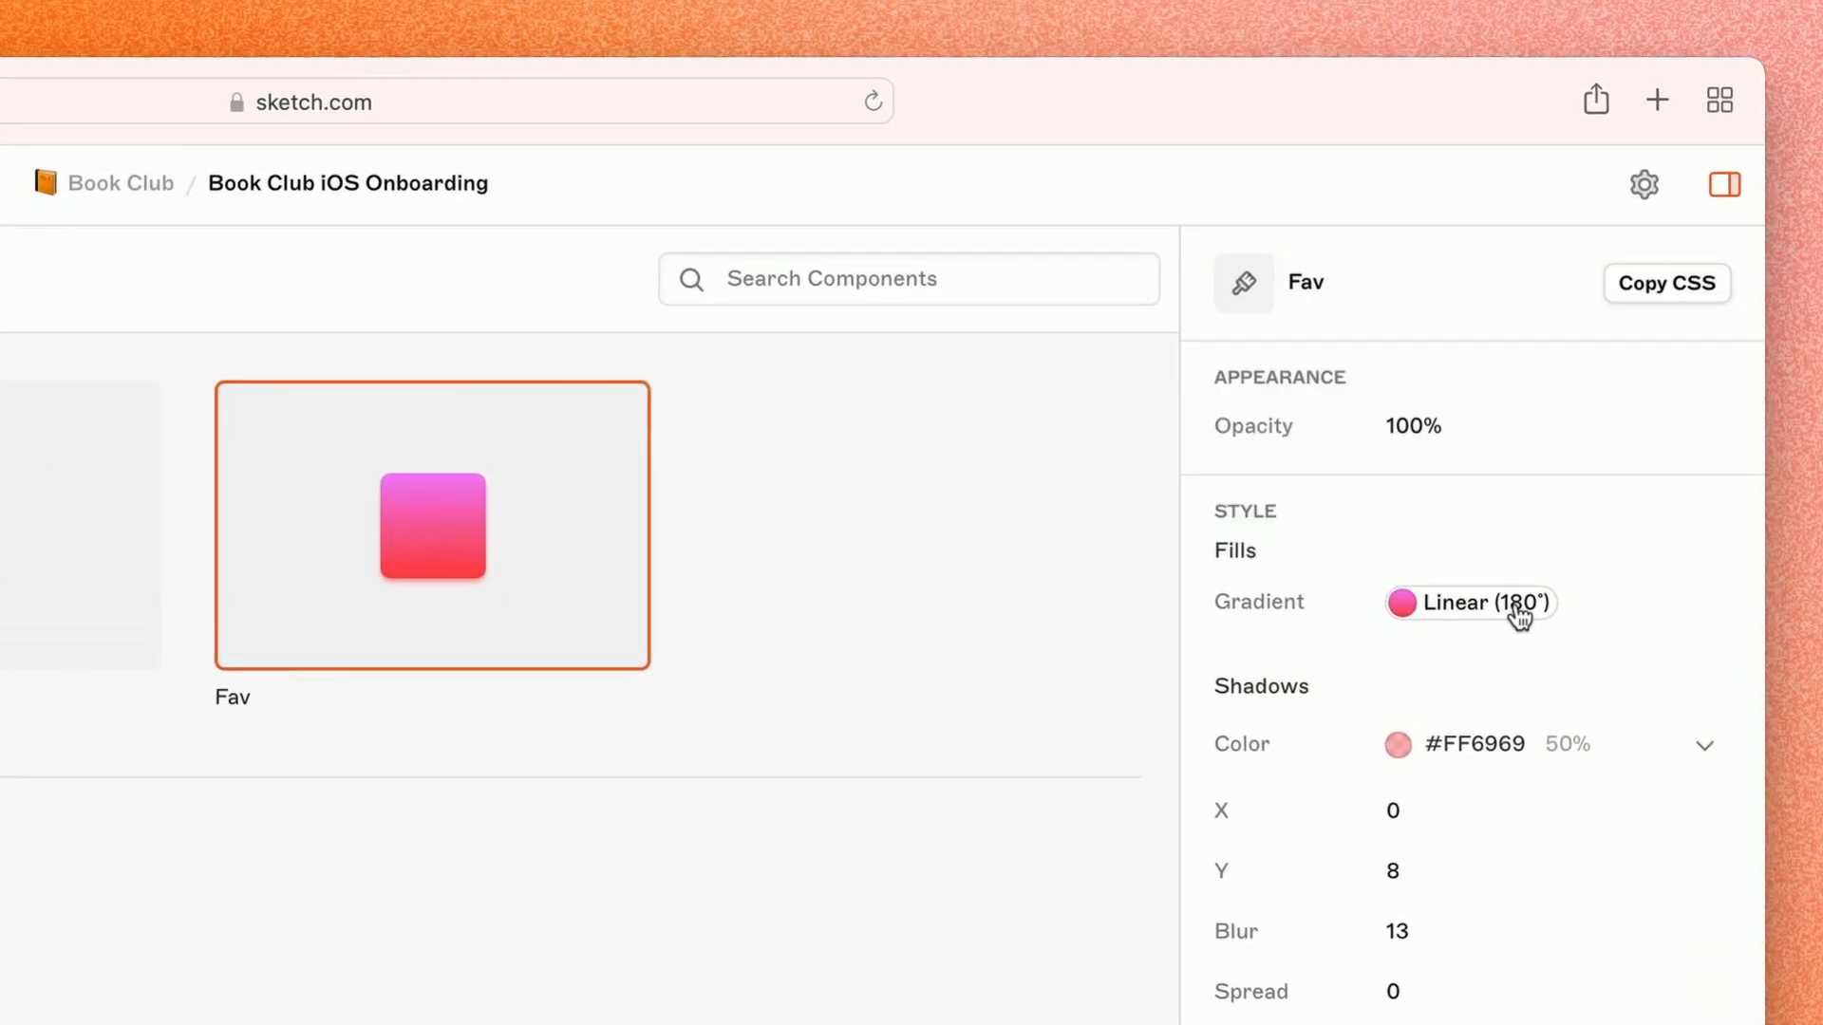
mouse_move(1671, 297)
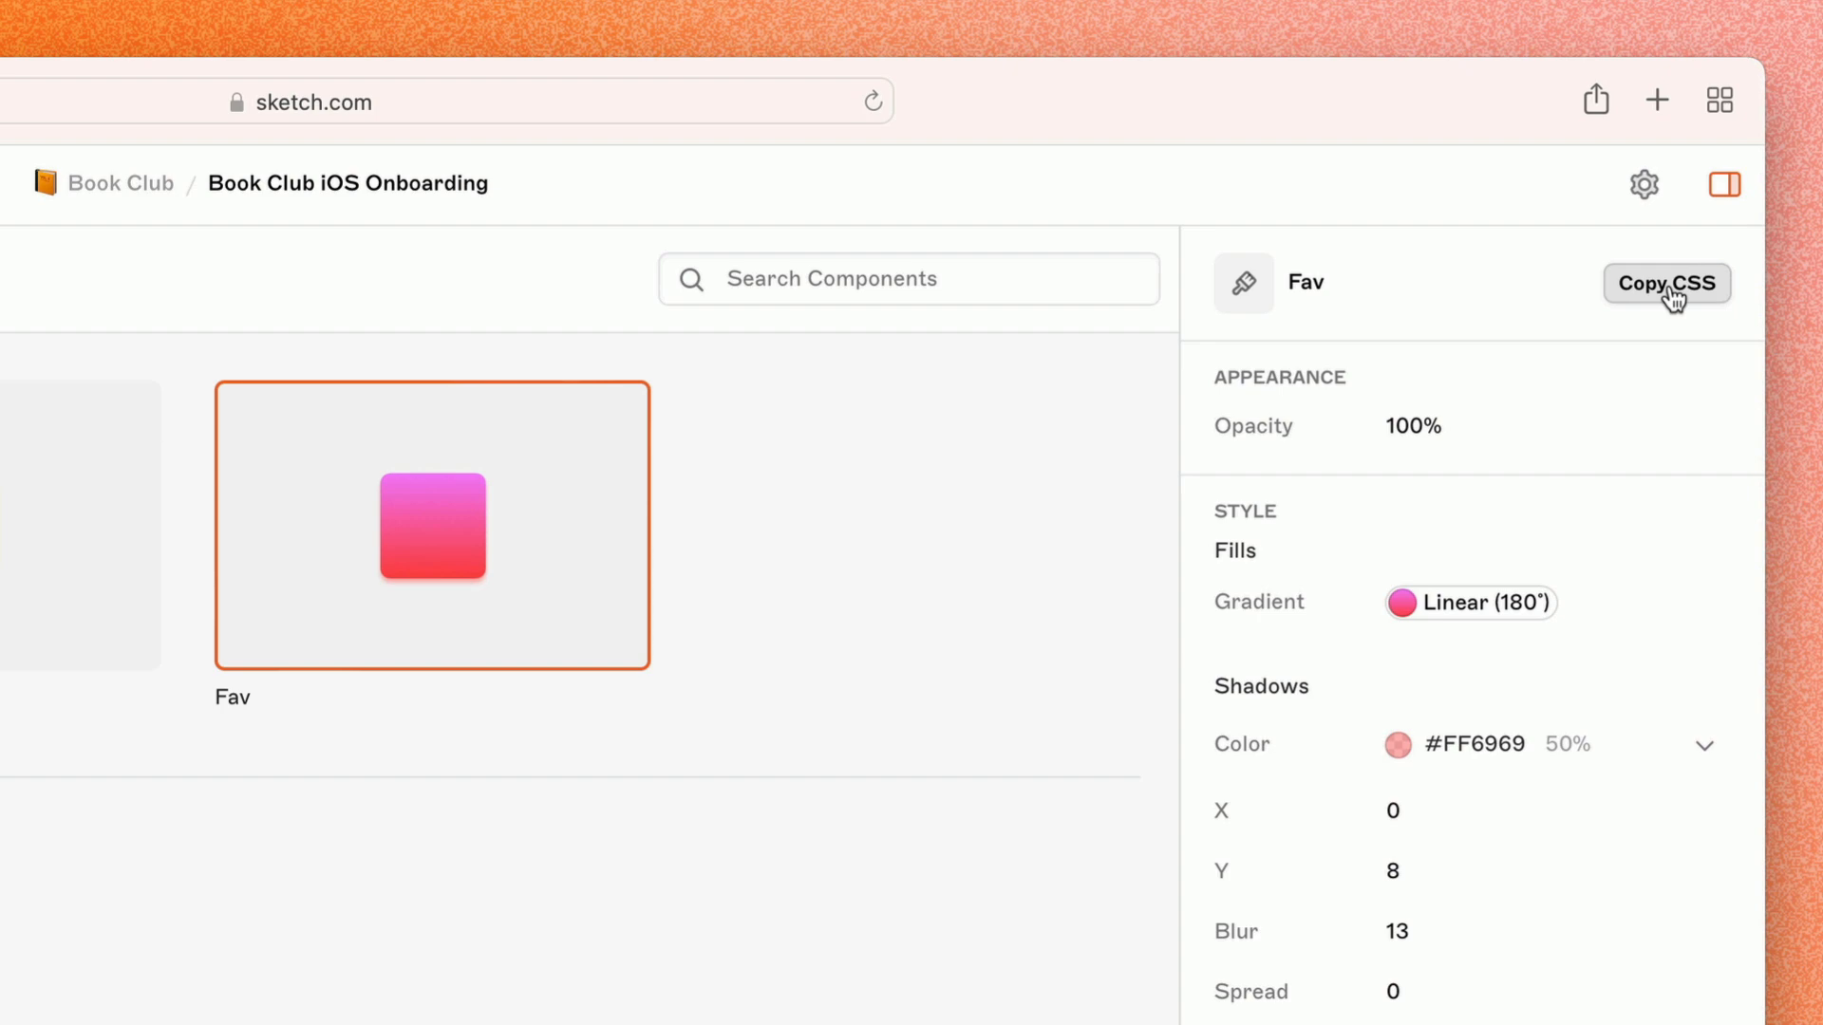
- Copy the Fav layer style's CSS and paste it into the .fav rule in the code editor
click(1667, 283)
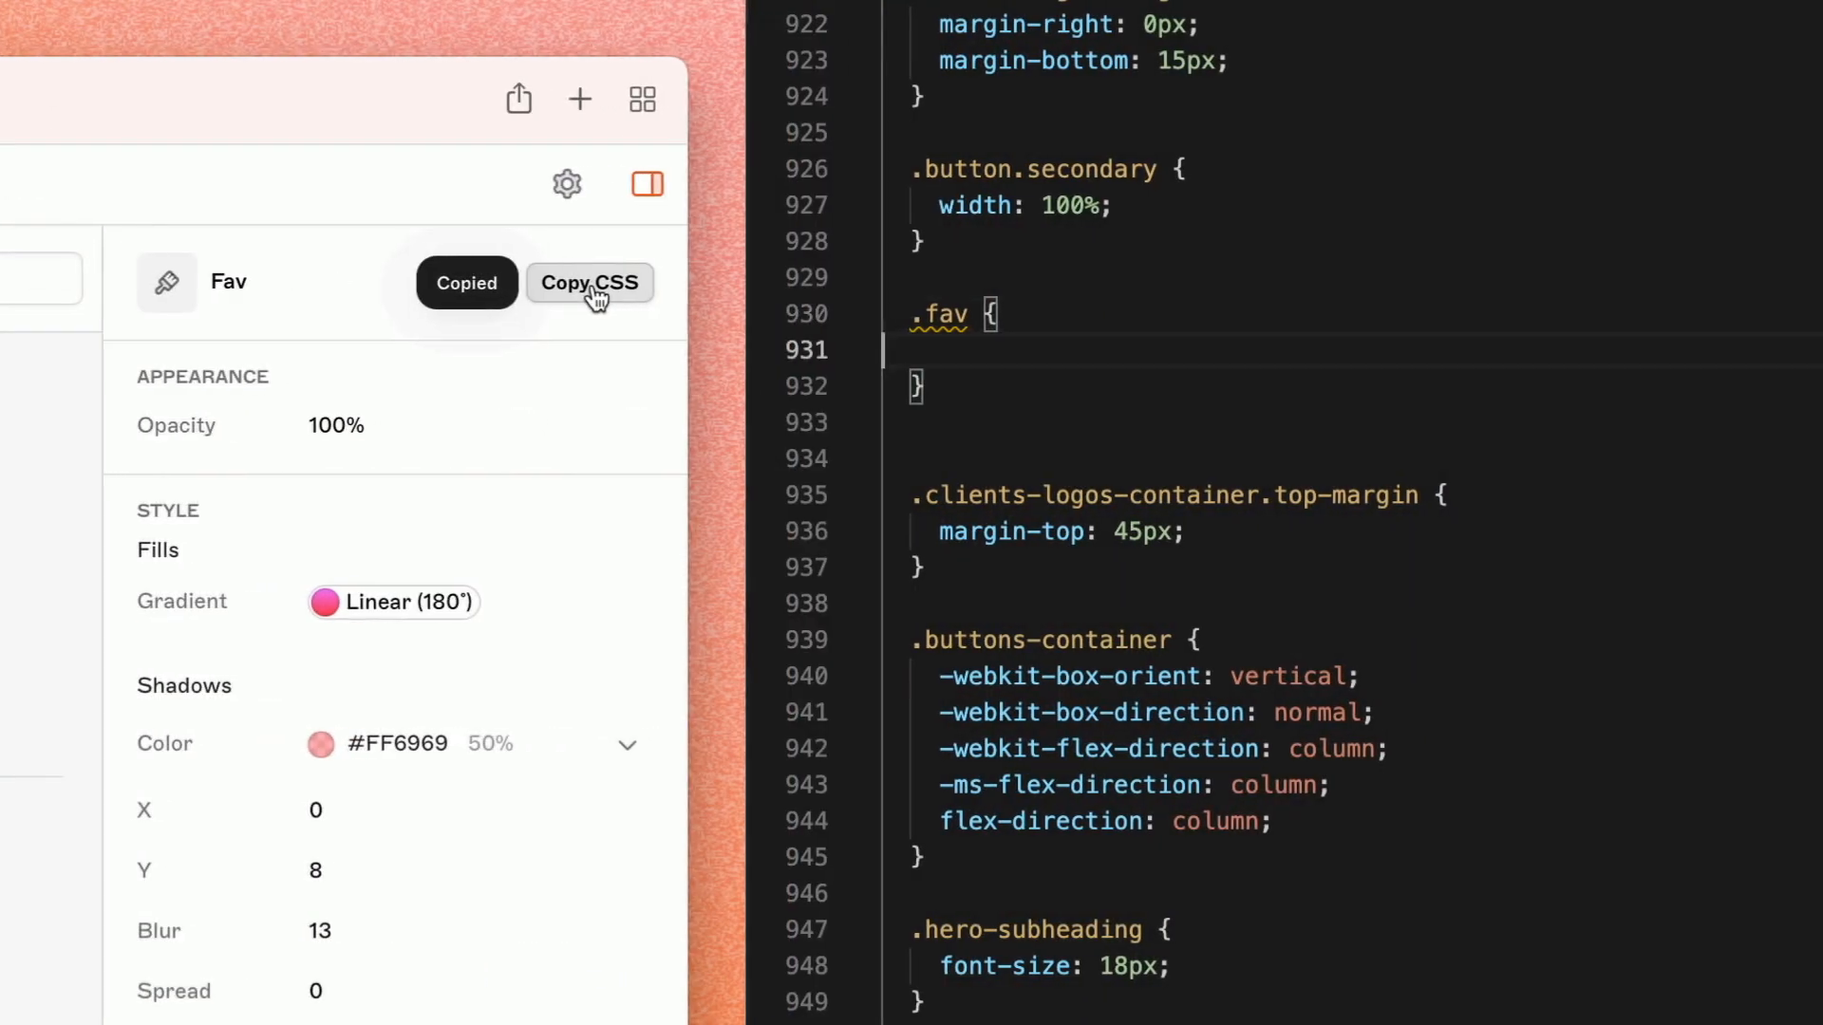
click(588, 283)
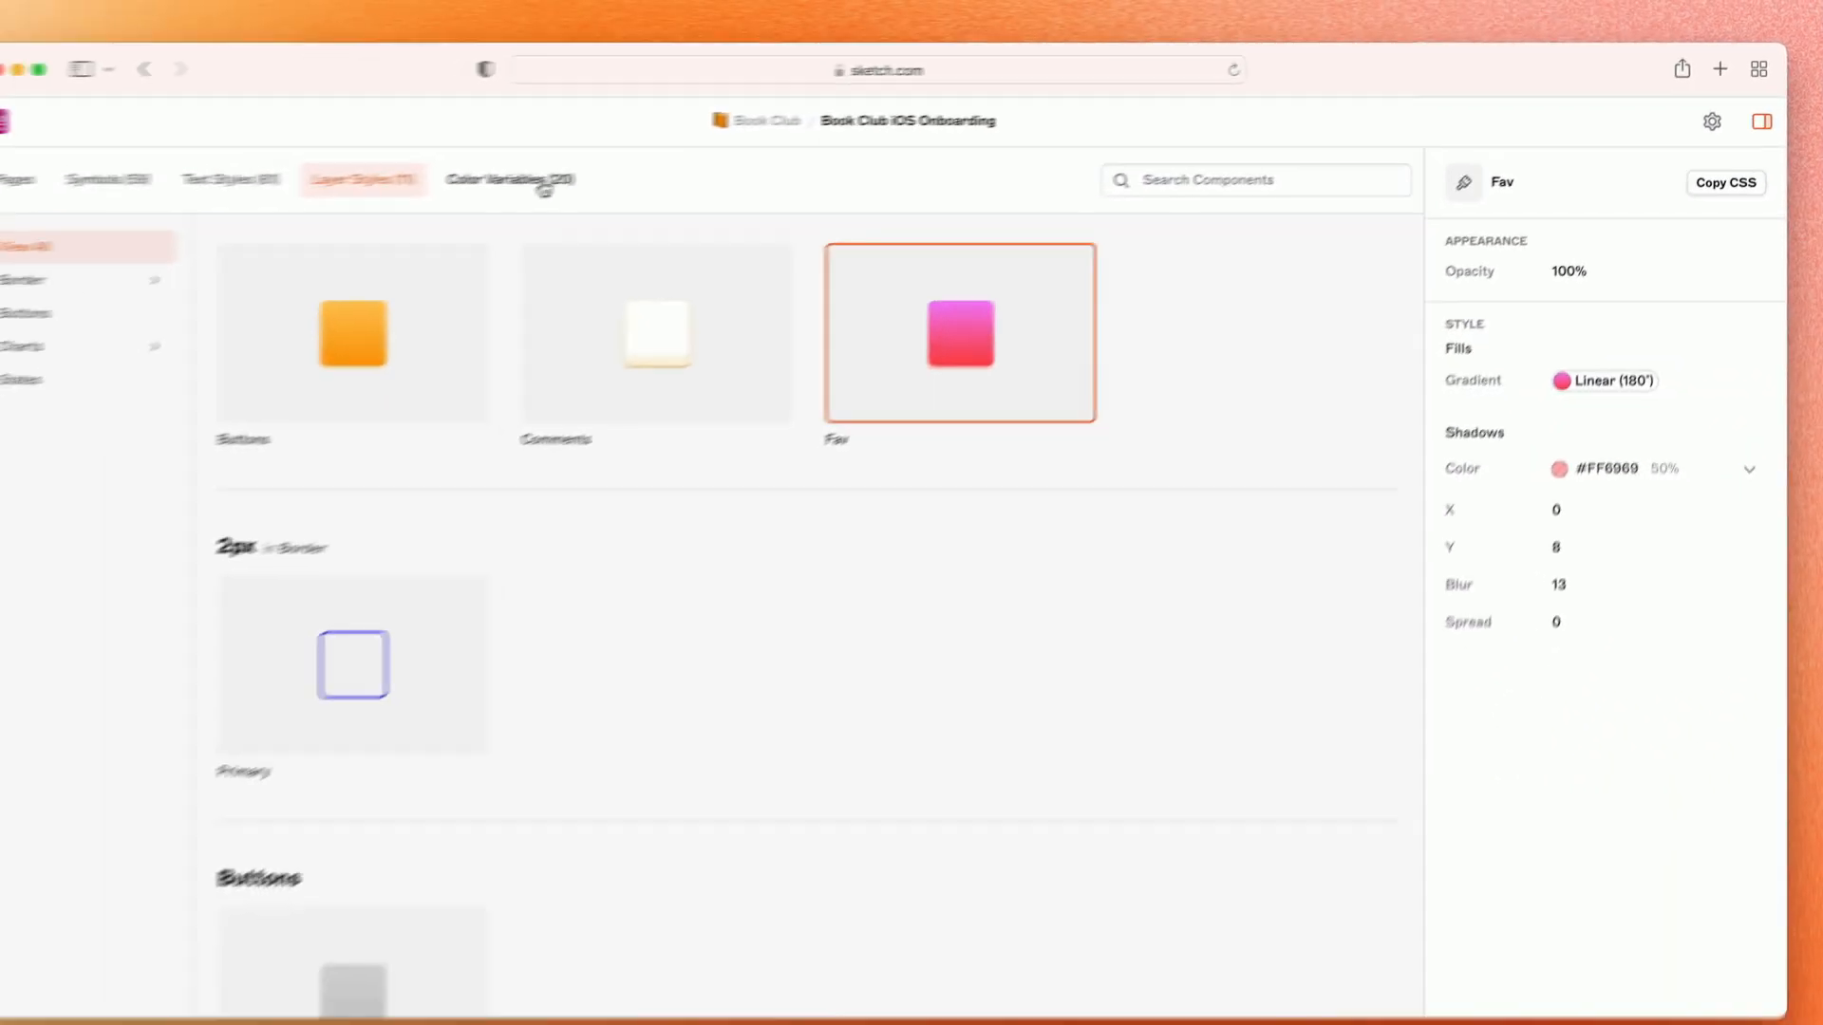
- Show the document's Color Variables and start the colour token export
click(574, 170)
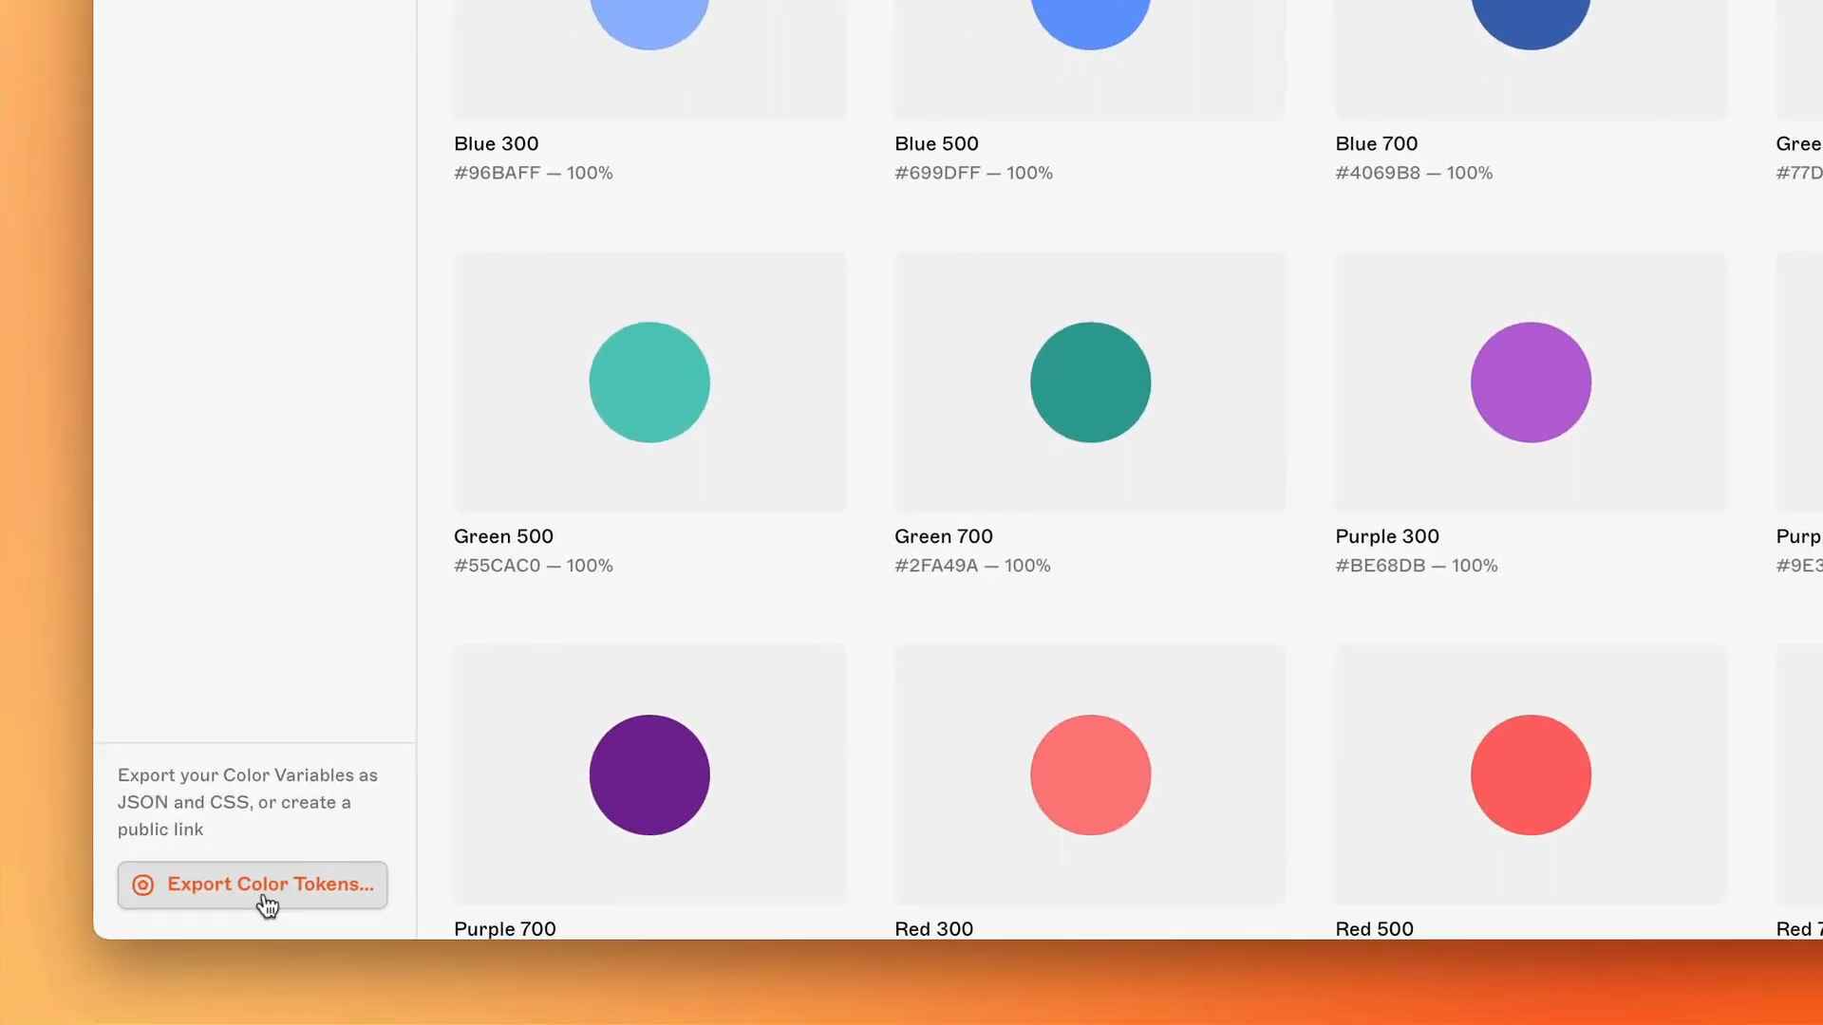
click(266, 884)
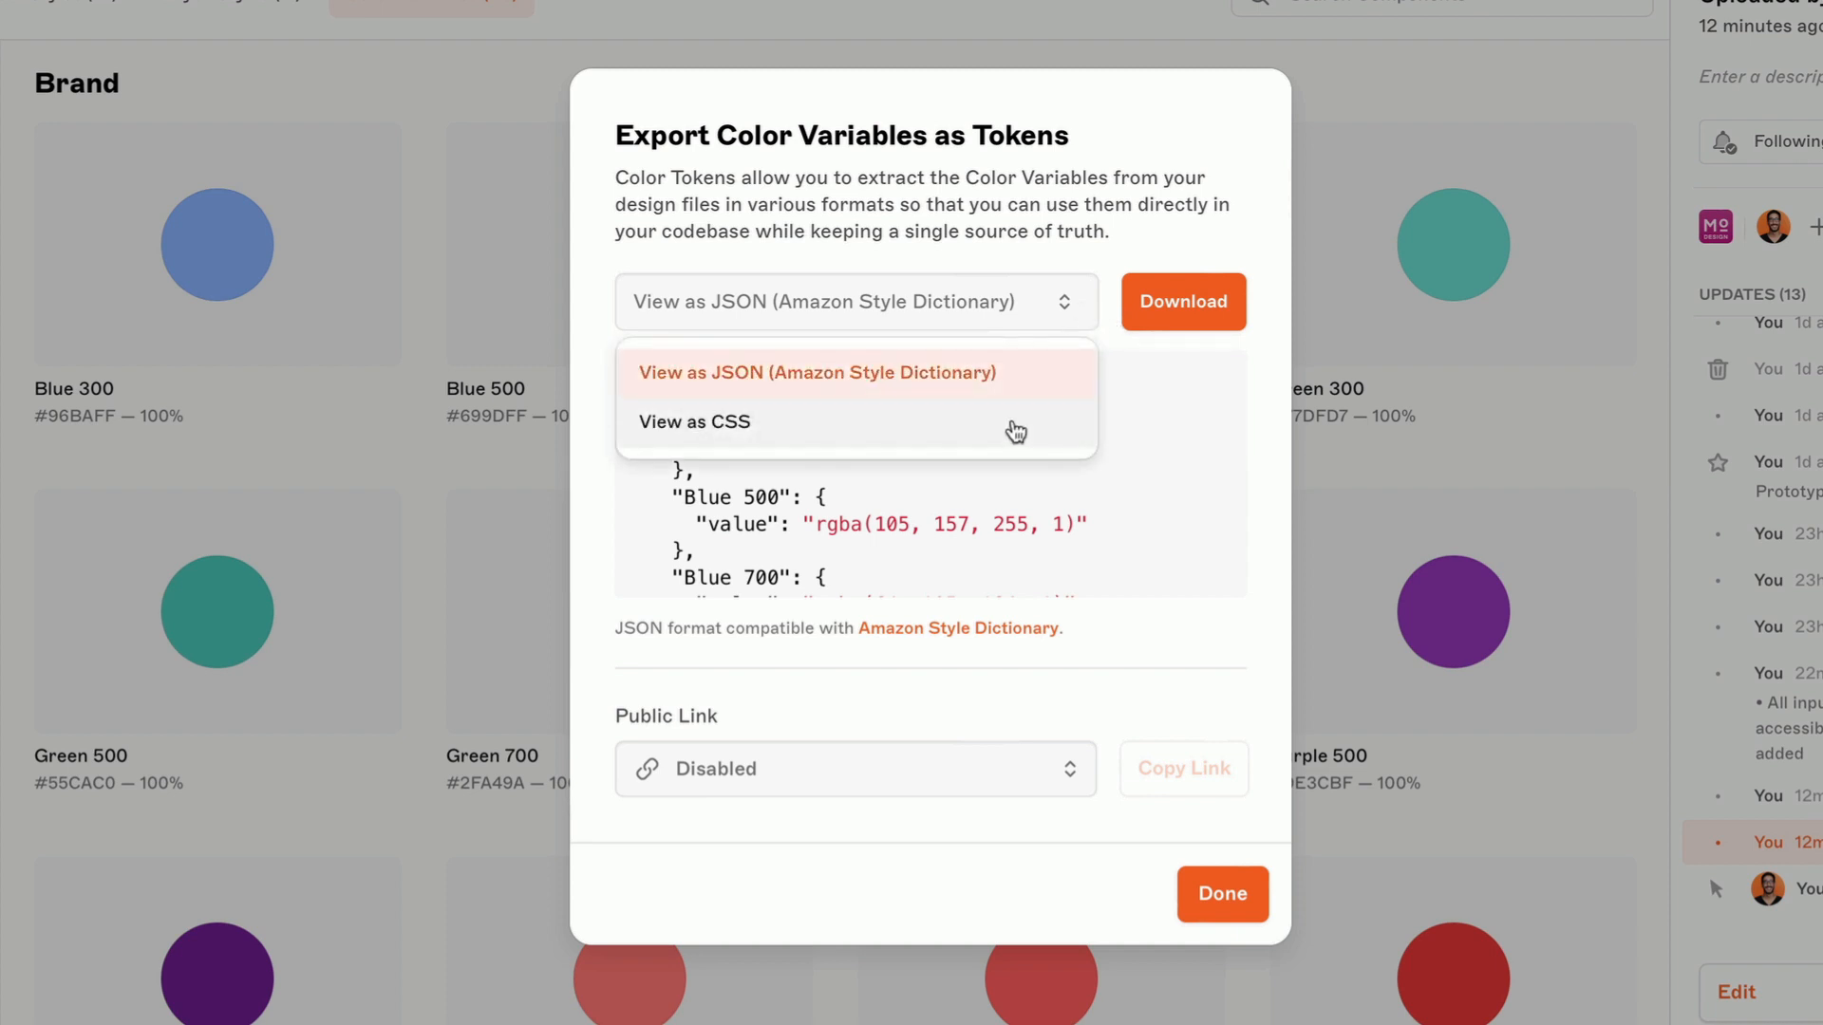
mouse_move(1021, 393)
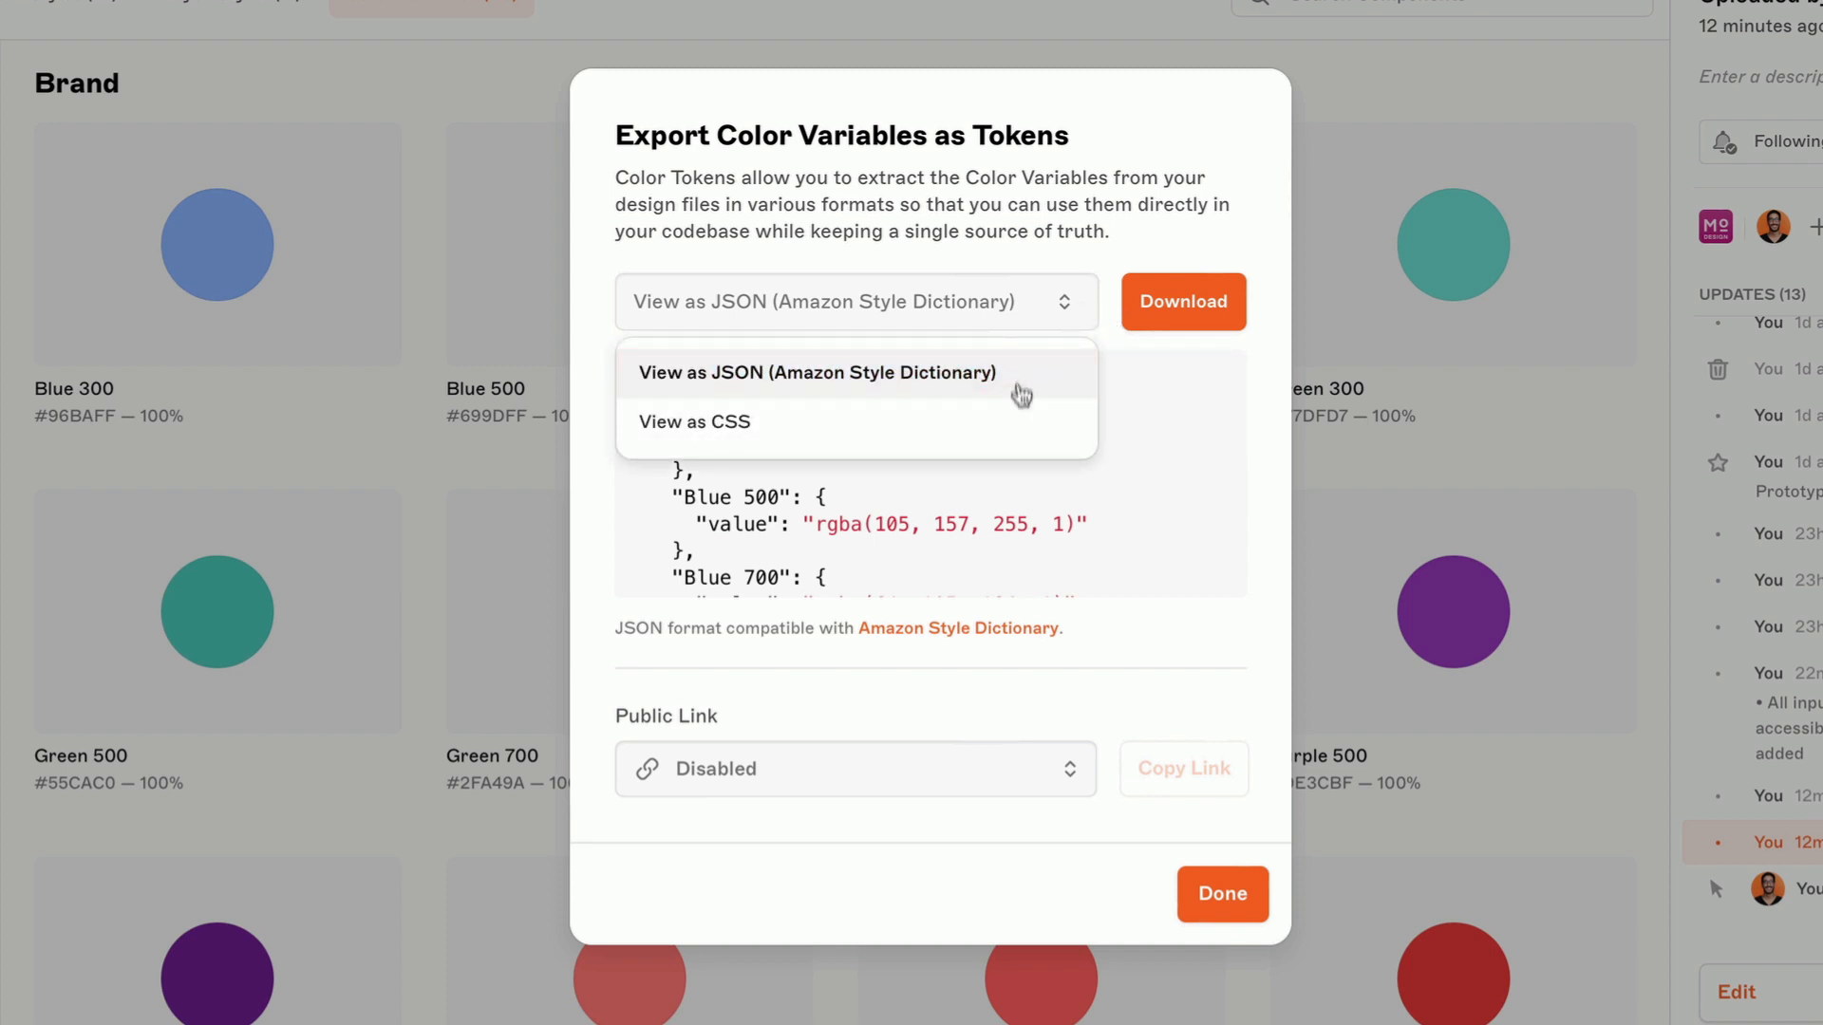
- Preview the tokens as CSS and set Public Link to Enabled for latest star
click(694, 420)
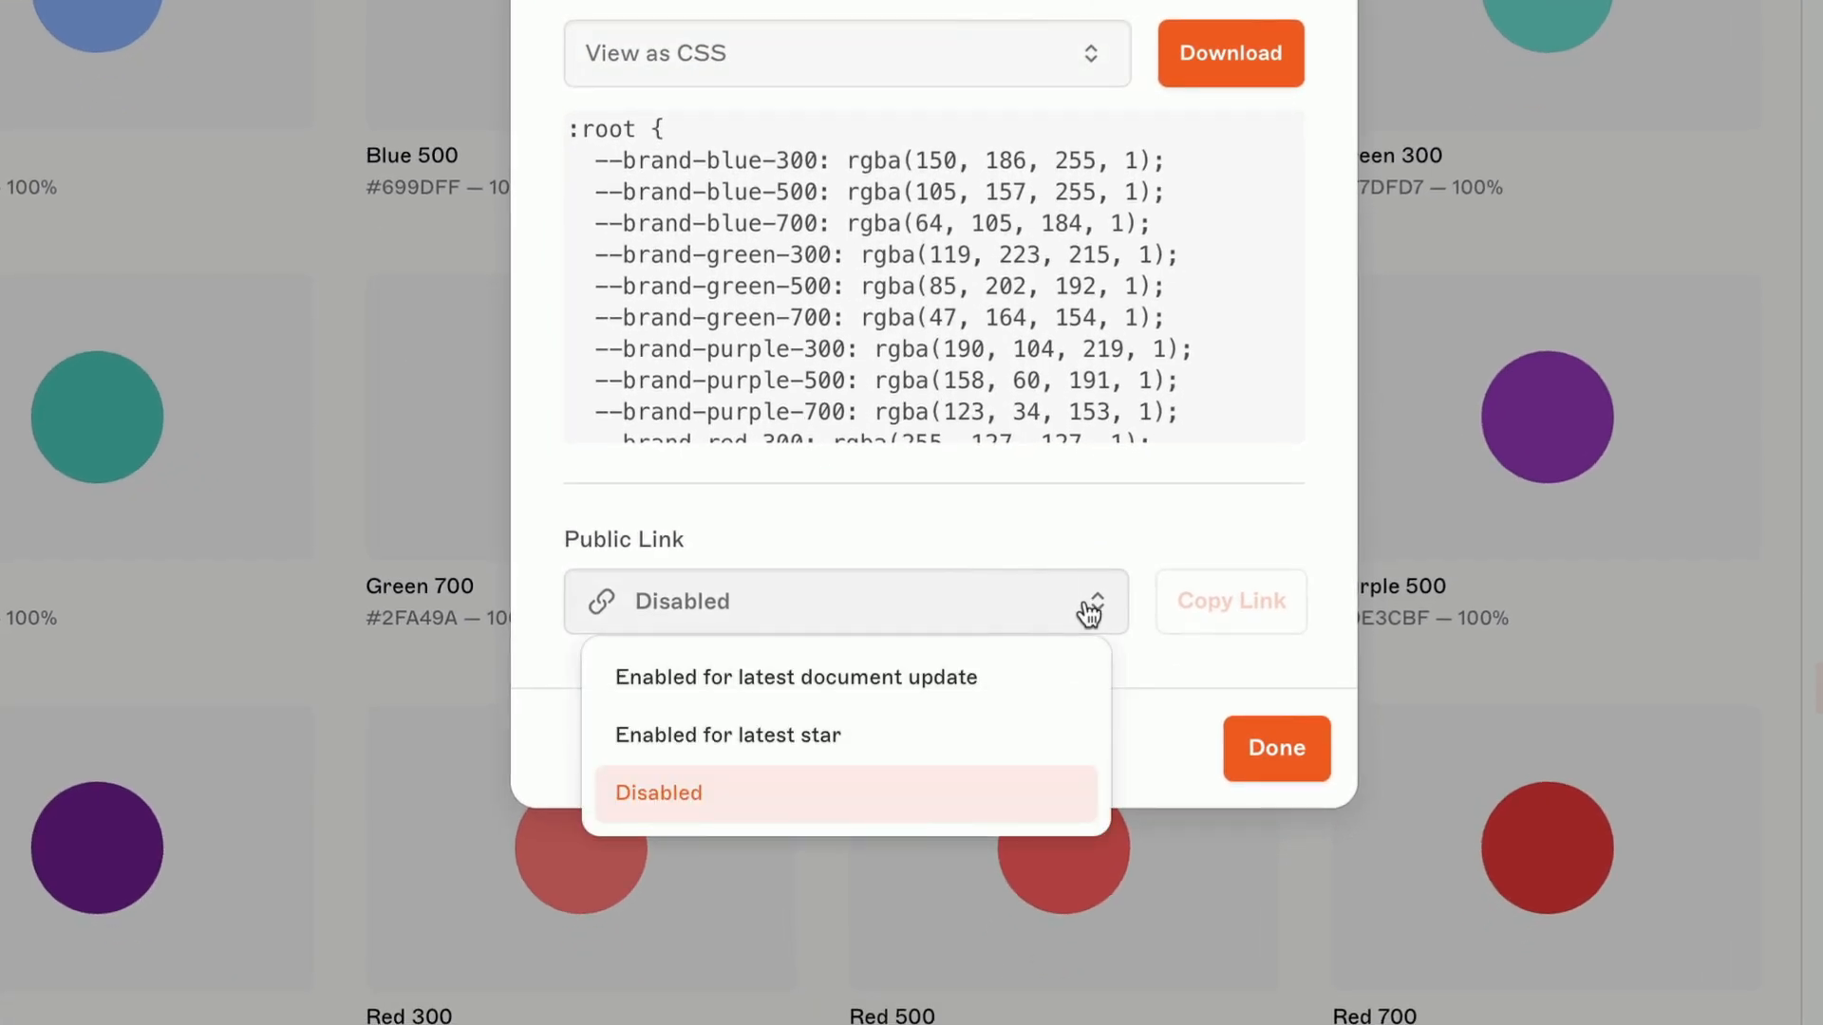
mouse_move(1050, 683)
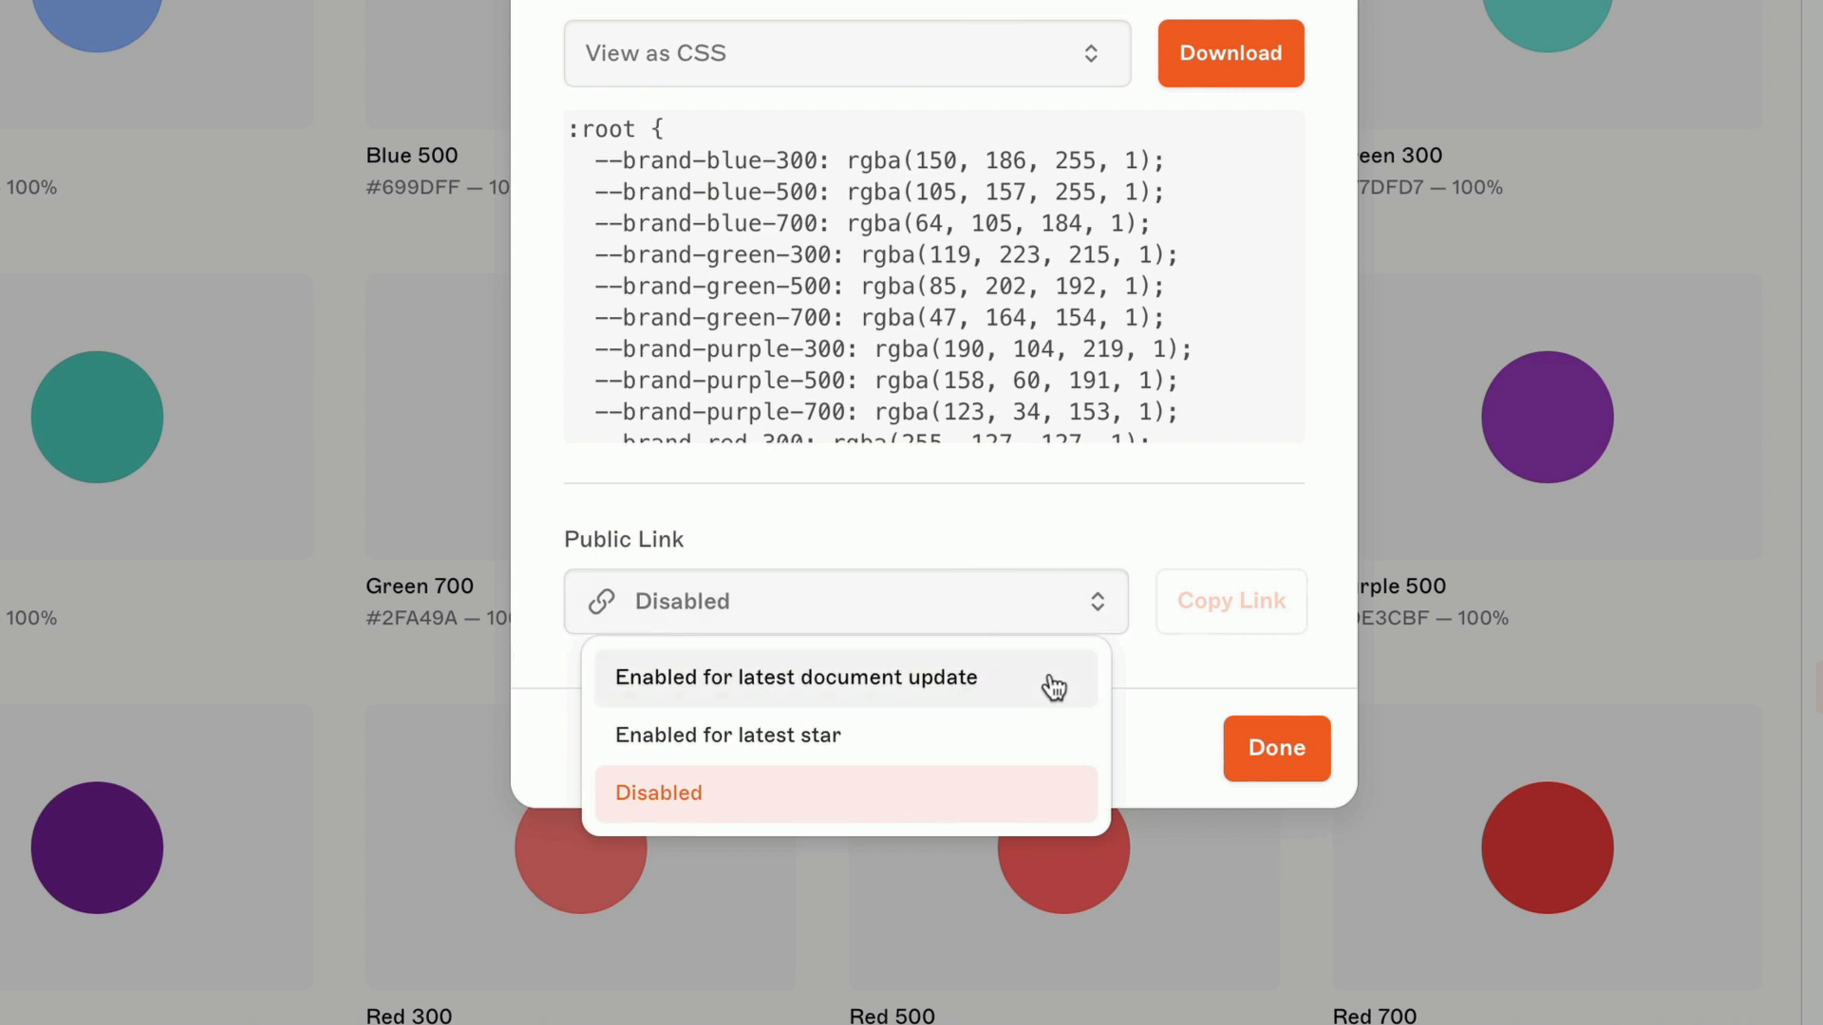
mouse_move(1016, 745)
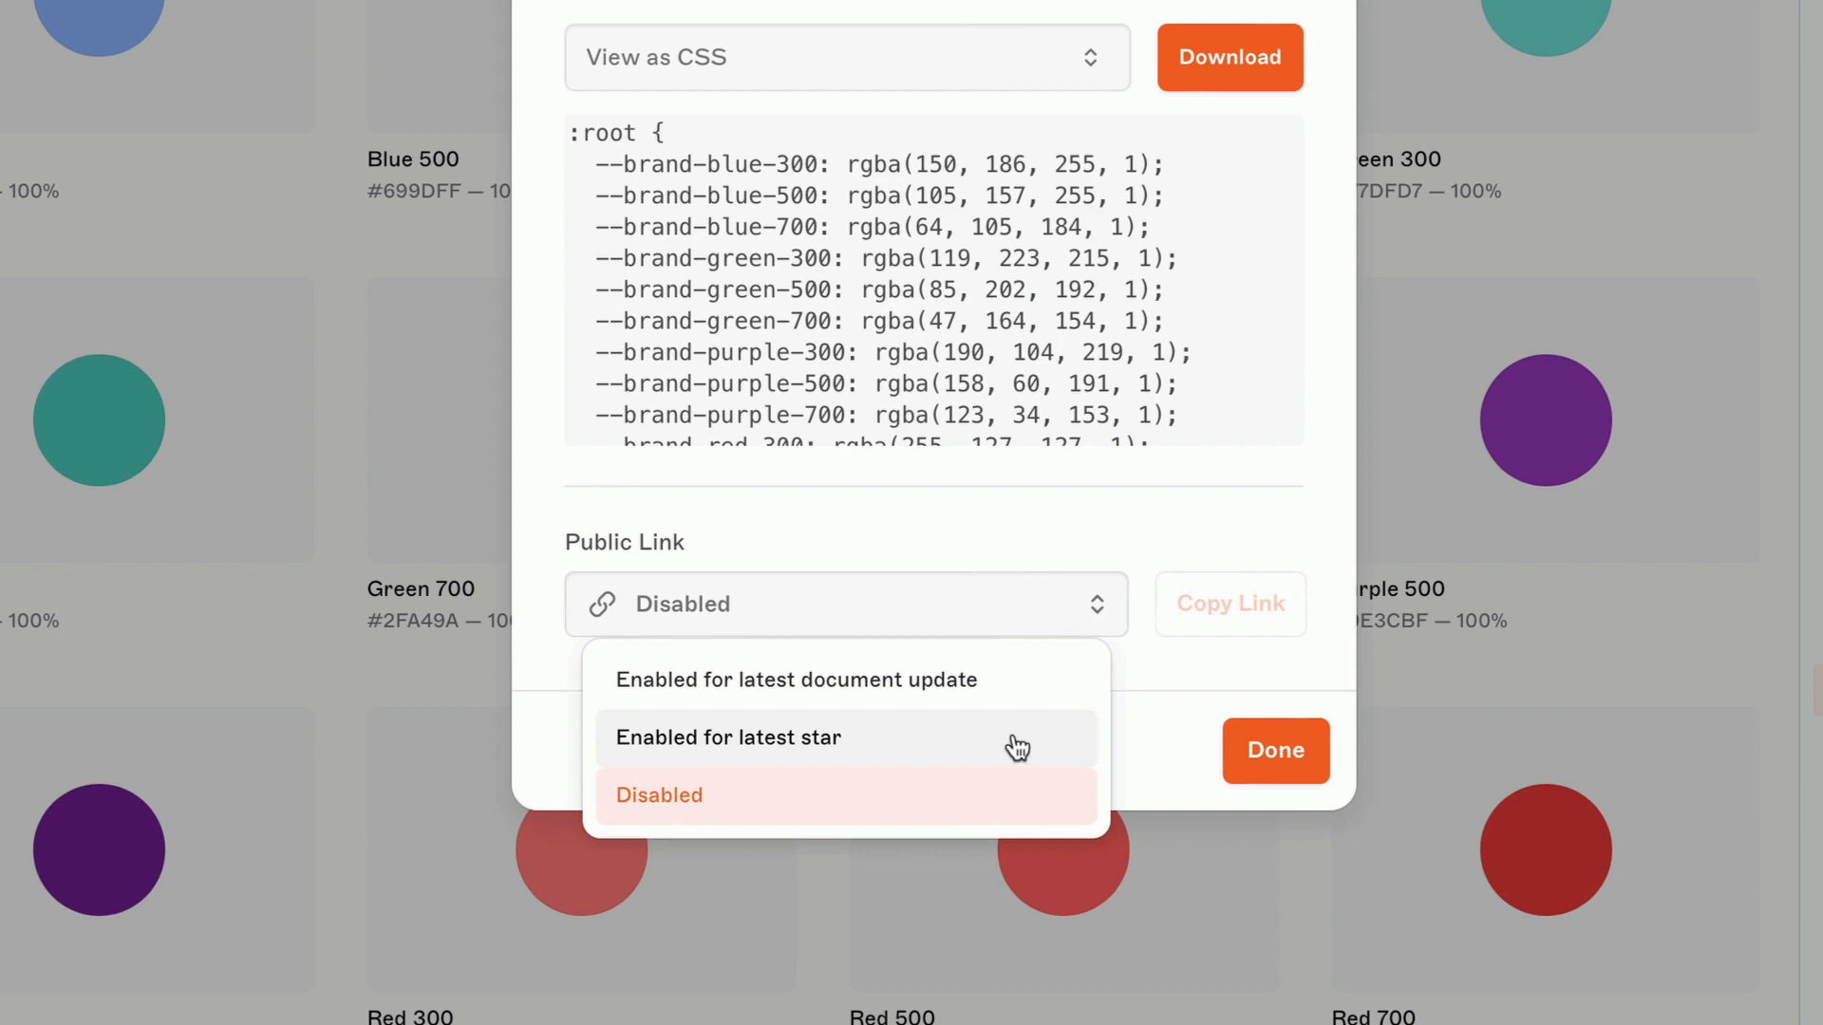
click(728, 737)
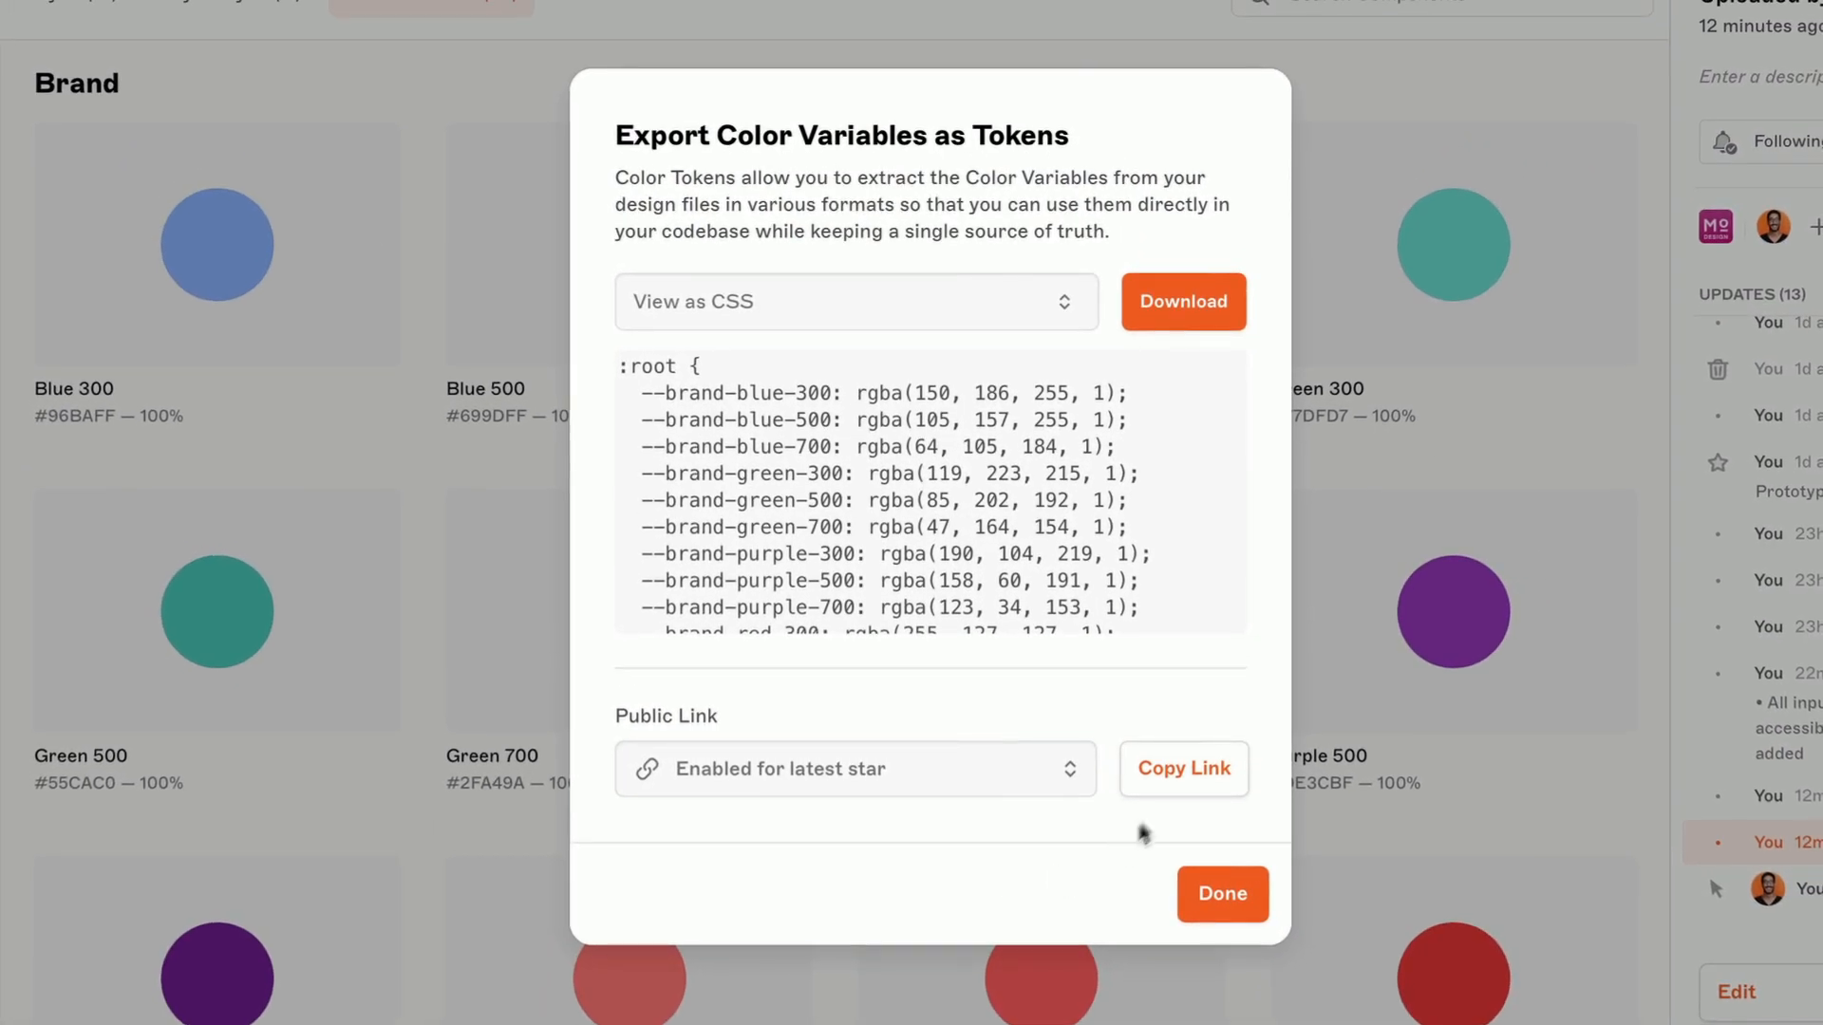